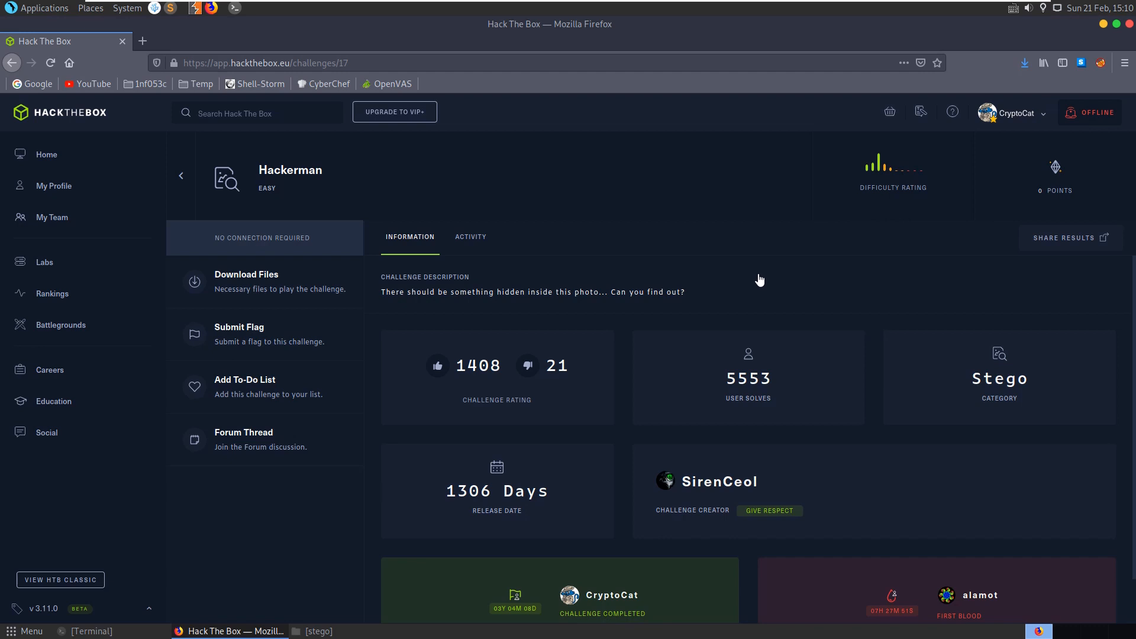
Pick hackerman.jpg in Hackerman.zip, extract it, and unlock the archive with its password
{"action": "double_click", "coordinate": [290, 170]}
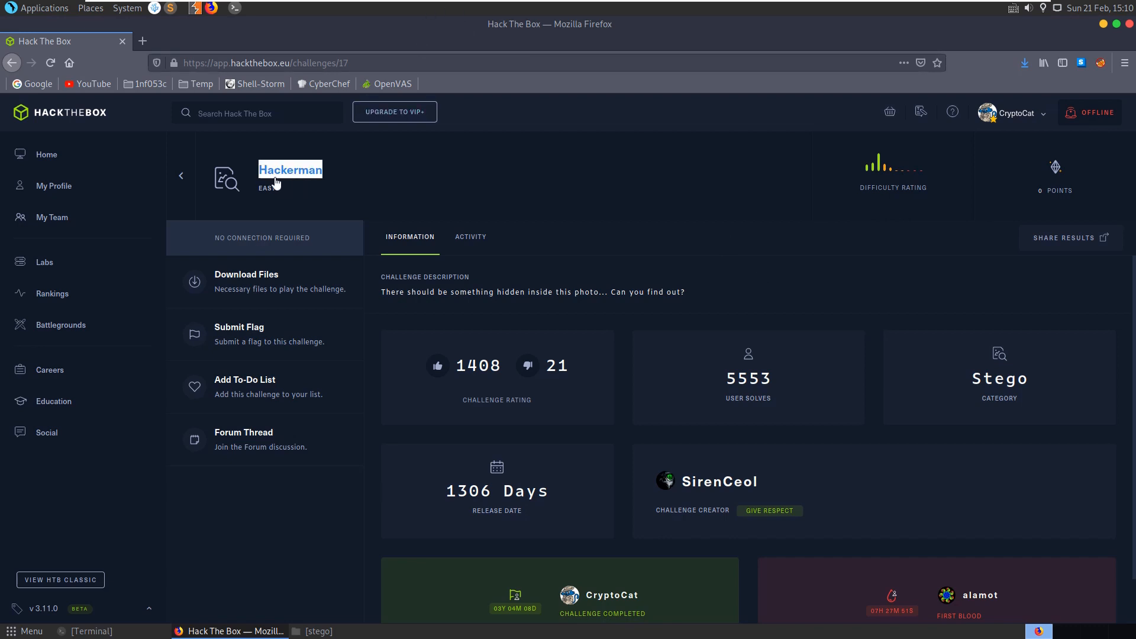
{"action": "mouse_move", "coordinate": [480, 277]}
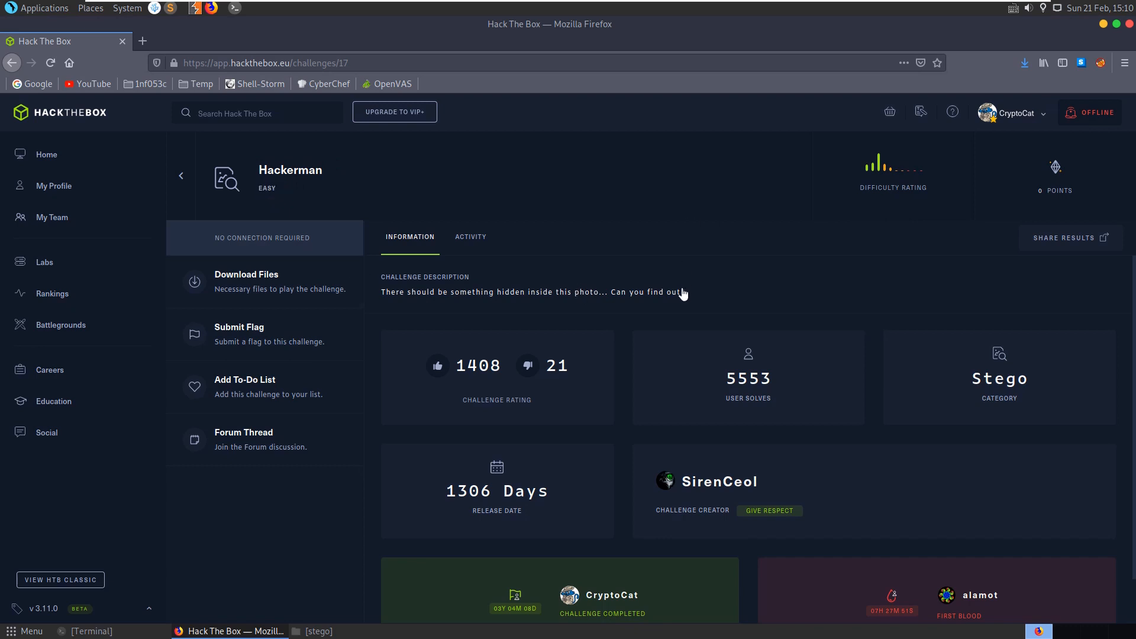
{"action": "mouse_move", "coordinate": [597, 305]}
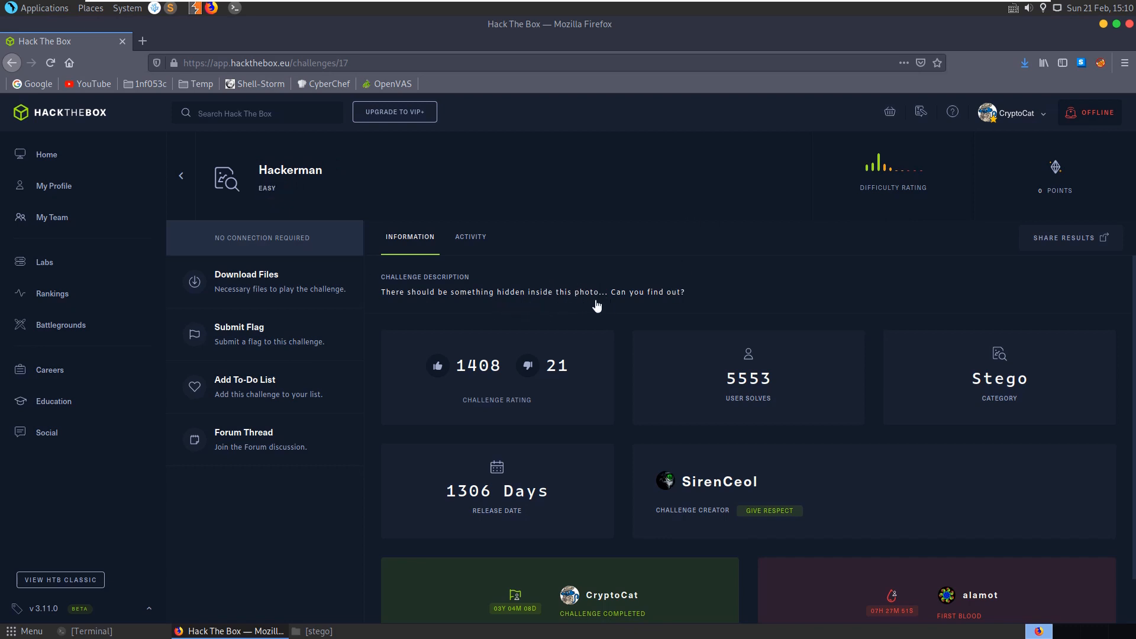
{"action": "mouse_move", "coordinate": [688, 327]}
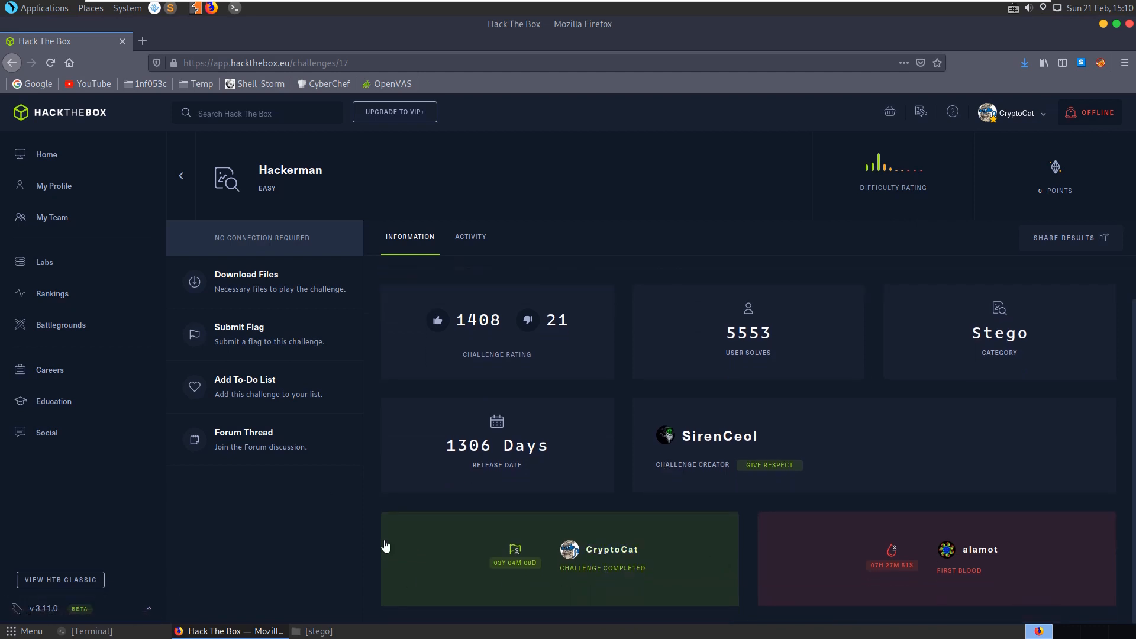
{"action": "left_click", "coordinate": [246, 281]}
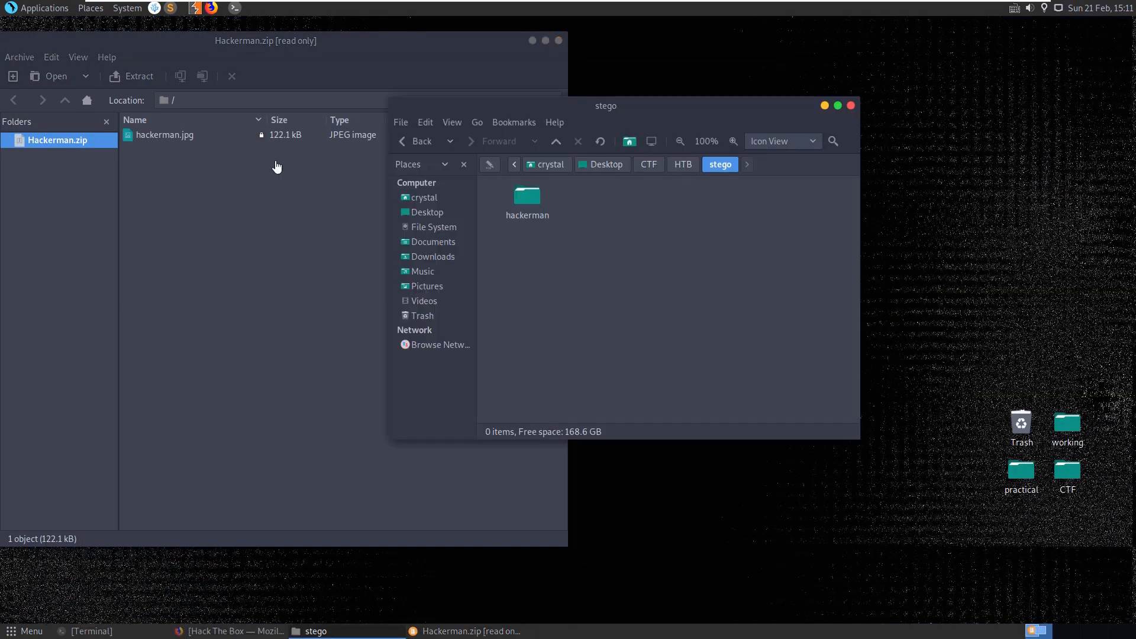
{"action": "left_click", "coordinate": [164, 135]}
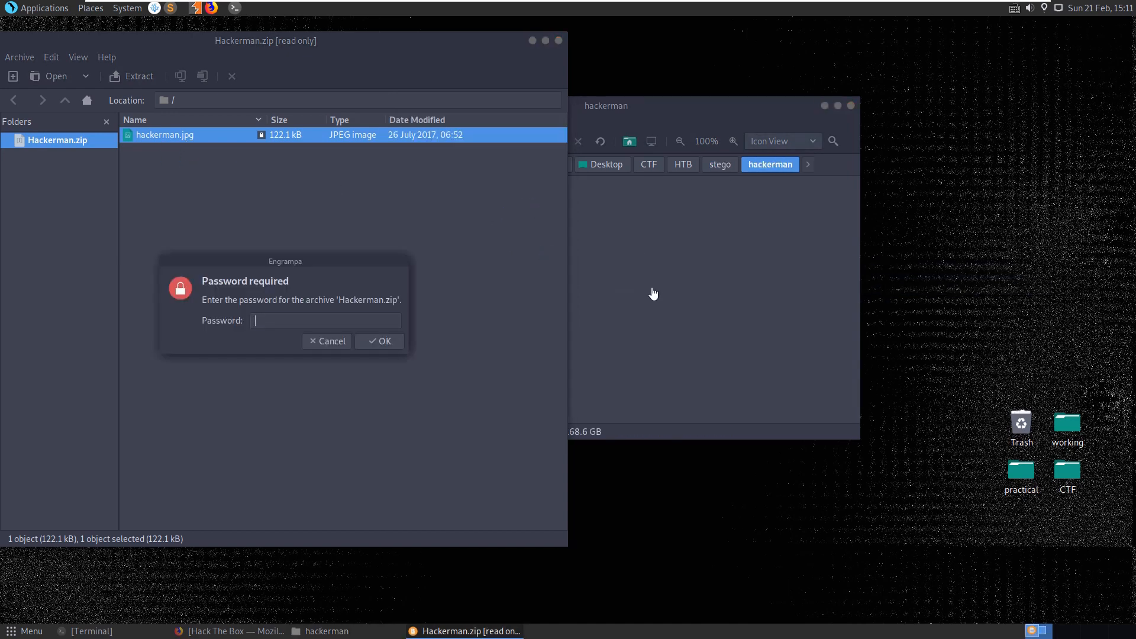
{"action": "type", "text": "****"}
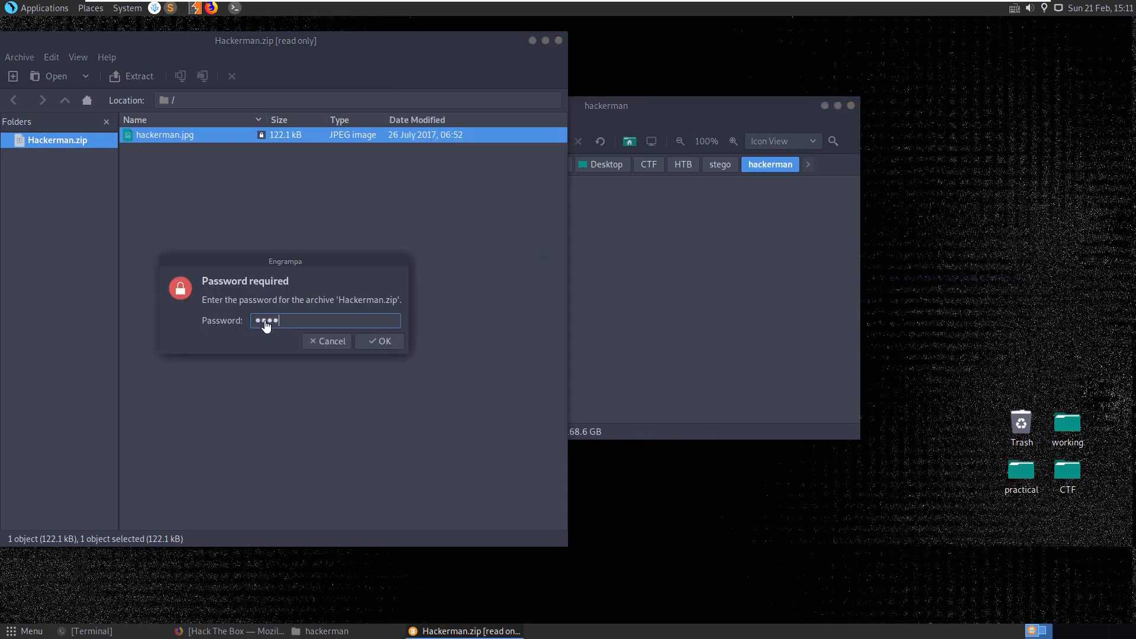
{"action": "left_click", "coordinate": [379, 341]}
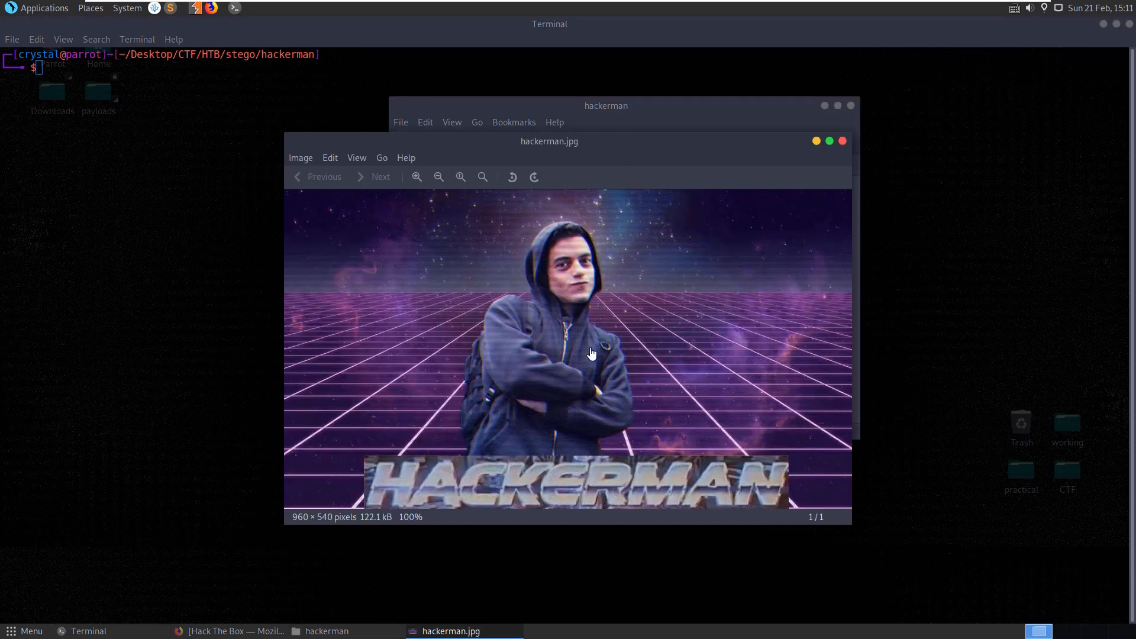
{"action": "mouse_move", "coordinate": [427, 362]}
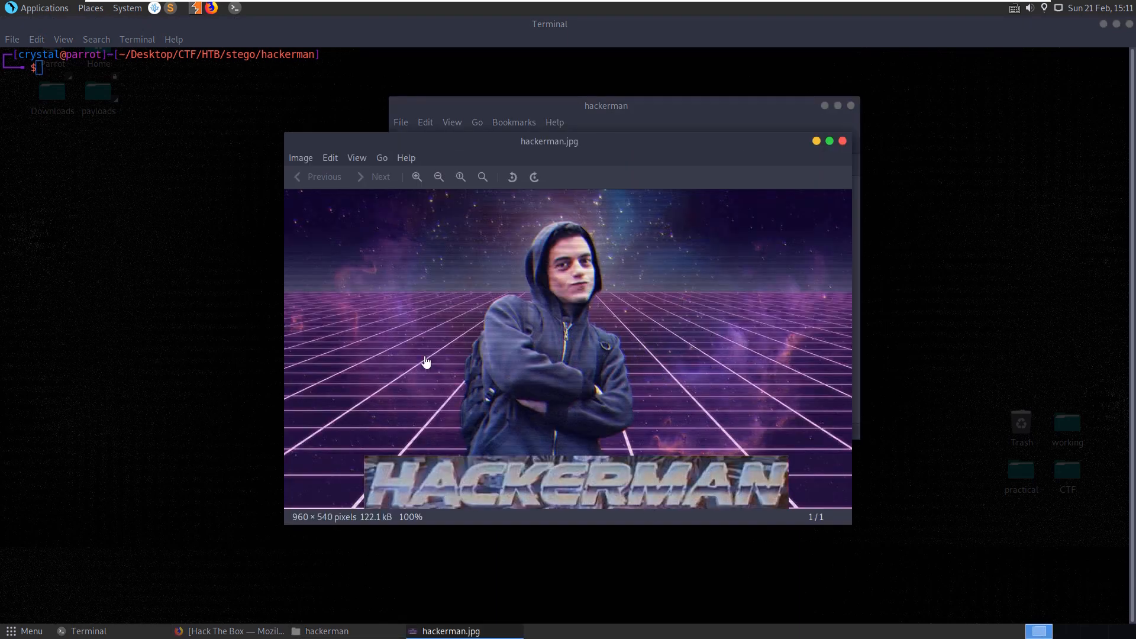
{"action": "mouse_move", "coordinate": [834, 160]}
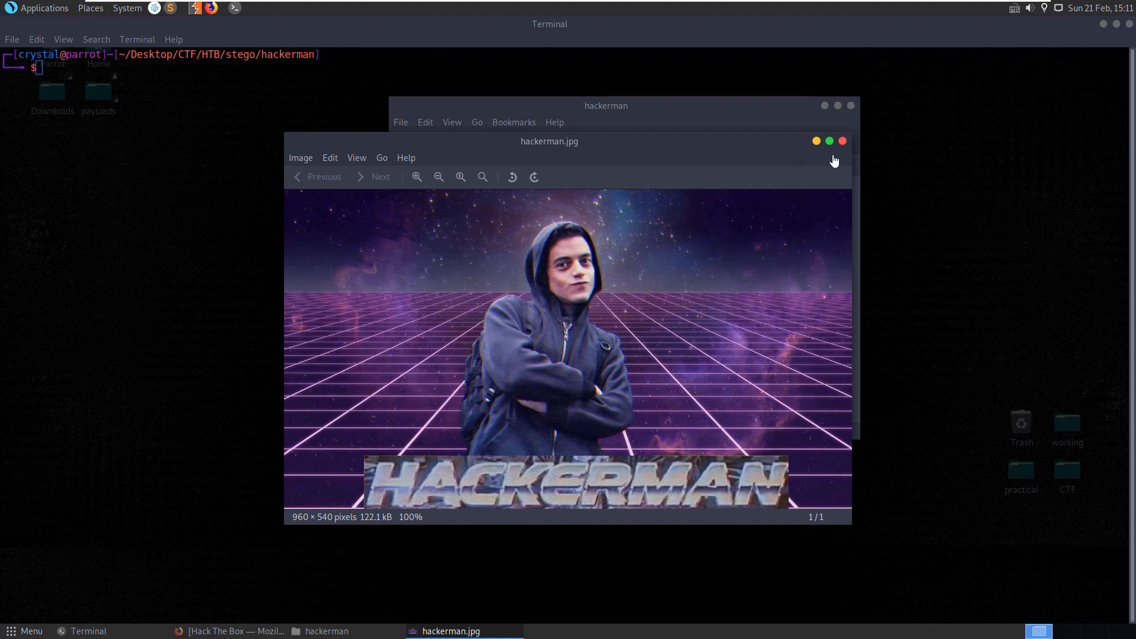
View the hackerman.jpg photo maximized in Image Viewer, then close the viewer
{"action": "left_click", "coordinate": [828, 140]}
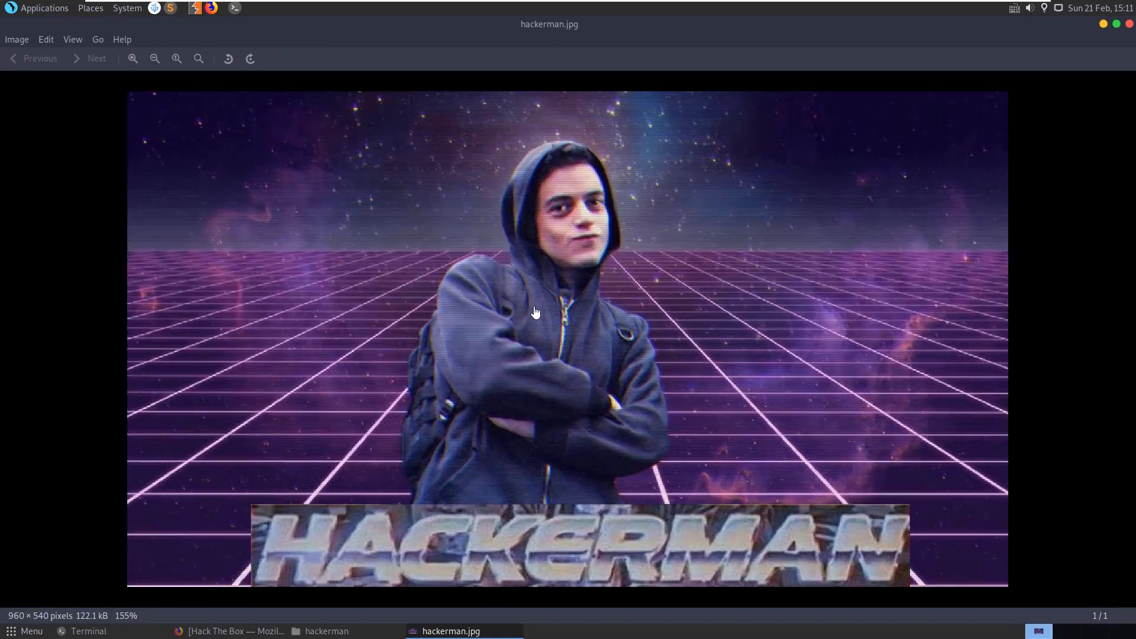
{"action": "left_click", "coordinate": [154, 59]}
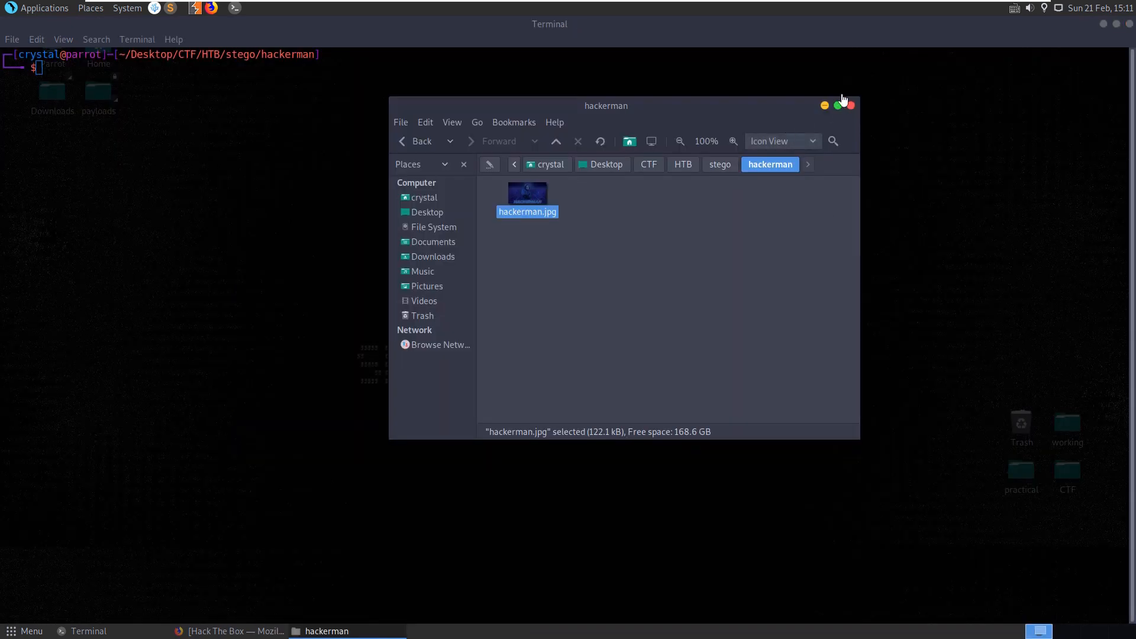
Check hackerman.jpg with file and strings, and copy the hash-like string
{"action": "left_click", "coordinate": [850, 106]}
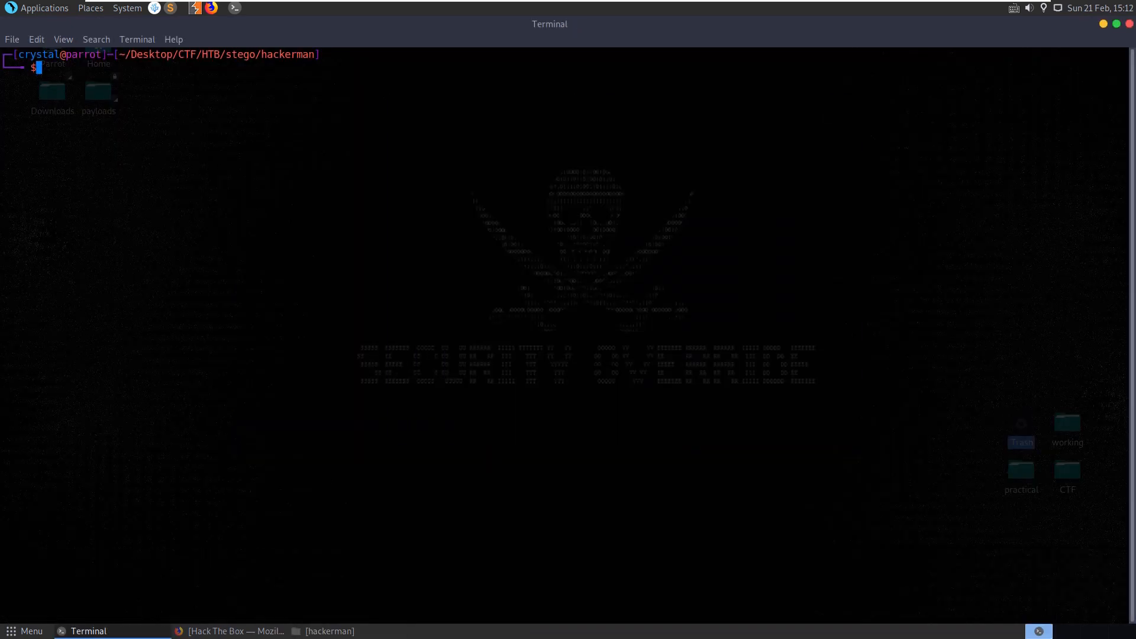
{"action": "type", "text": "file hackerman.jpg"}
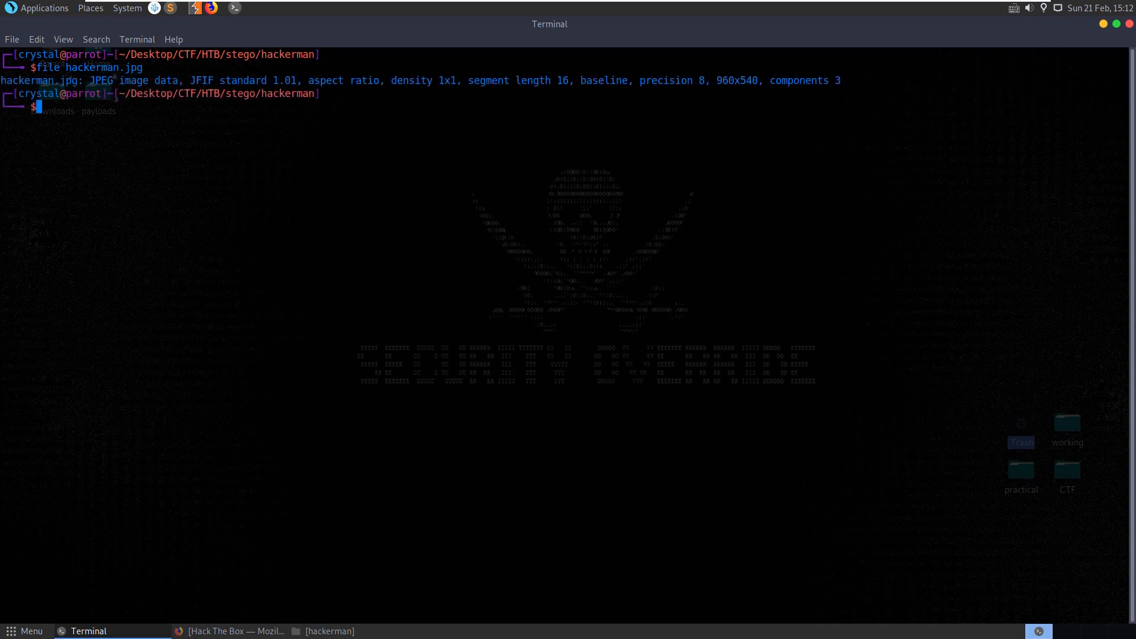
{"action": "type", "text": "st"}
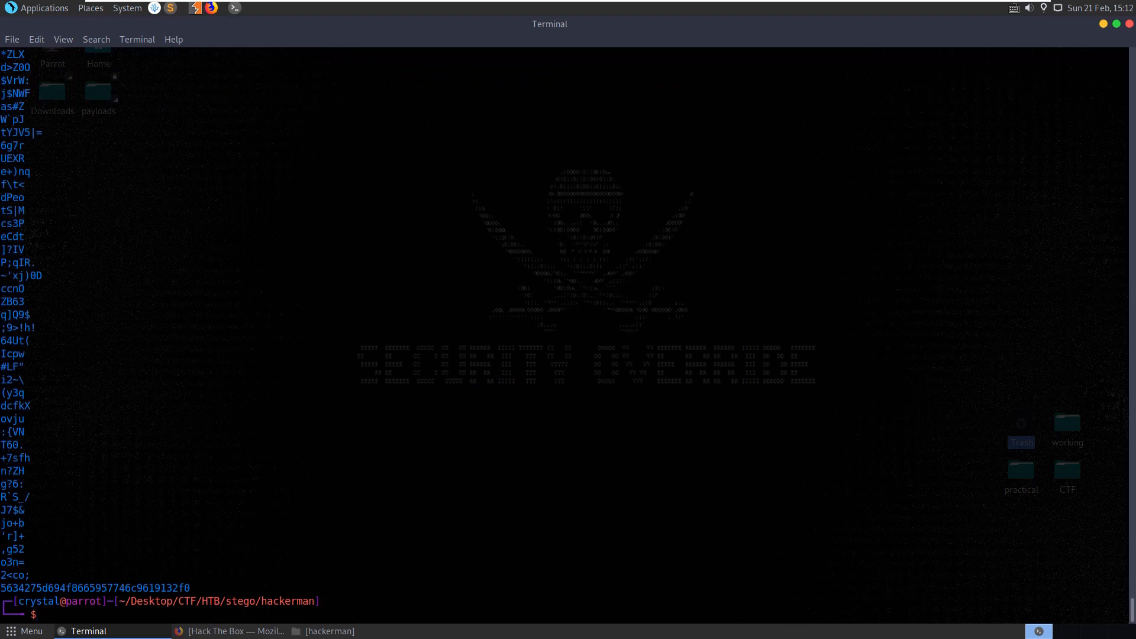
{"action": "double_click", "coordinate": [76, 587]}
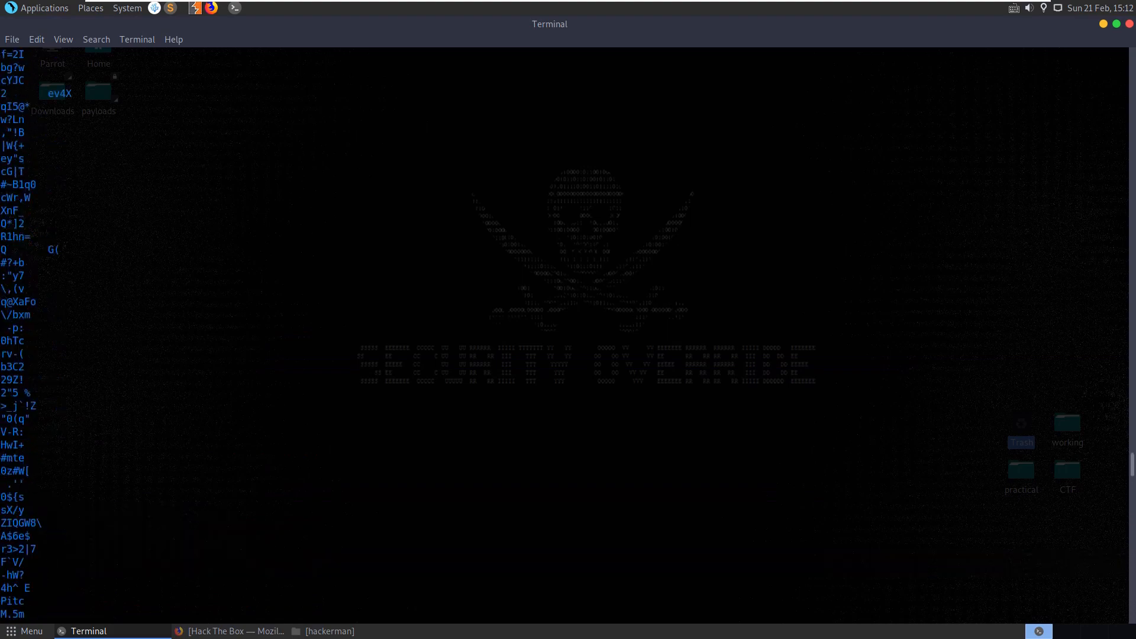
{"action": "type", "text": "strings hackerman.jpg"}
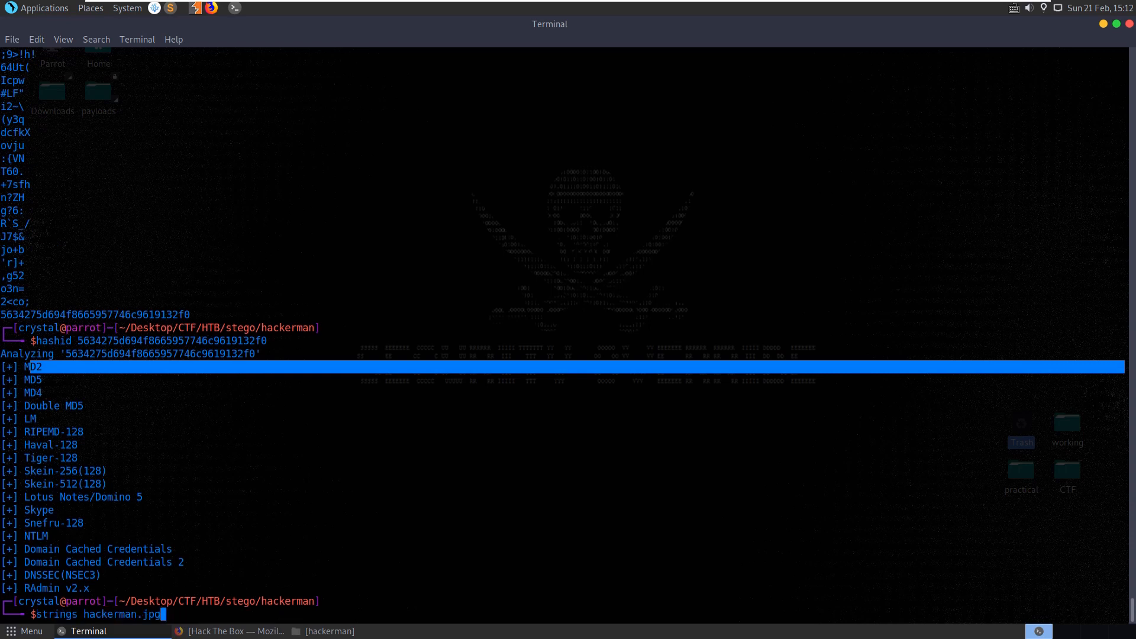
{"action": "type", "text": "-n 10"}
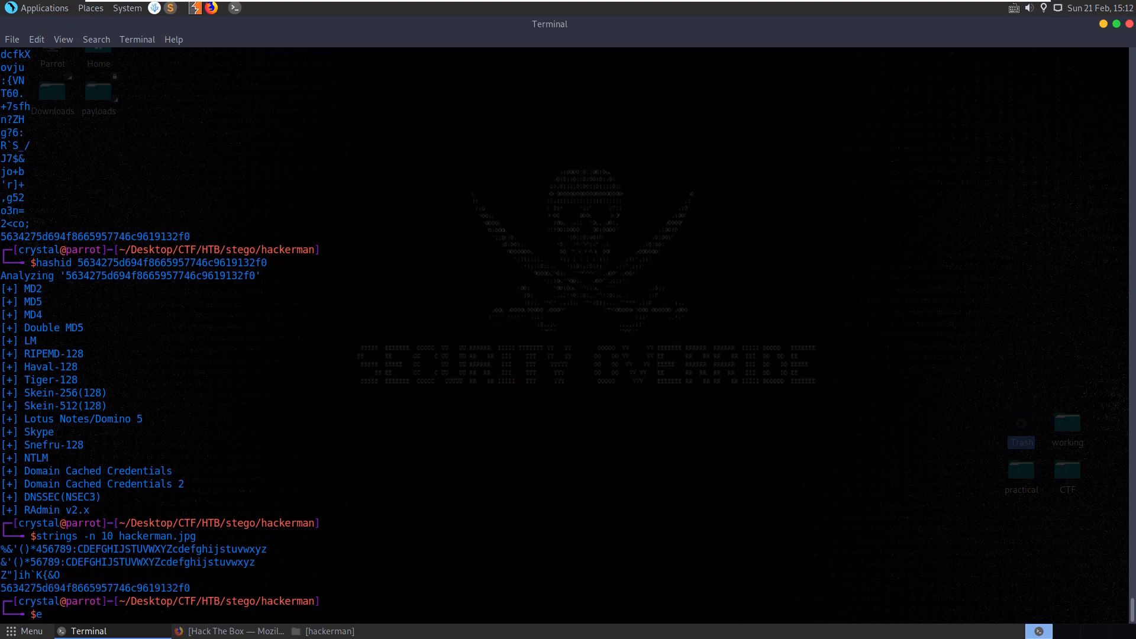
{"action": "type", "text": "xiftool hackerman.jpg"}
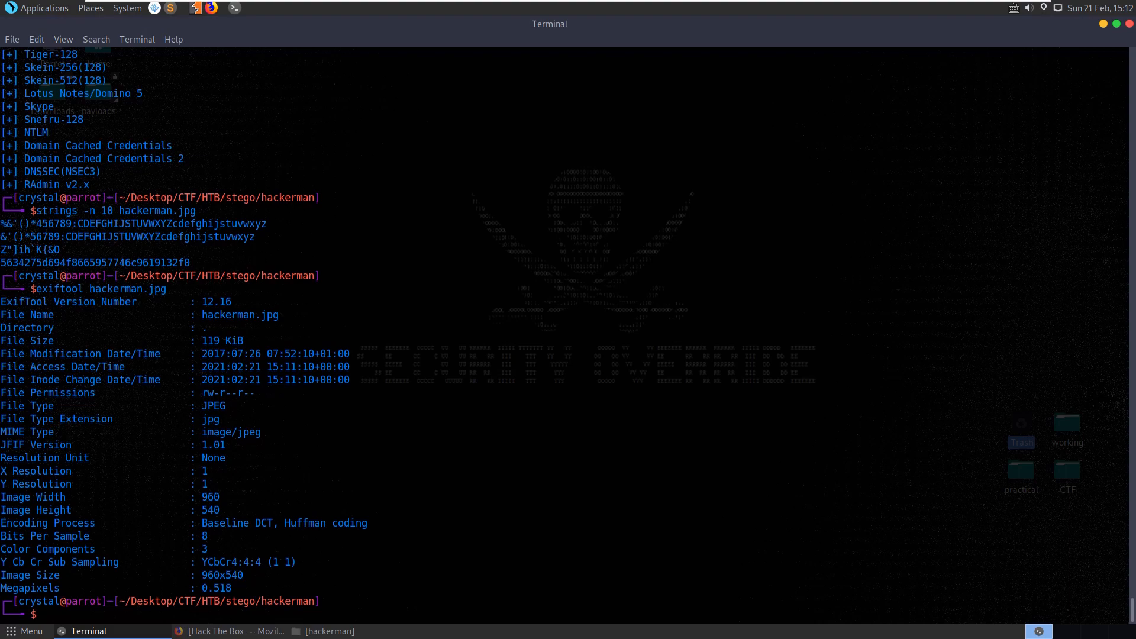
Carve hackerman.jpg with foremost, inspect the output folder with tree, then delete it
{"action": "type", "text": "foremost hackerman.jpg"}
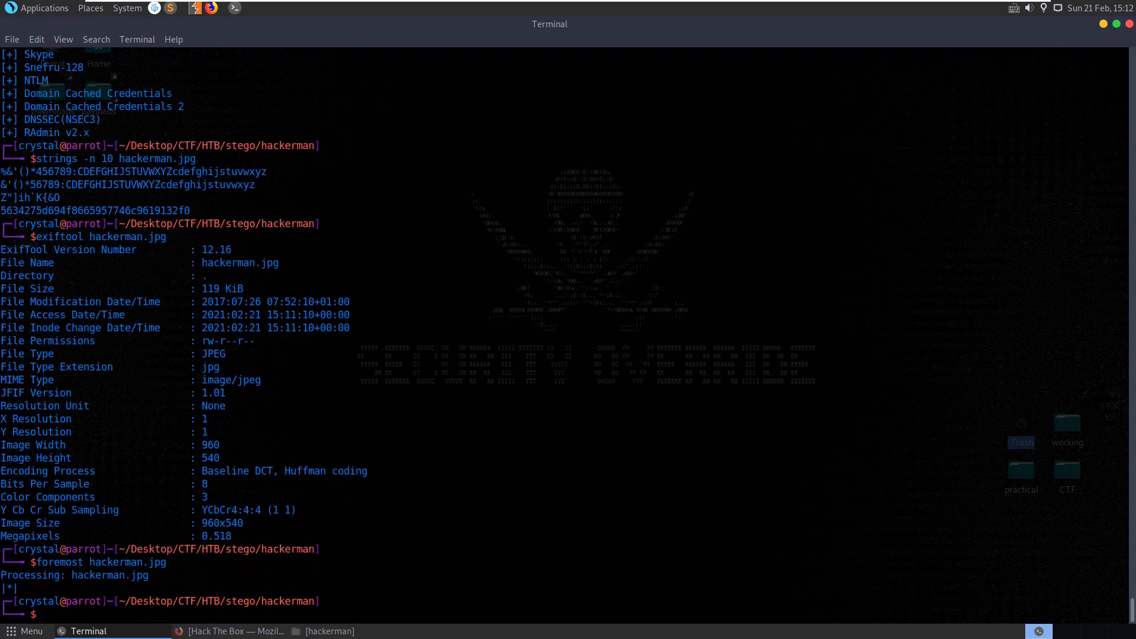
{"action": "type", "text": "tree"}
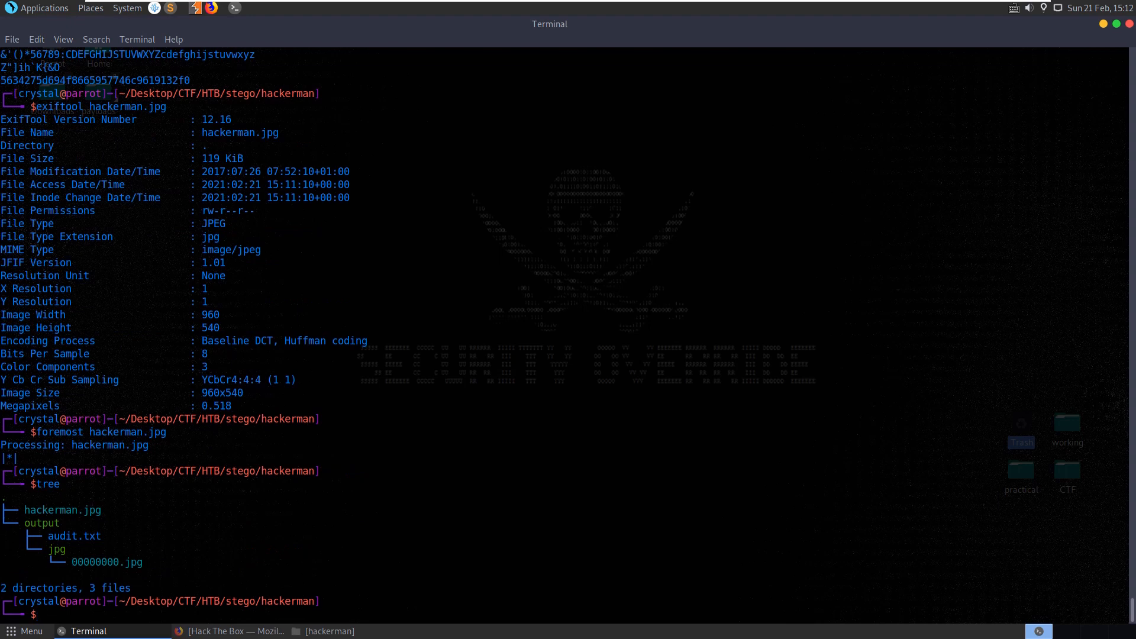
{"action": "type", "text": "rm -rf"}
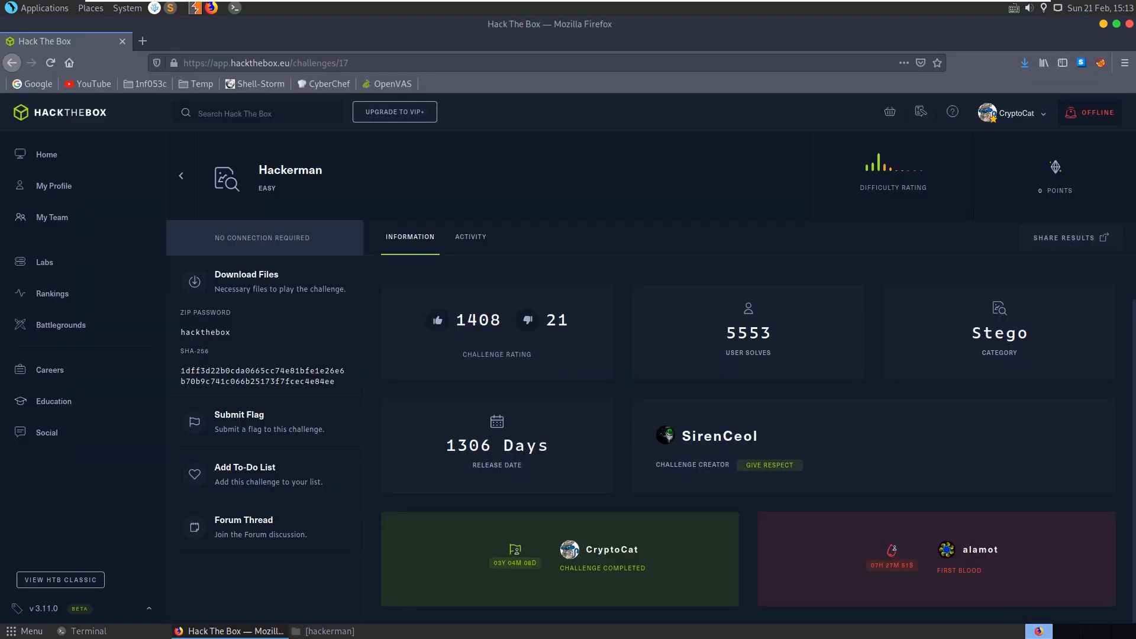
{"action": "left_click", "coordinate": [323, 83]}
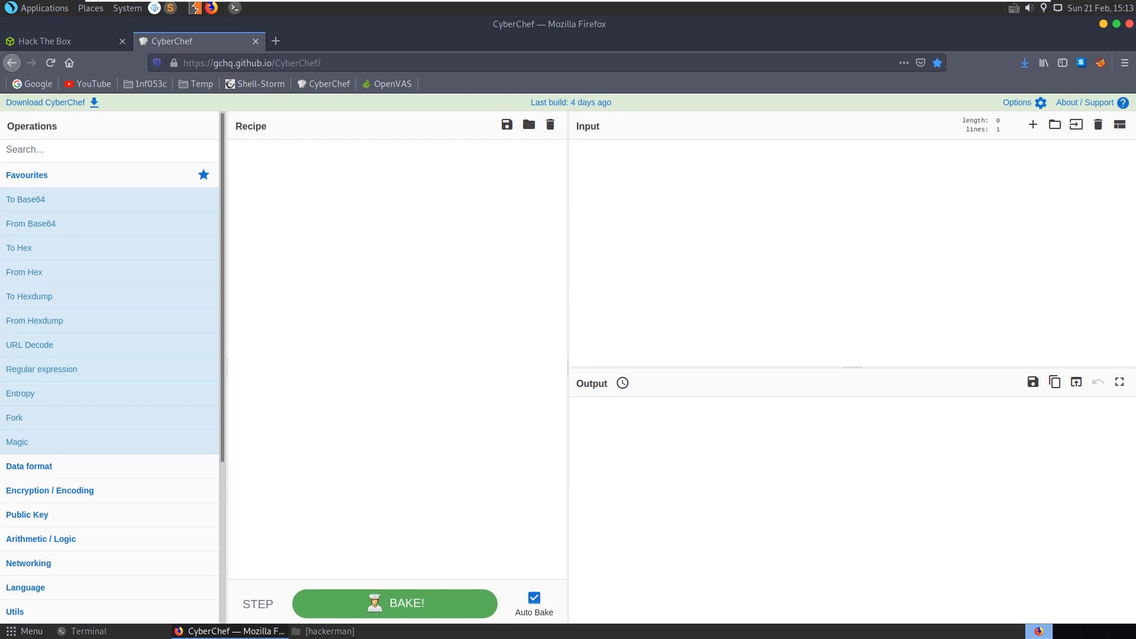
Paste the hash into CyberChef, disable From Hex, and add the Magic operation
{"action": "type", "text": "5634275d694f8665957746c9619132f0"}
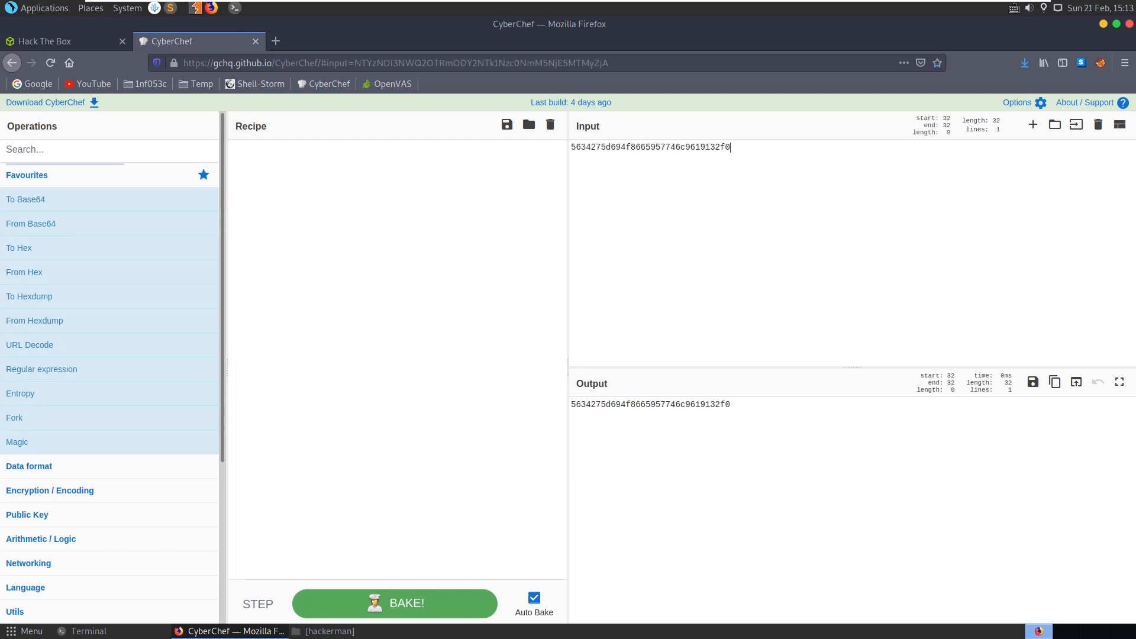
{"action": "type", "text": "hex"}
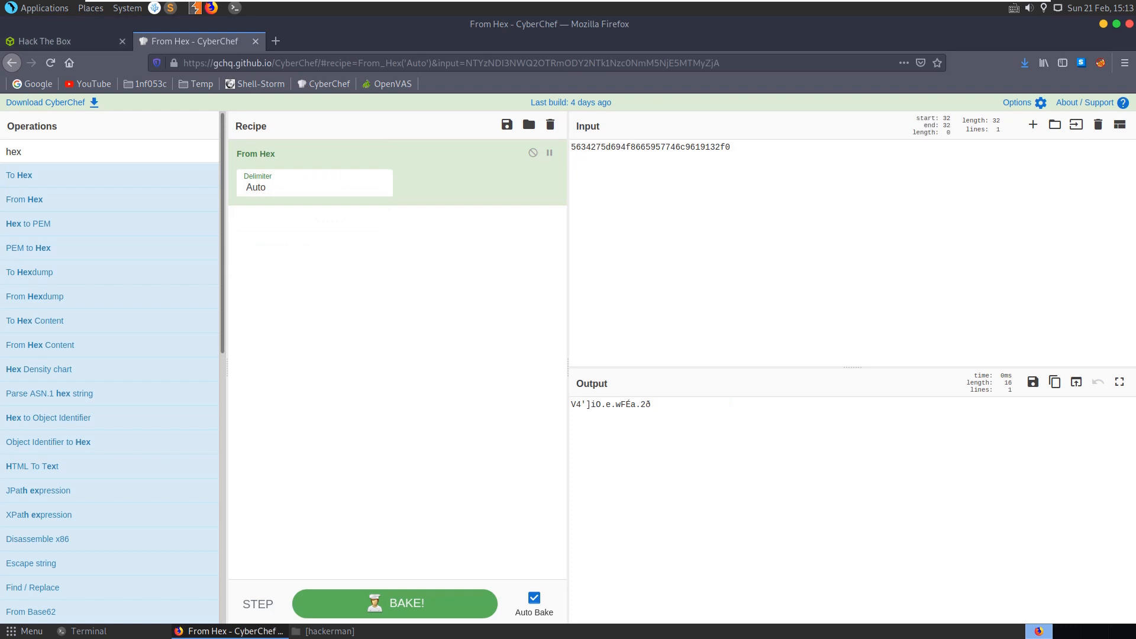
{"action": "left_click", "coordinate": [533, 153]}
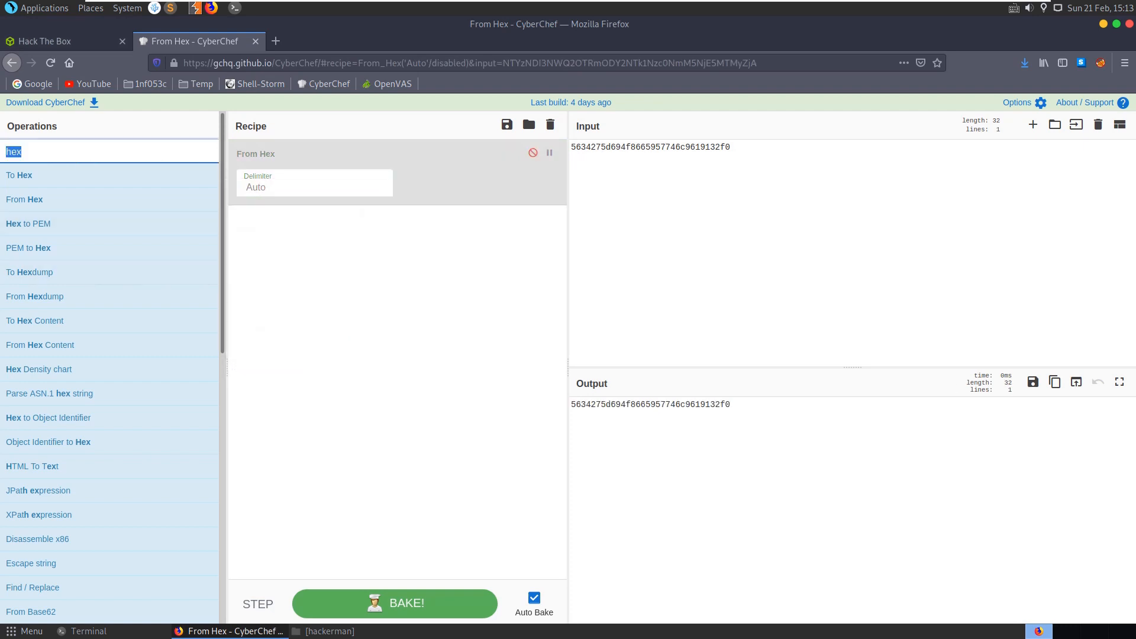
{"action": "type", "text": "magic"}
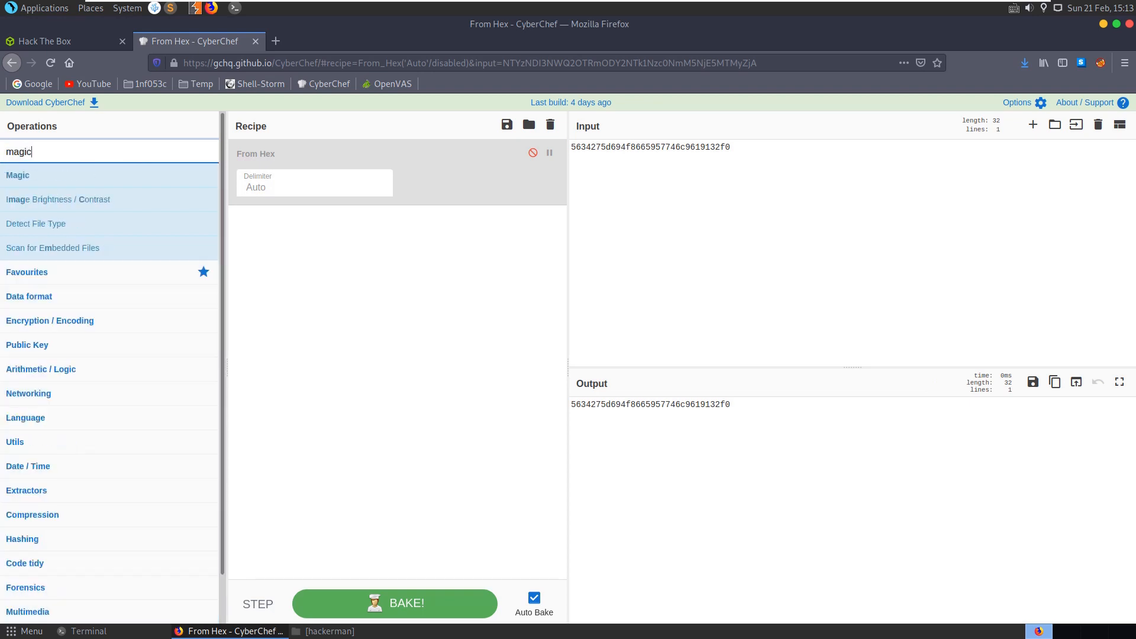
{"action": "double_click", "coordinate": [18, 175]}
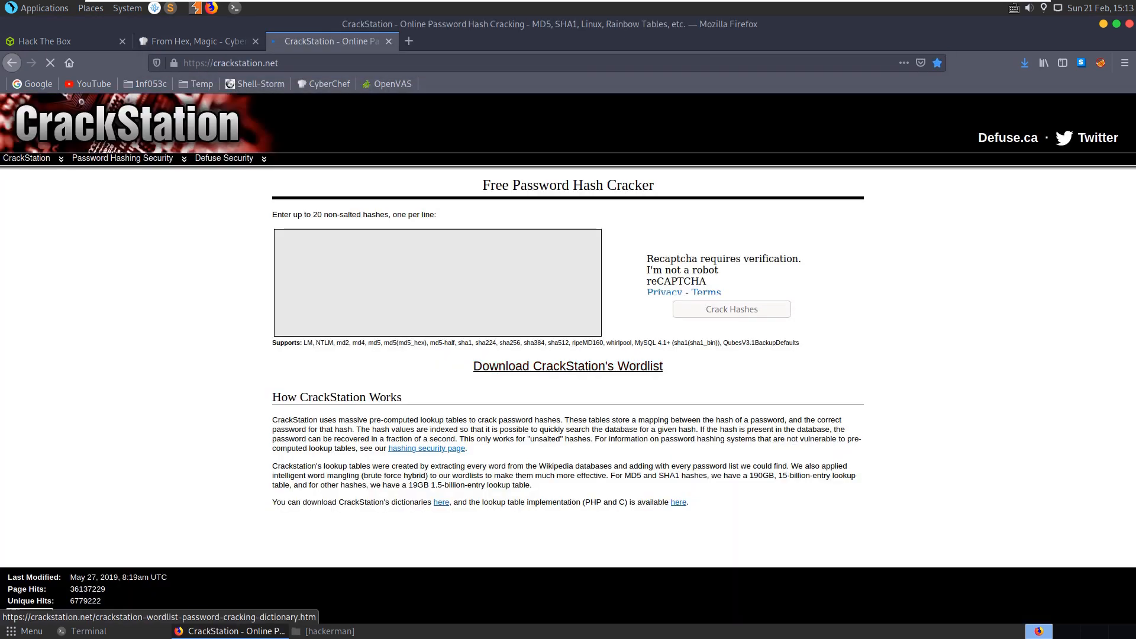
{"action": "type", "text": "5634275d694f8665957746c9619132f0"}
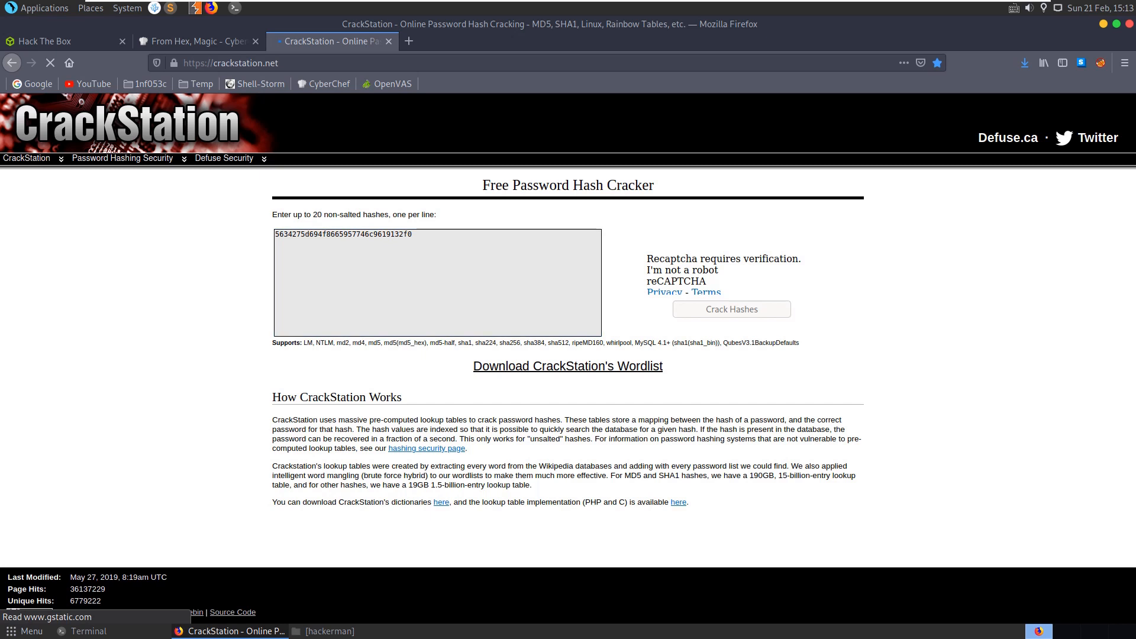
{"action": "left_click", "coordinate": [682, 269]}
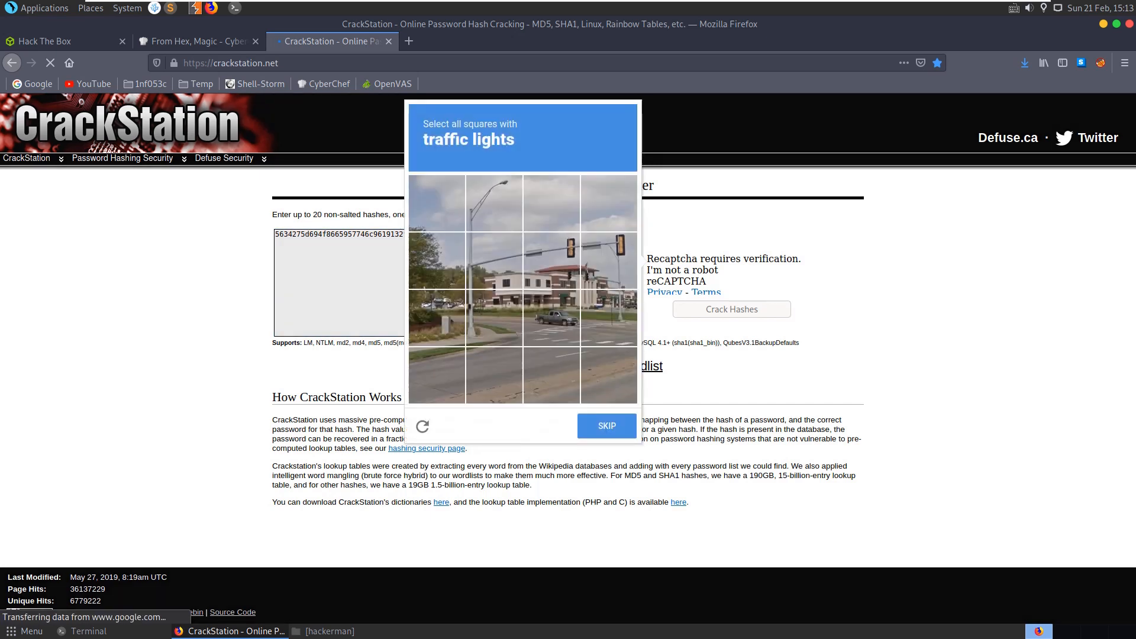
{"action": "left_click", "coordinate": [607, 260]}
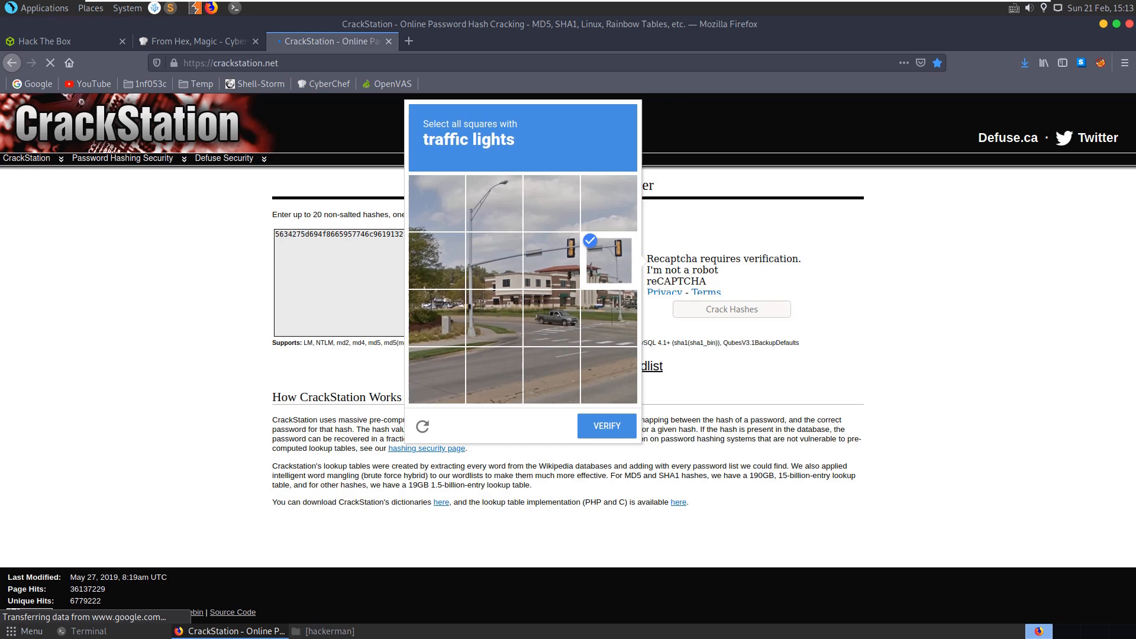
{"action": "left_click", "coordinate": [551, 260]}
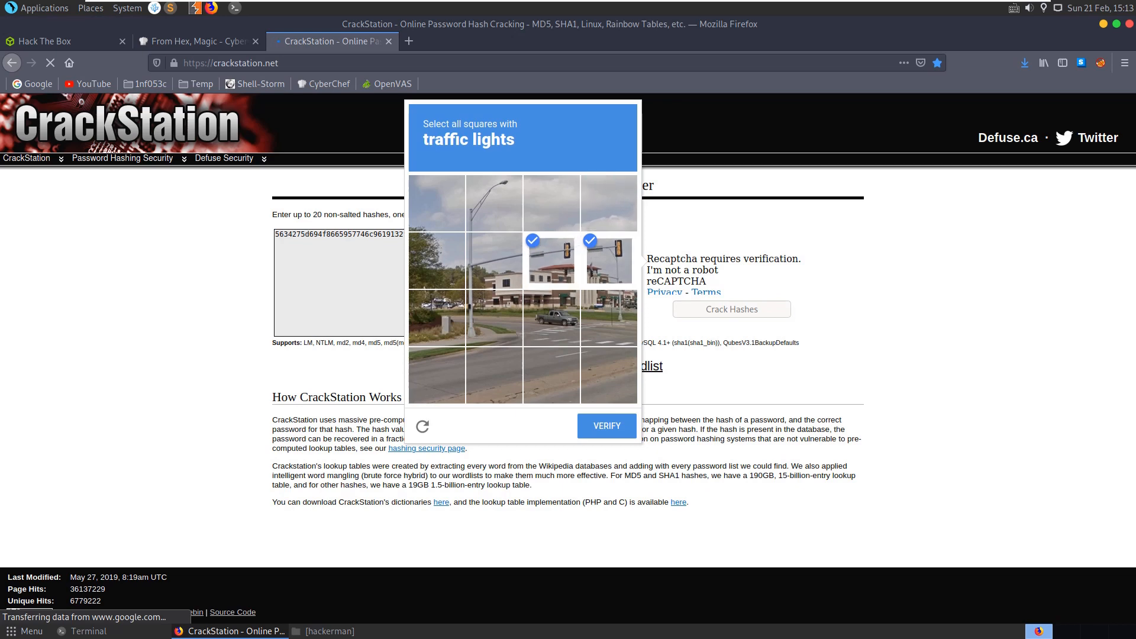
{"action": "left_click", "coordinate": [493, 261]}
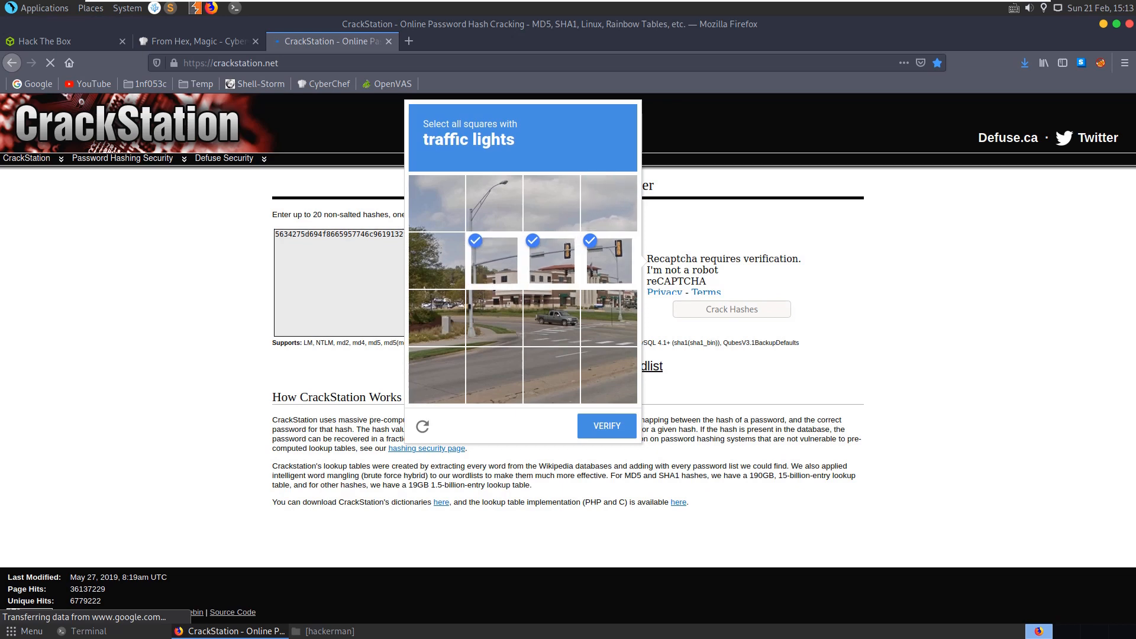
{"action": "left_click", "coordinate": [607, 425]}
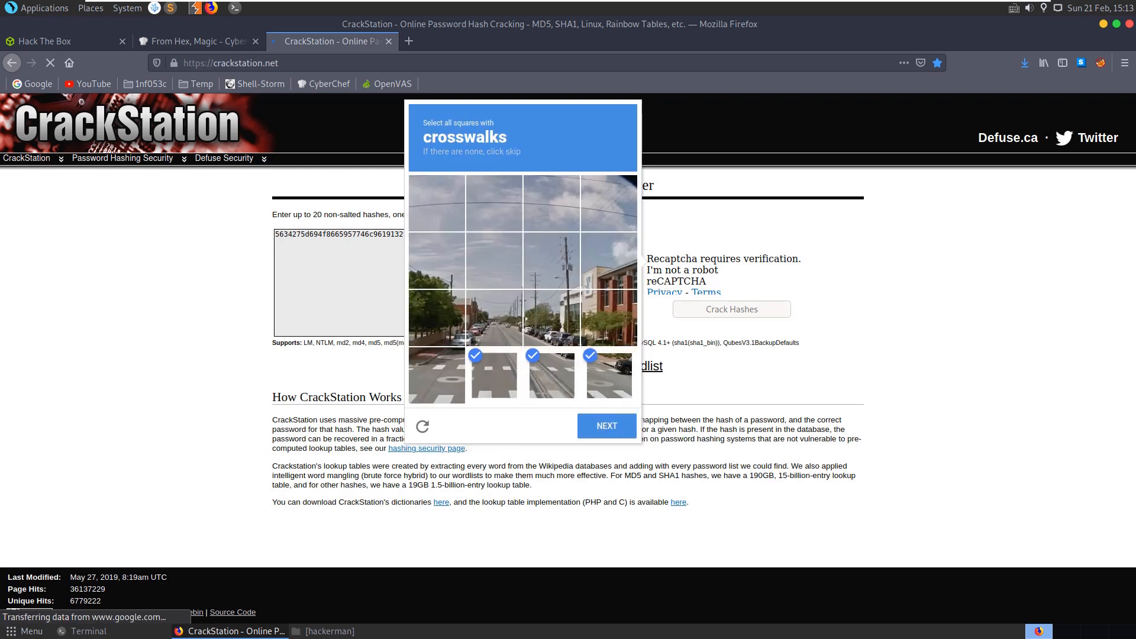
Finish the crosswalk, traffic-light and taxi challenges and submit the hash for cracking
{"action": "left_click", "coordinate": [607, 426]}
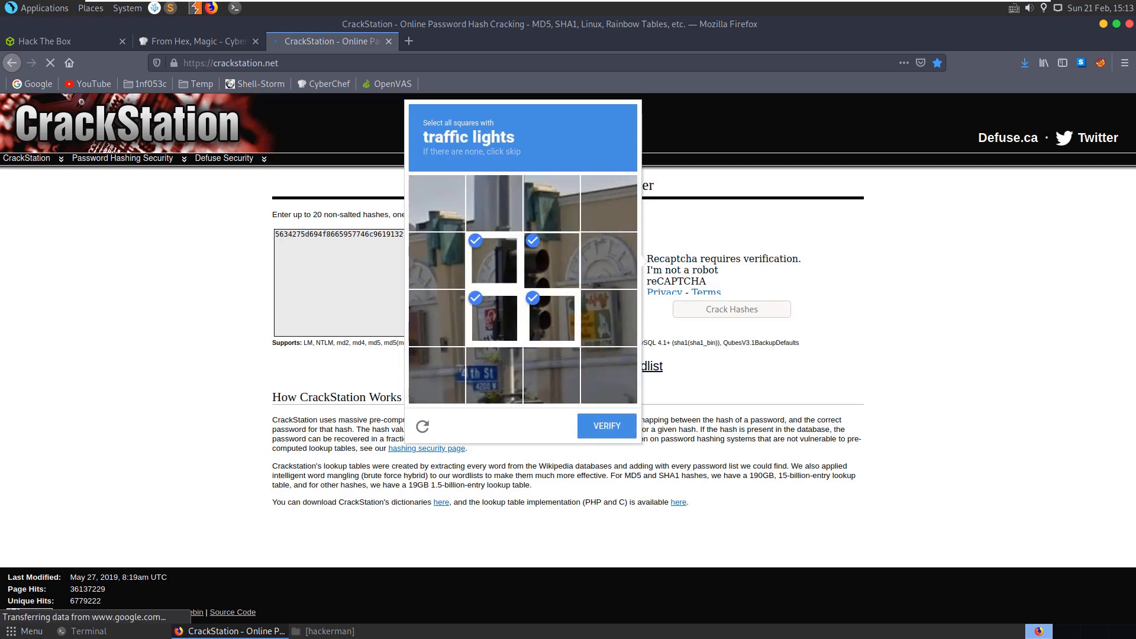
{"action": "left_click", "coordinate": [607, 425]}
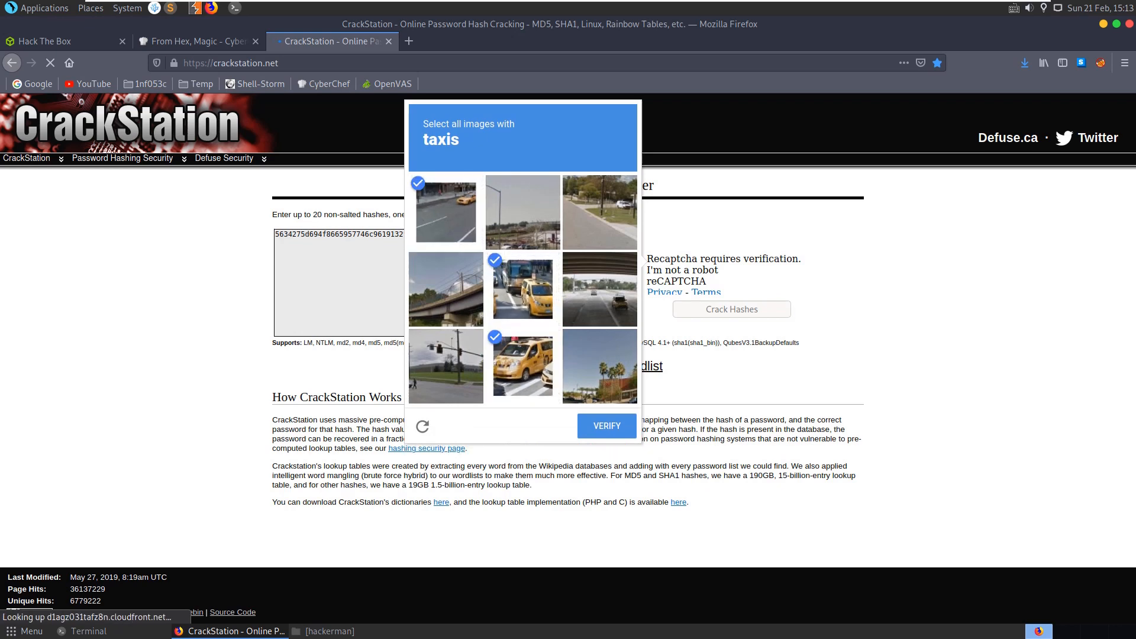
{"action": "left_click", "coordinate": [606, 426]}
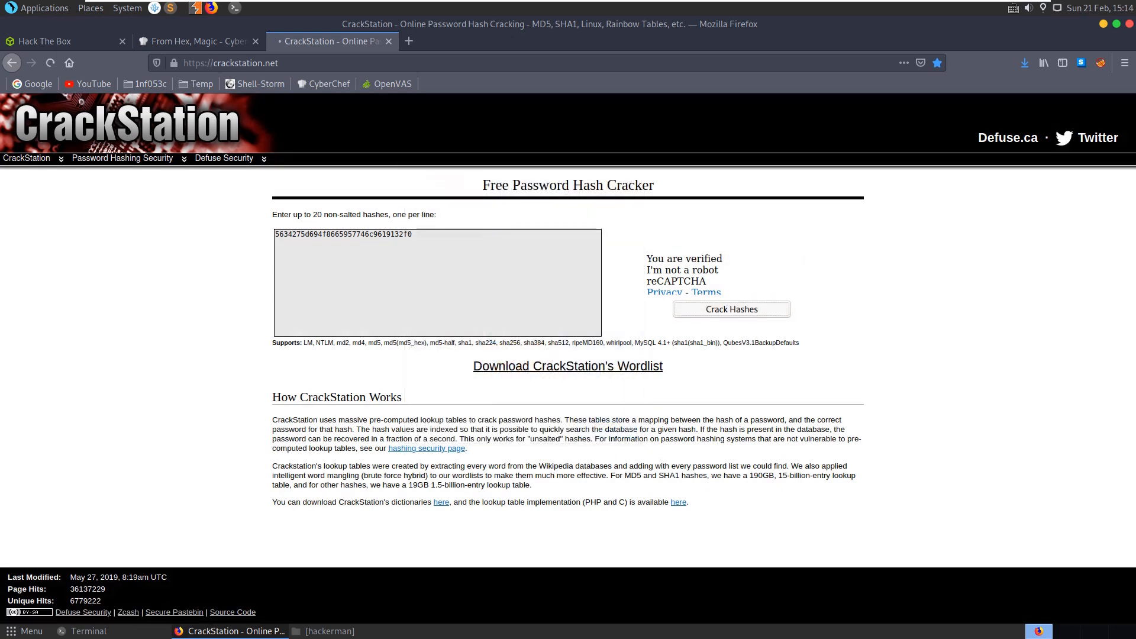
{"action": "left_click", "coordinate": [731, 308]}
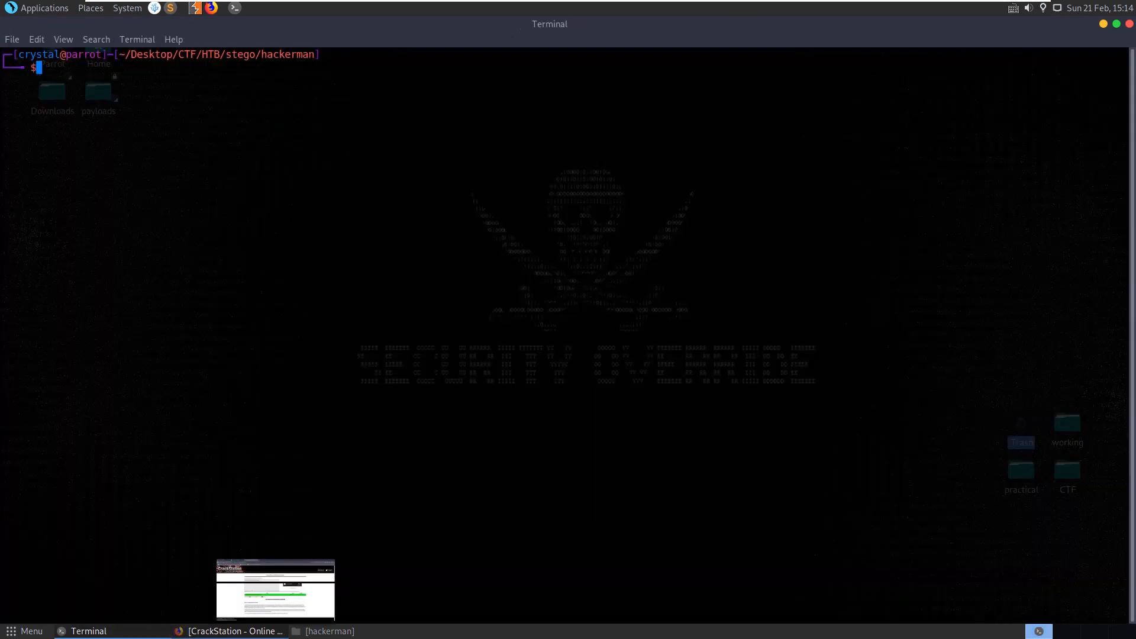
Save the hash to a 'hashes' file and type hashcat -m 1000 hashes
{"action": "type", "text": "hashcat -m"}
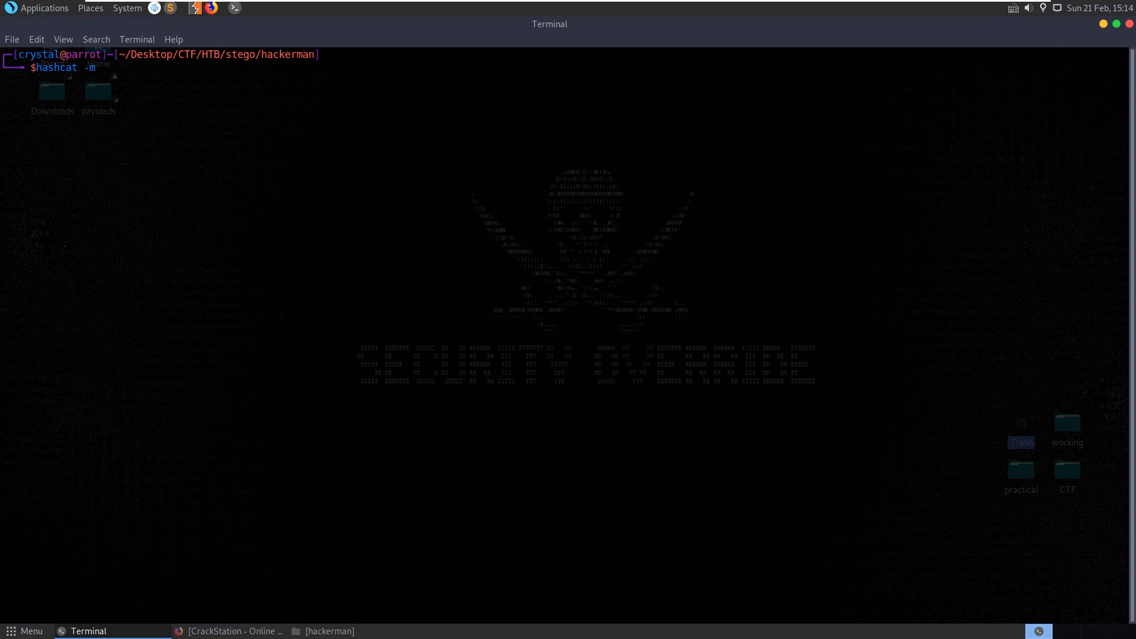
{"action": "type", "text": "1000"}
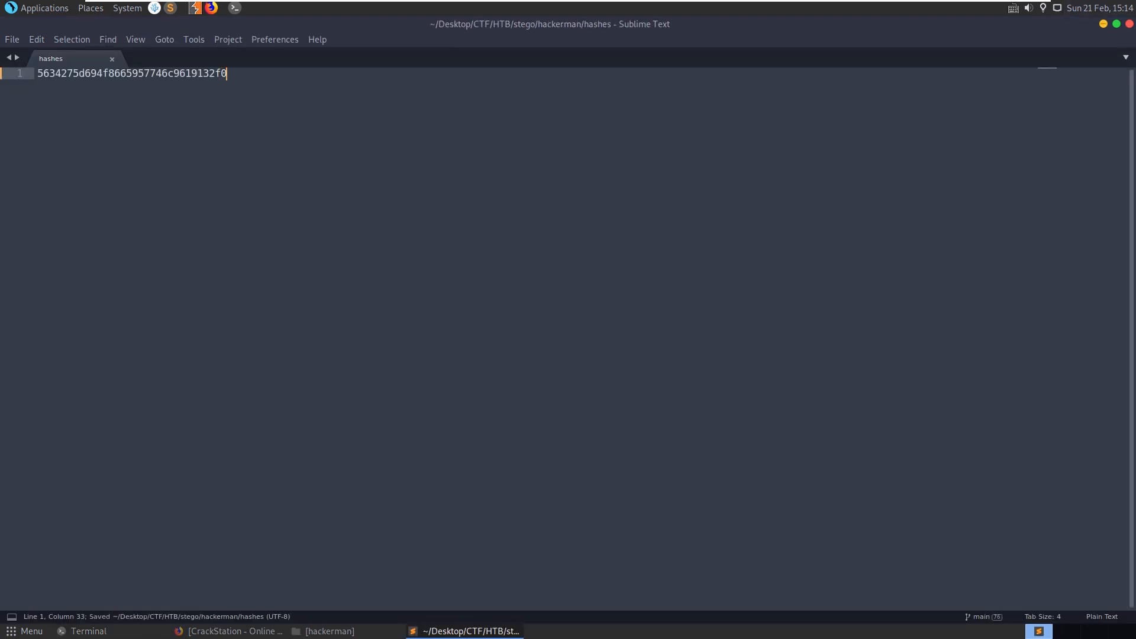
{"action": "left_click", "coordinate": [88, 631]}
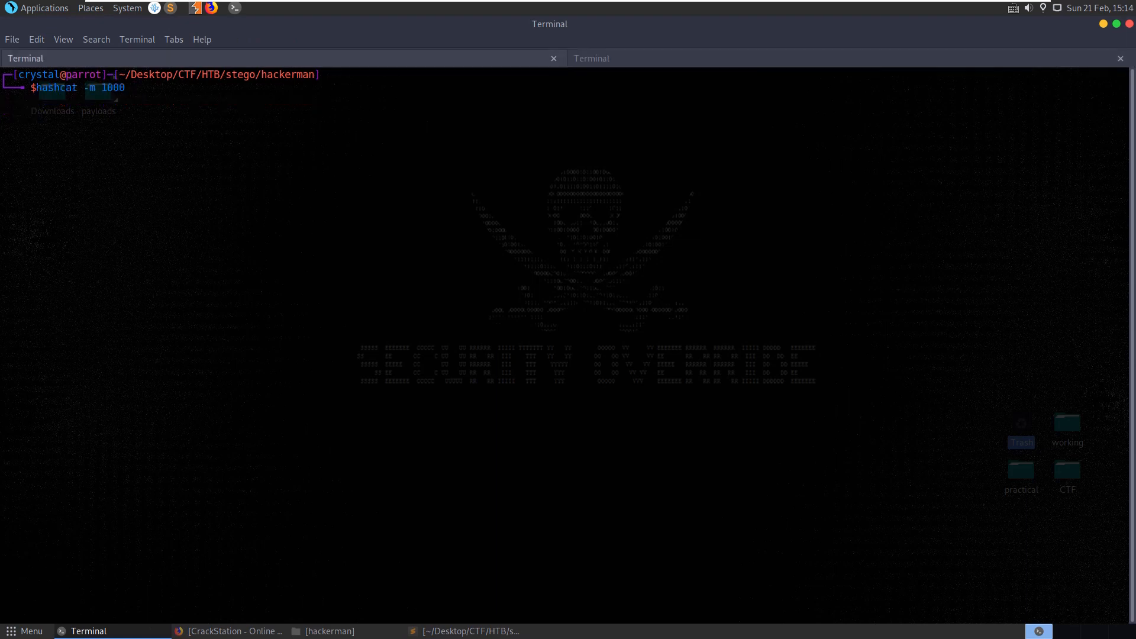
{"action": "type", "text": "hashes"}
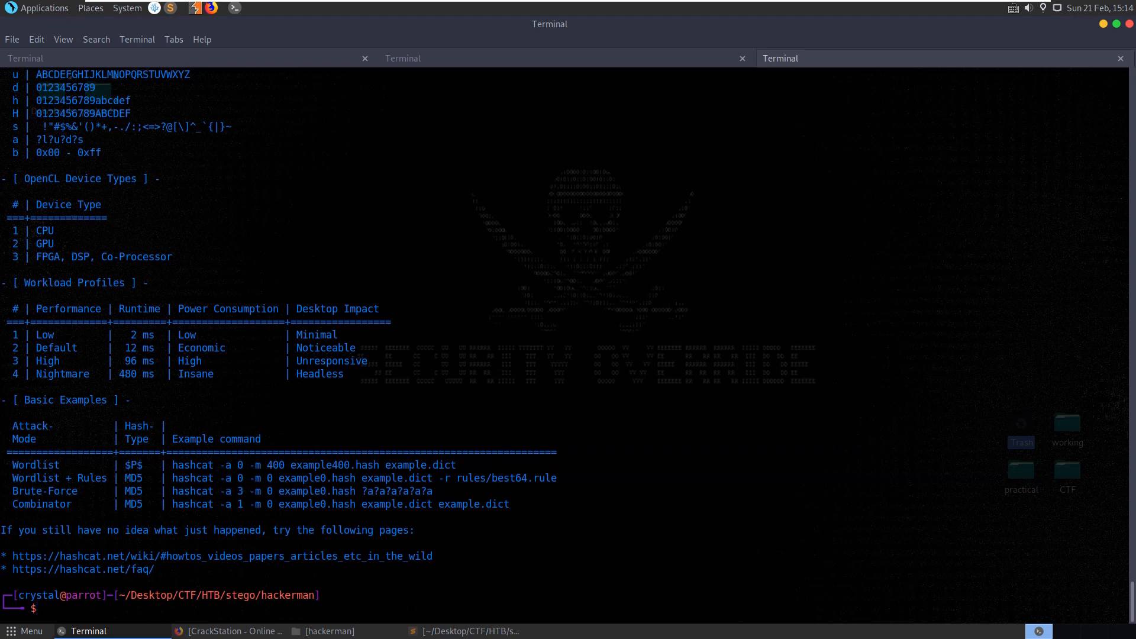
{"action": "type", "text": "hashcat -m 1000 hashes"}
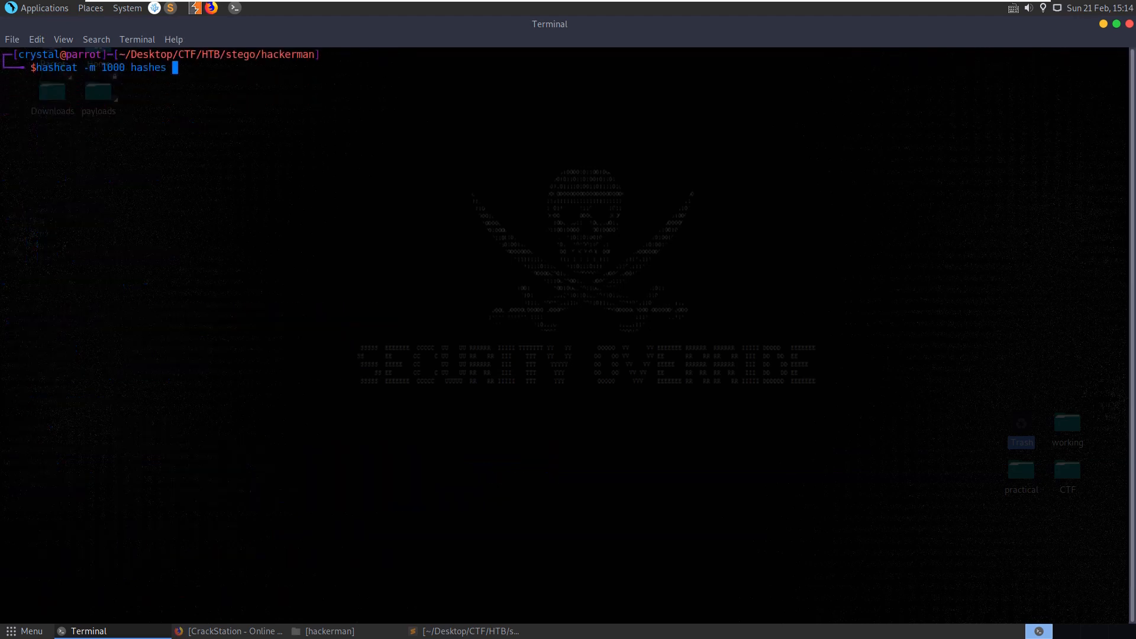
Crack hashes with hashcat -m 1000 and rockyou.txt, then check results with --show
{"action": "type", "text": "/usr/"}
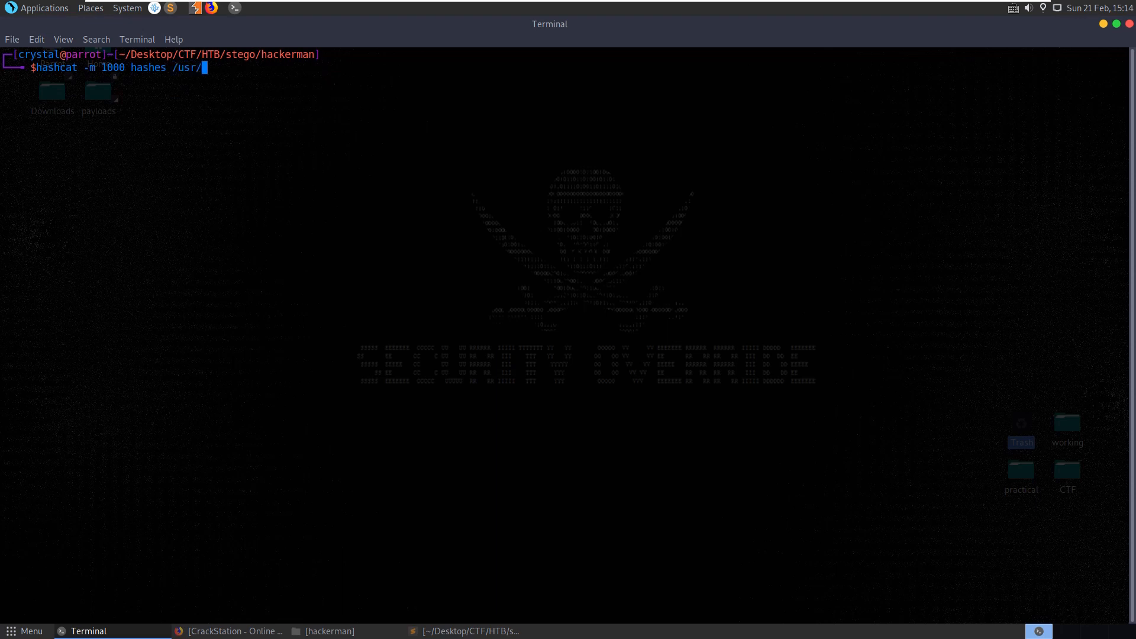
{"action": "type", "text": "share/wordlists/"}
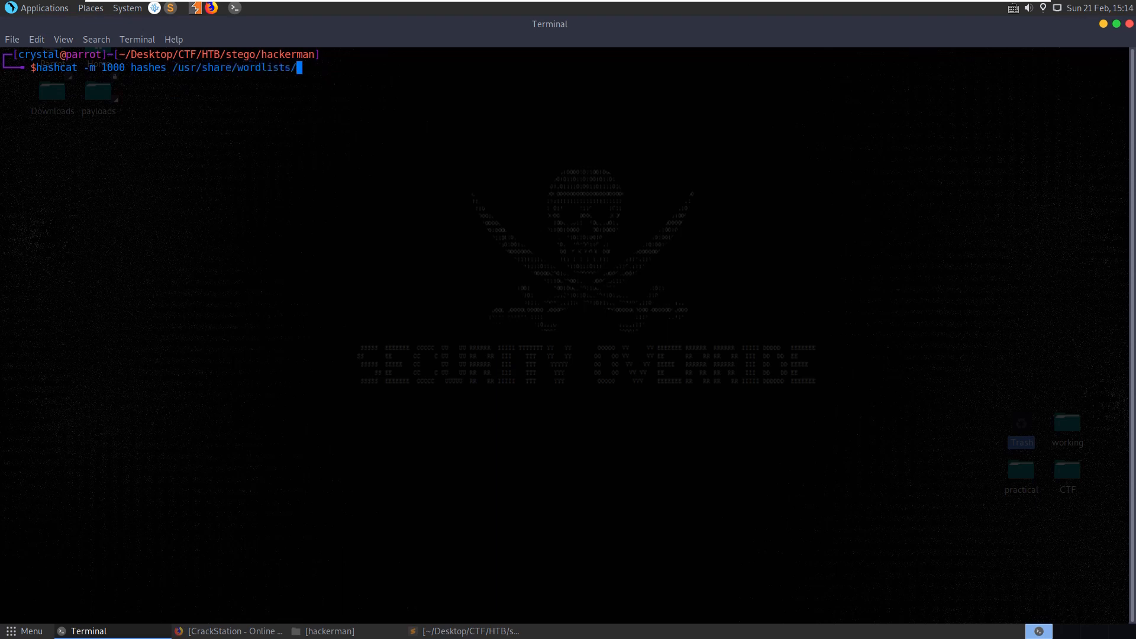
{"action": "key", "text": "Tab"}
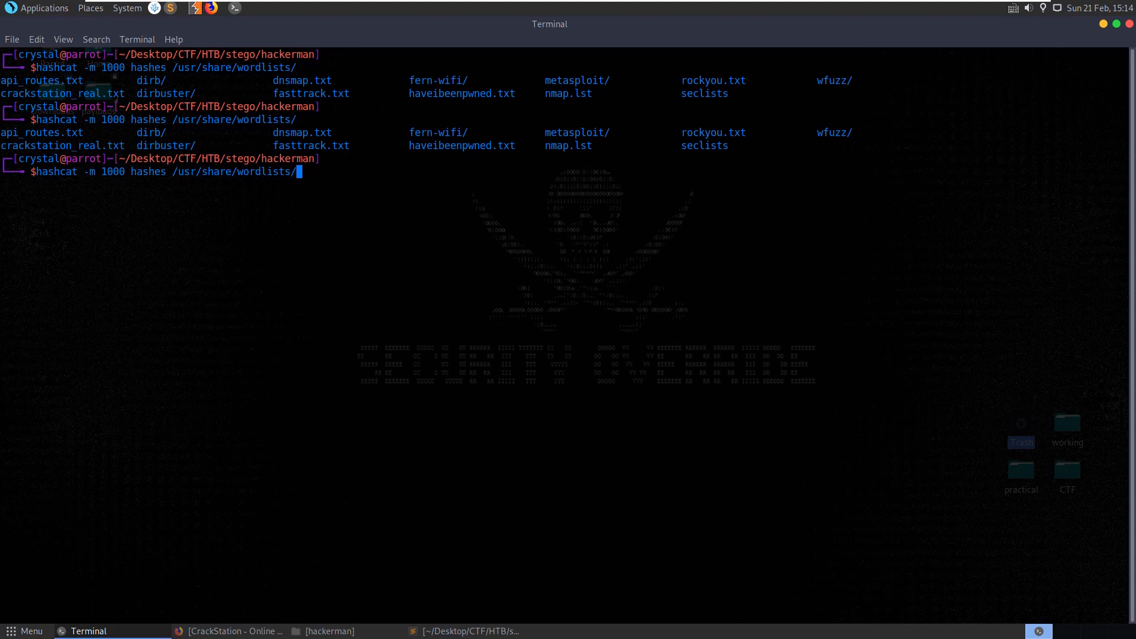
{"action": "type", "text": "rockyou.txt"}
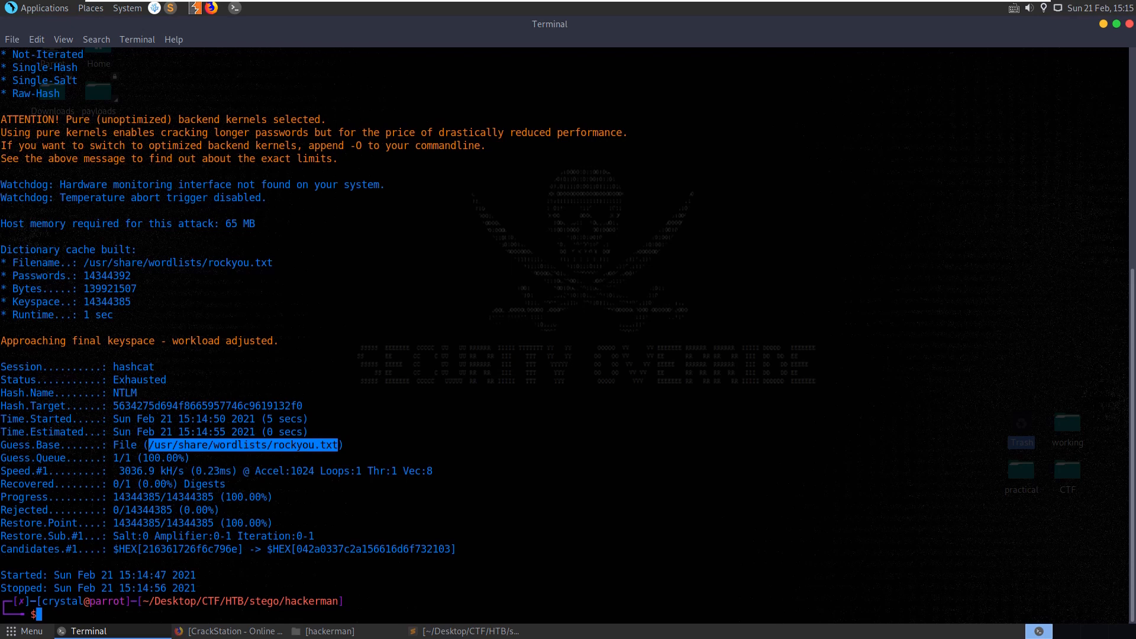
{"action": "type", "text": "hashcat -m 1000 hashes /usr/share/wordlists/rockyou.txt"}
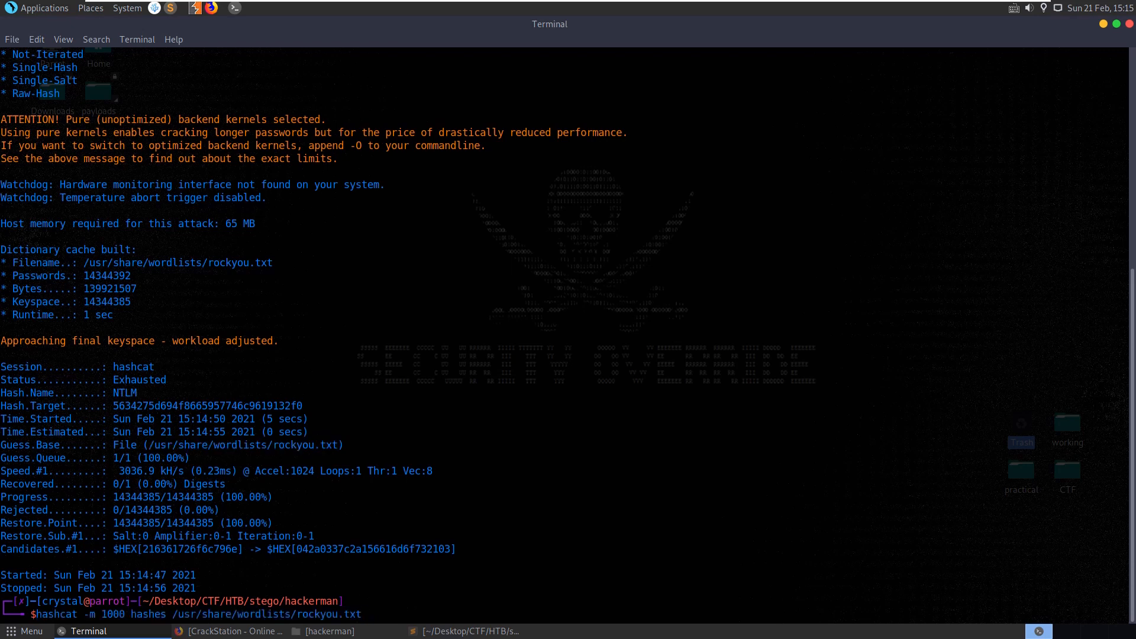
{"action": "type", "text": "--show"}
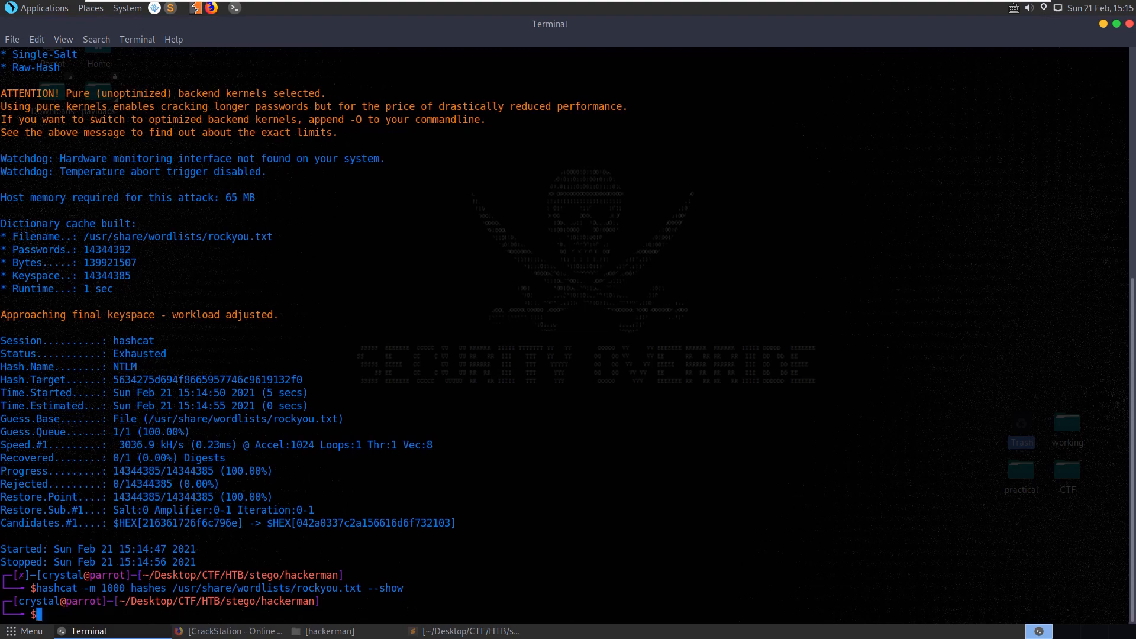
{"action": "type", "text": "hashcat -m 1000 hashes /usr/share/wordlists/rockyou.txt"}
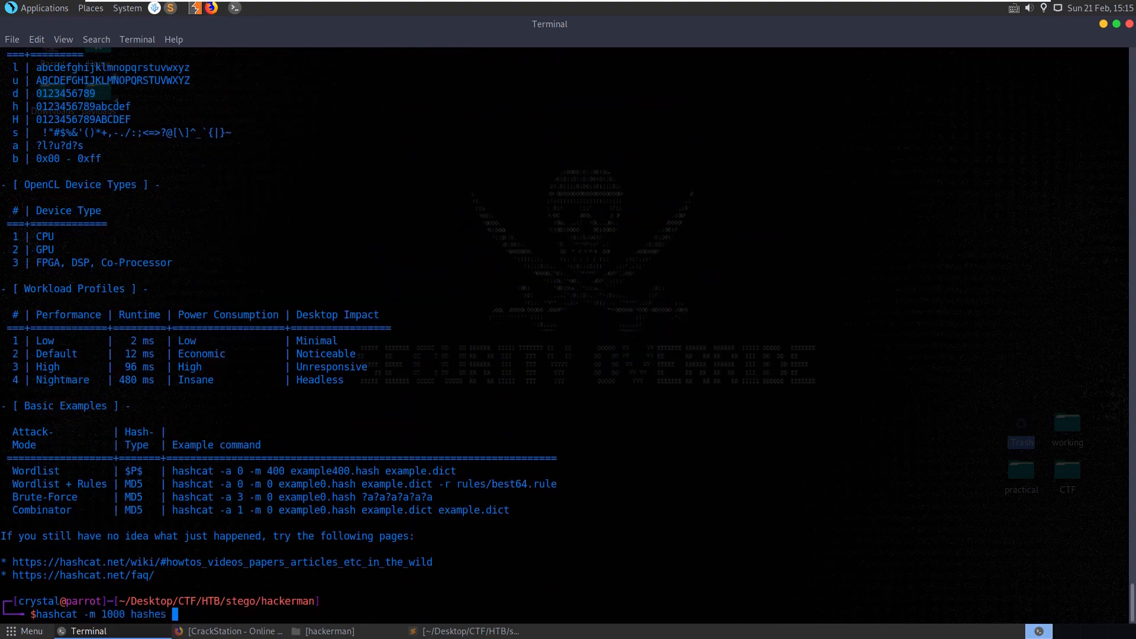
Recall the rockyou.txt hashcat command, edit its hash mode, and clear the screen
{"action": "type", "text": "/usr/share/wordlists/rockyou.txt"}
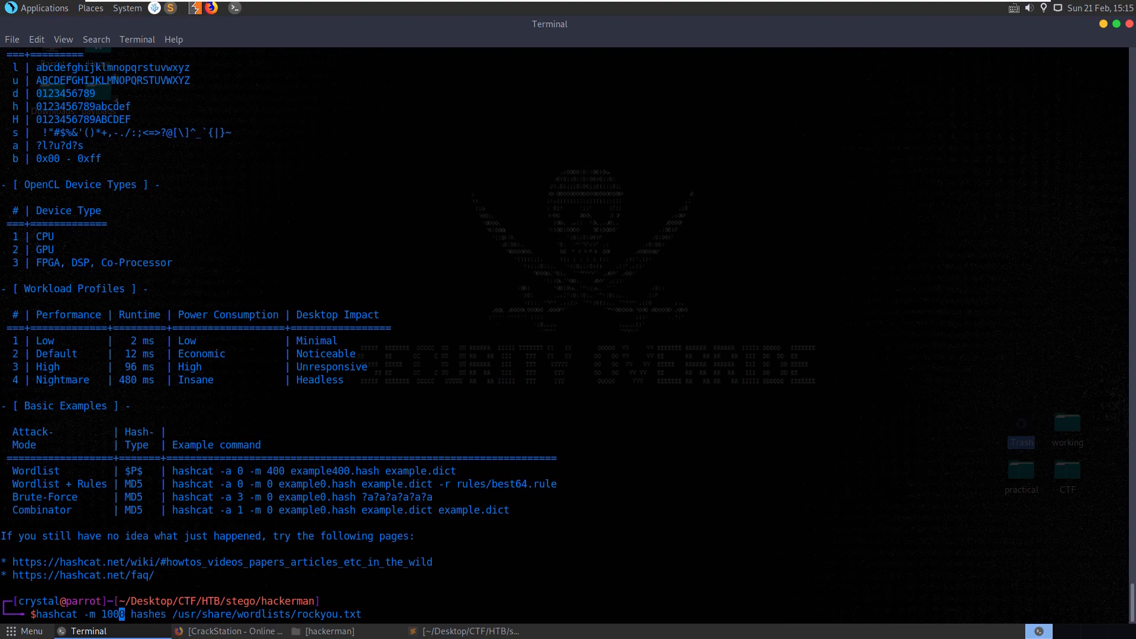
{"action": "key", "text": "Return"}
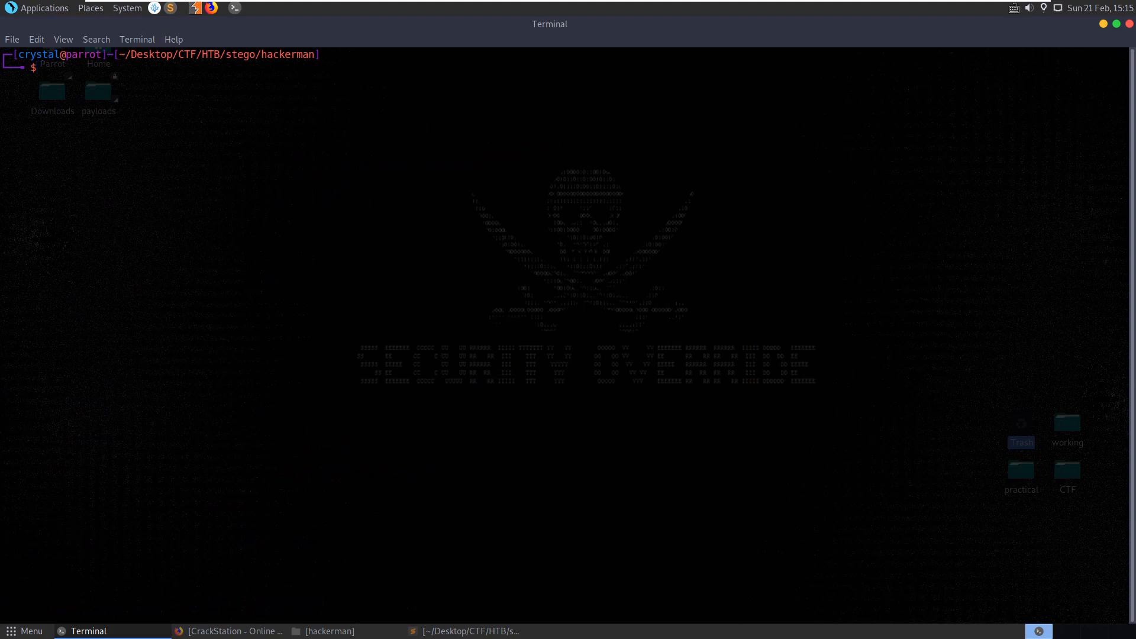
{"action": "left_click", "coordinate": [233, 631]}
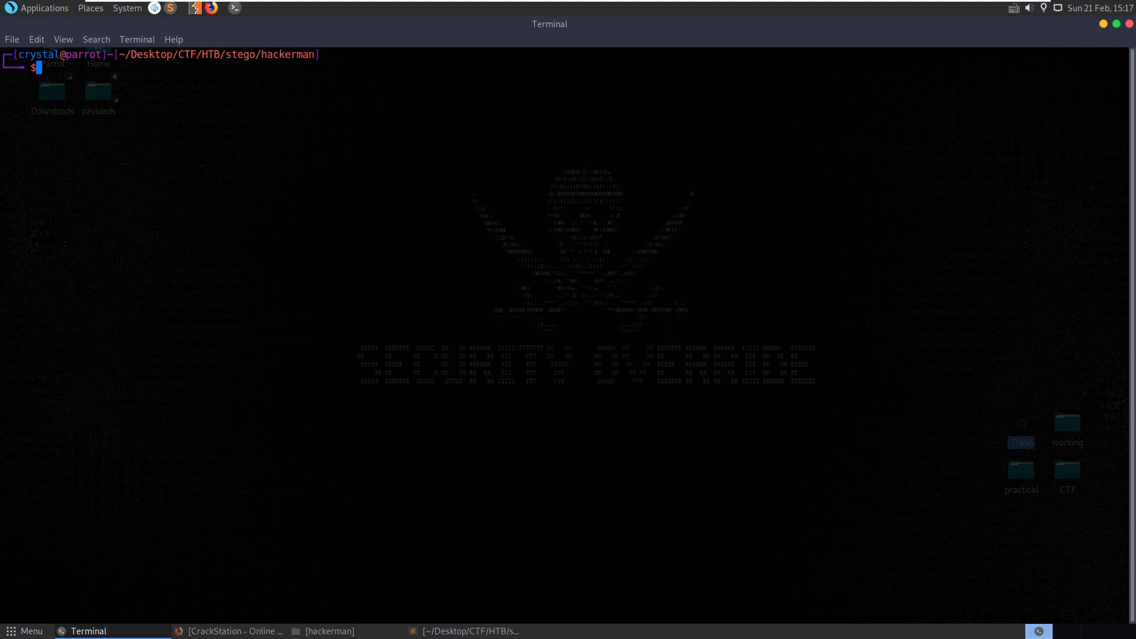
List installed packages with apt list and filter them for steg
{"action": "type", "text": "apt list"}
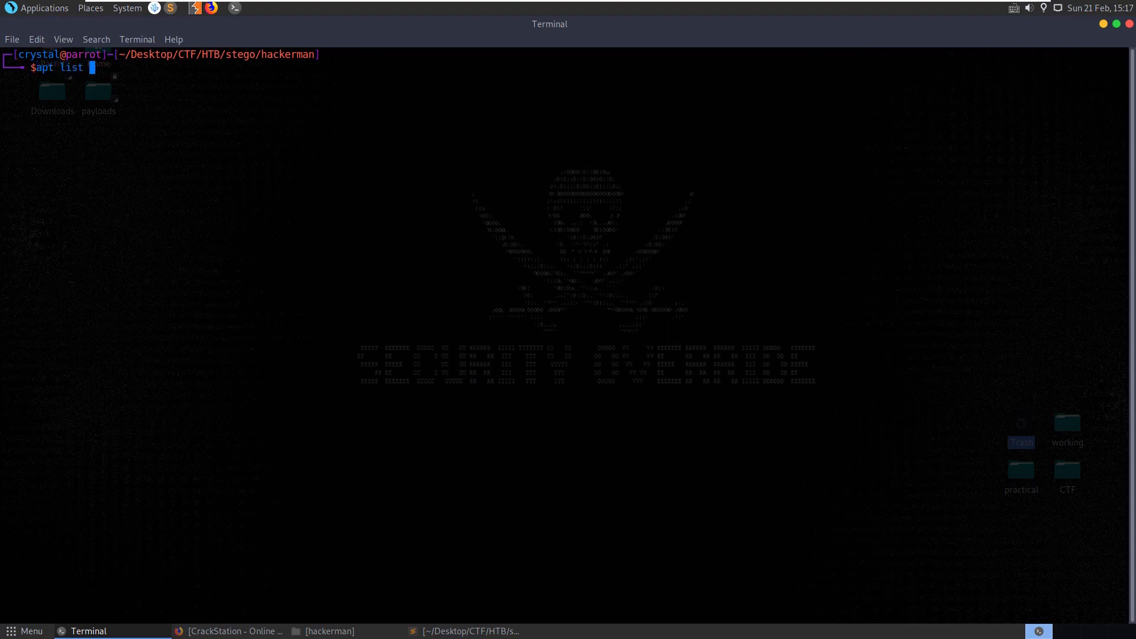
{"action": "key", "text": "Return"}
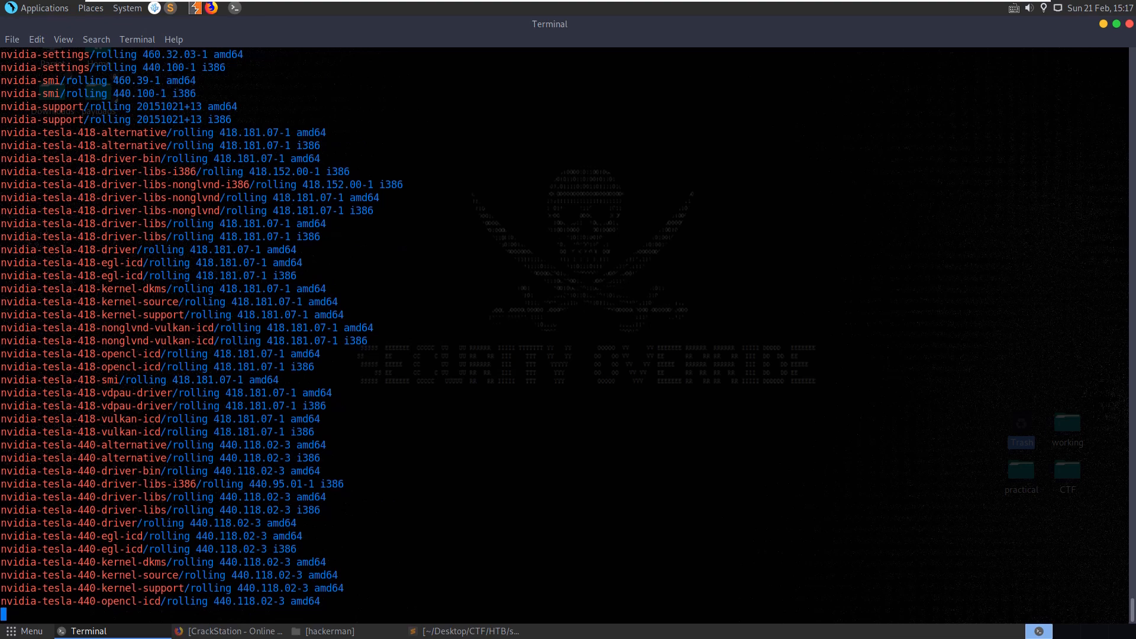
{"action": "scroll", "scroll_direction": "down", "scroll_amount": 3}
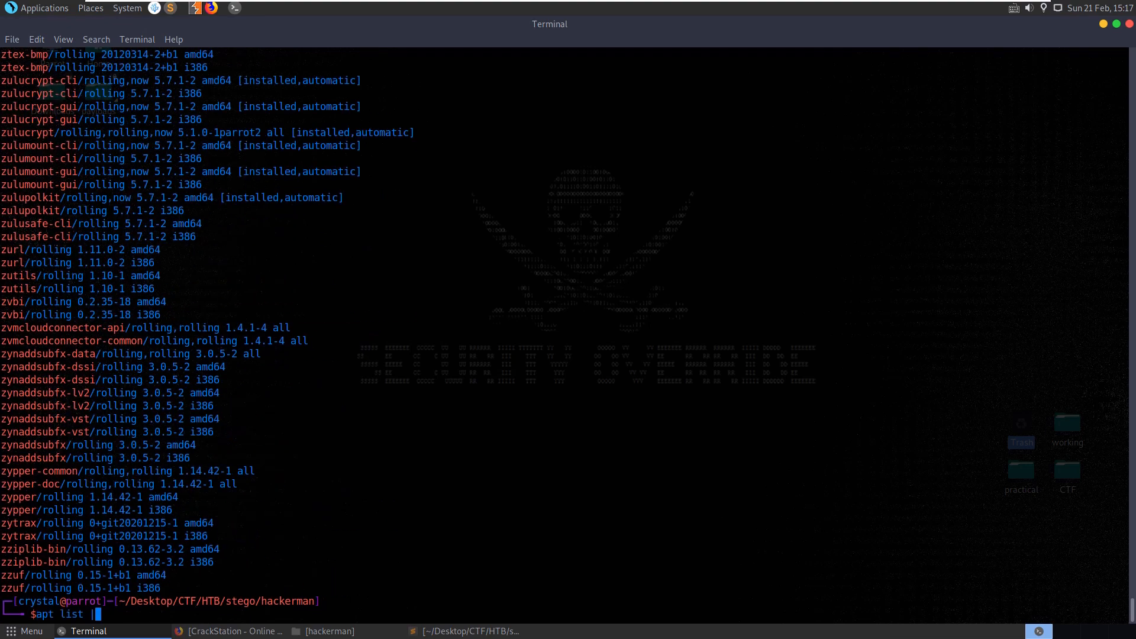
{"action": "type", "text": "steg"}
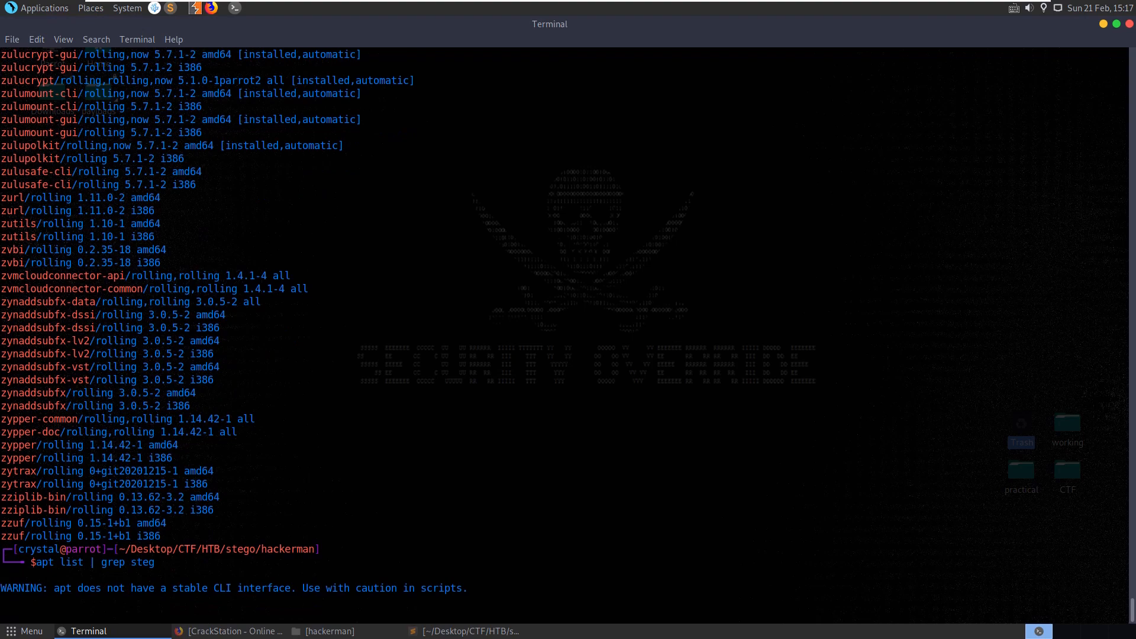
{"action": "key", "text": "Return"}
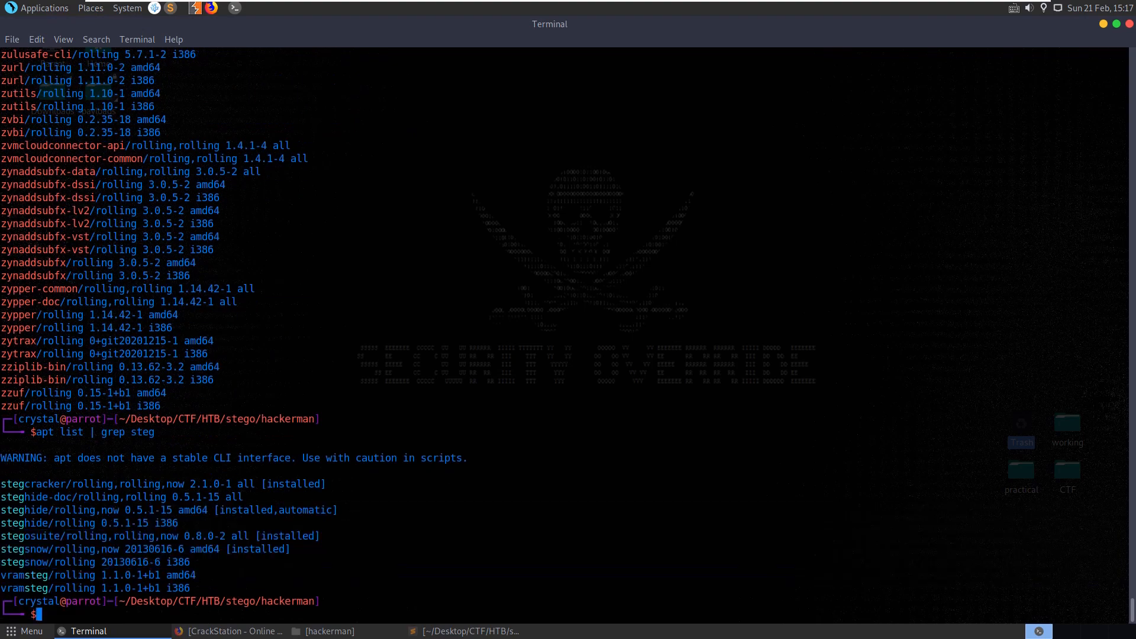
Search the package cache for steg tools such as steghide and stegosuite
{"action": "type", "text": "apt-get"}
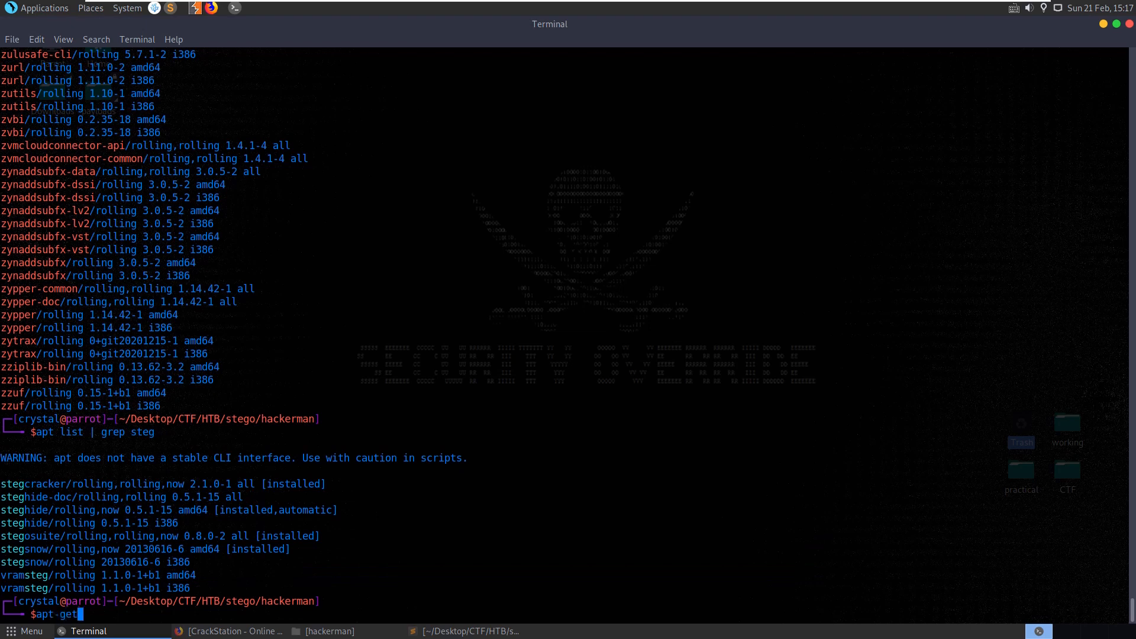
{"action": "type", "text": "cache search"}
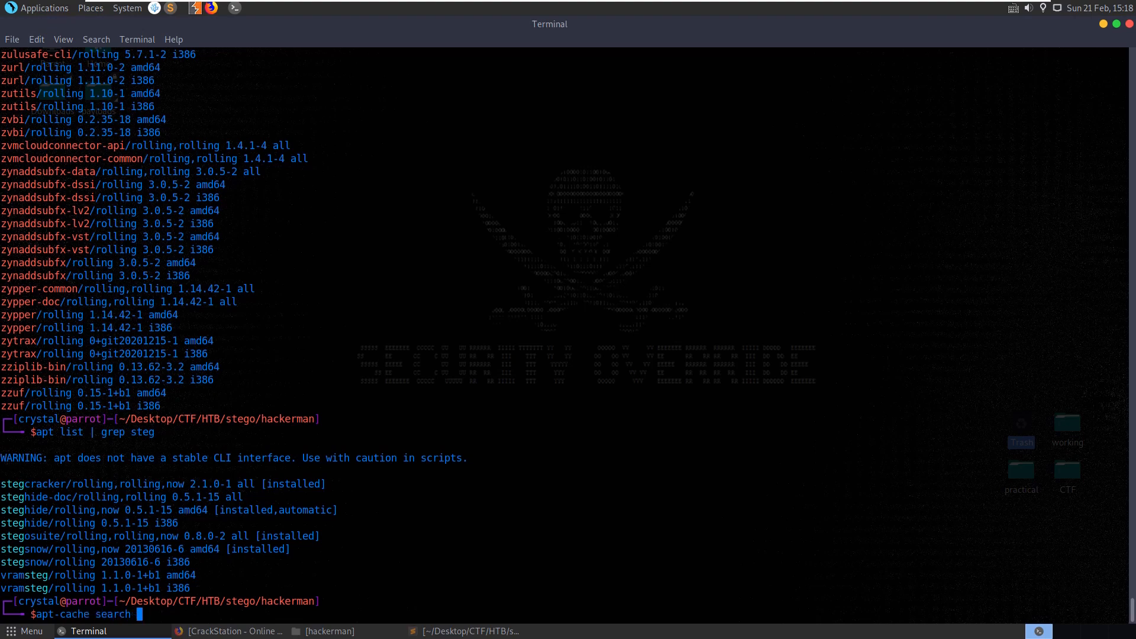
{"action": "key", "text": "Return"}
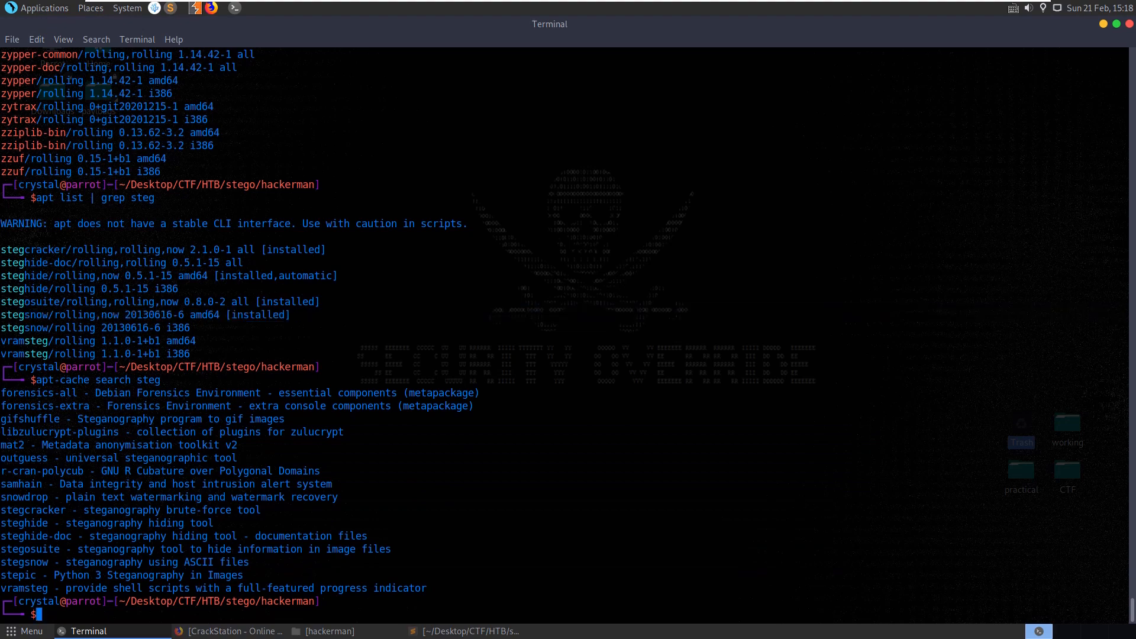
{"action": "type", "text": "stegosuite"}
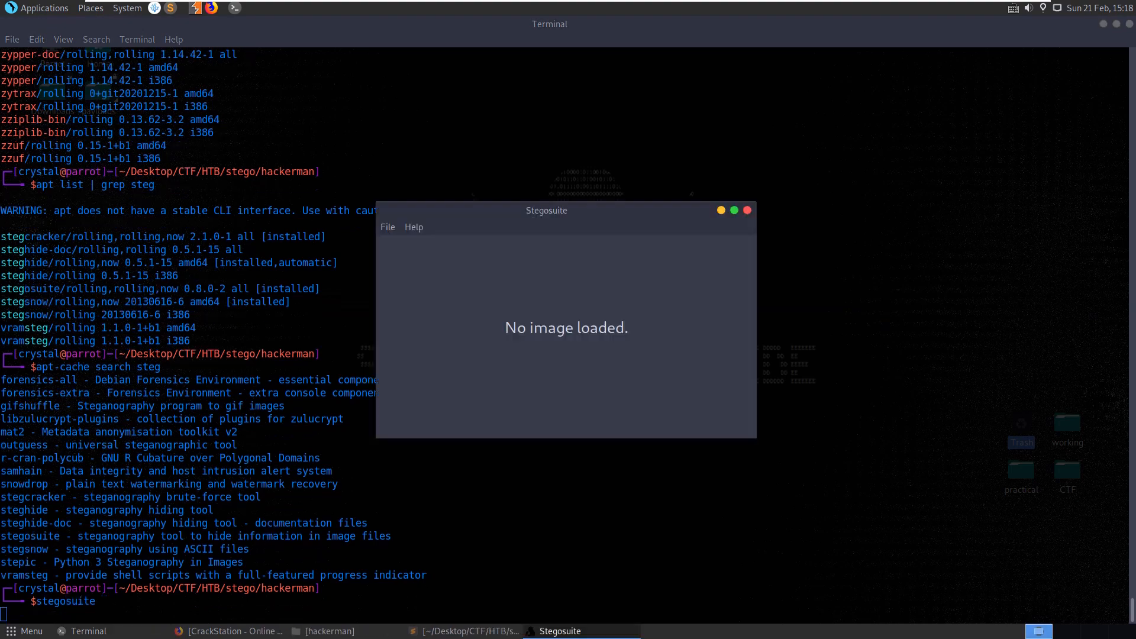
Close the empty Stegosuite window and relaunch stegosuite from the terminal
{"action": "left_click", "coordinate": [388, 227]}
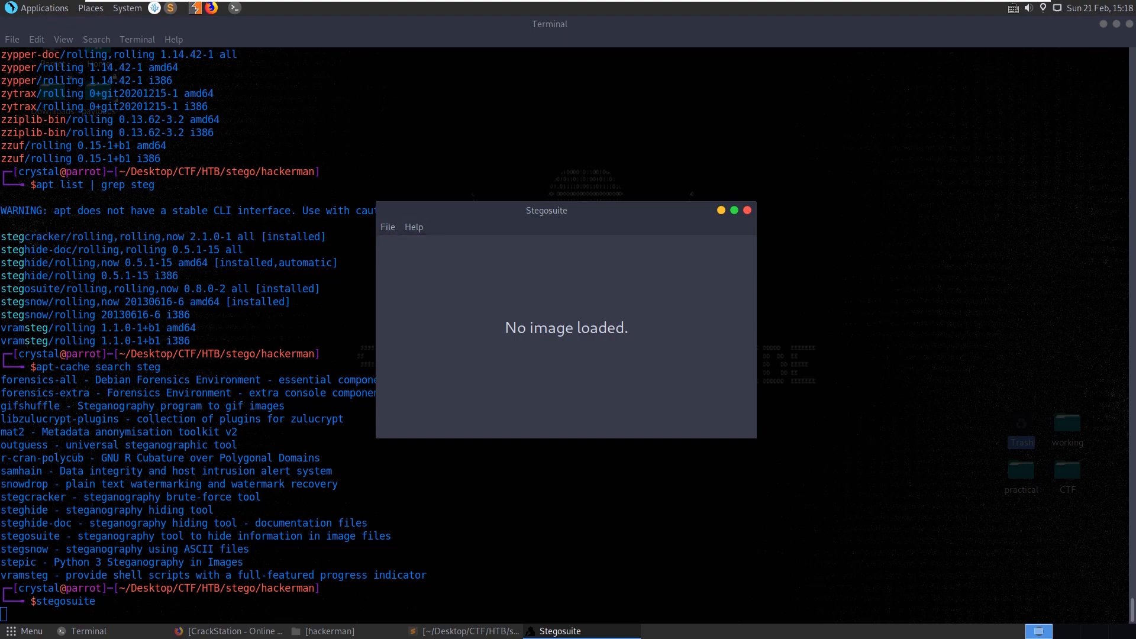
{"action": "left_click", "coordinate": [750, 210]}
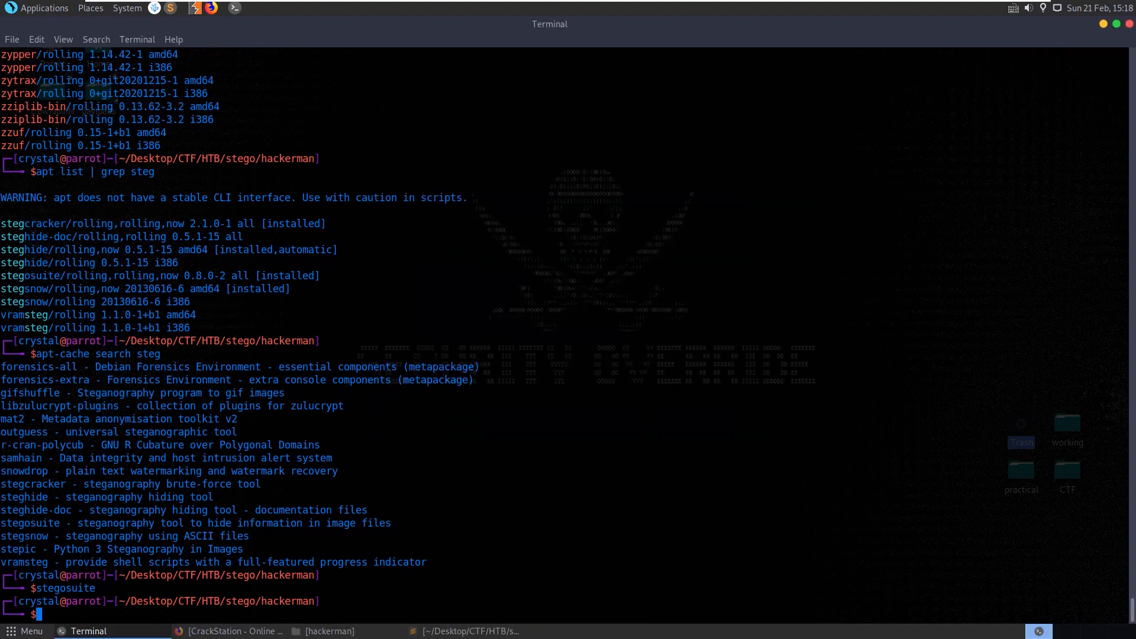
{"action": "type", "text": "stegosuite"}
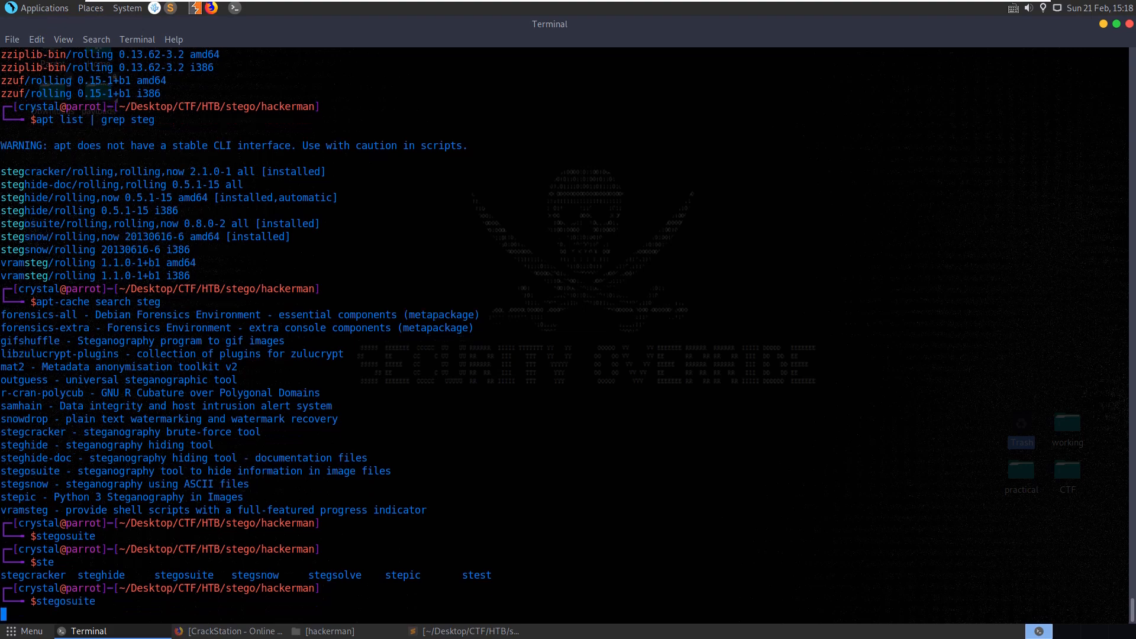
{"action": "key", "text": "Return"}
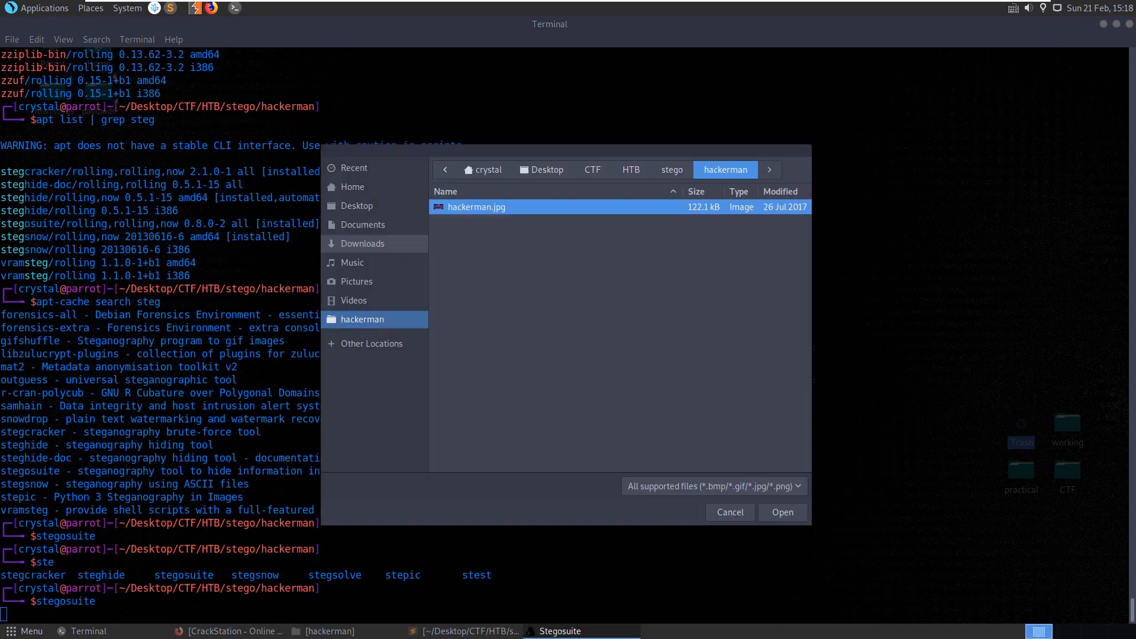
Load hackerman.jpg and try extracting without a password, then relaunch after the crash
{"action": "left_click", "coordinate": [783, 512]}
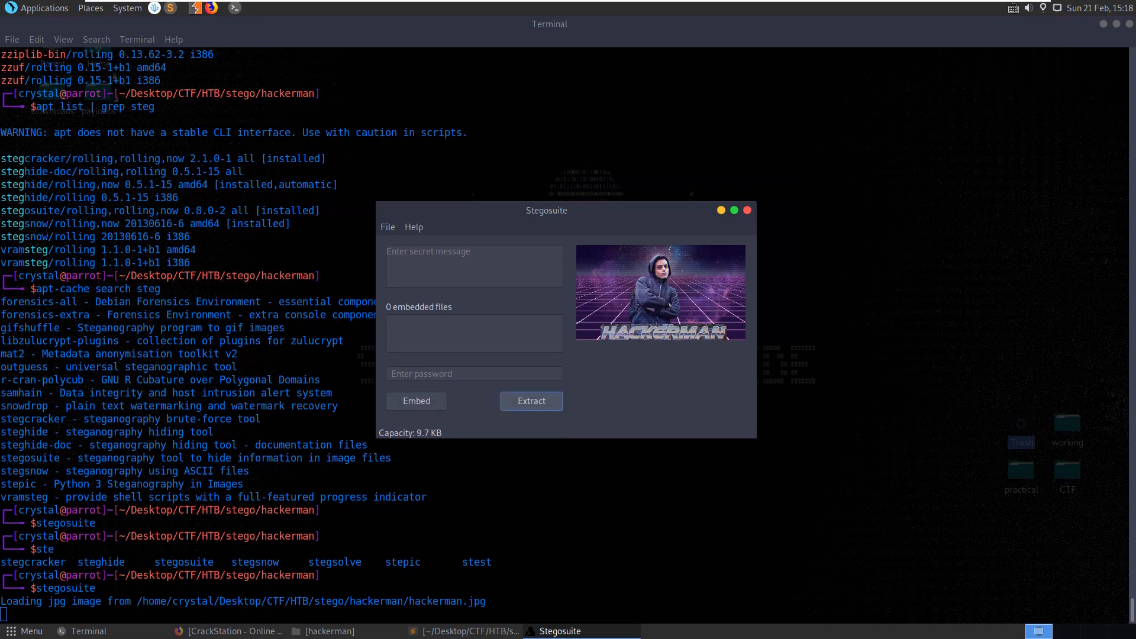
{"action": "left_click", "coordinate": [531, 401]}
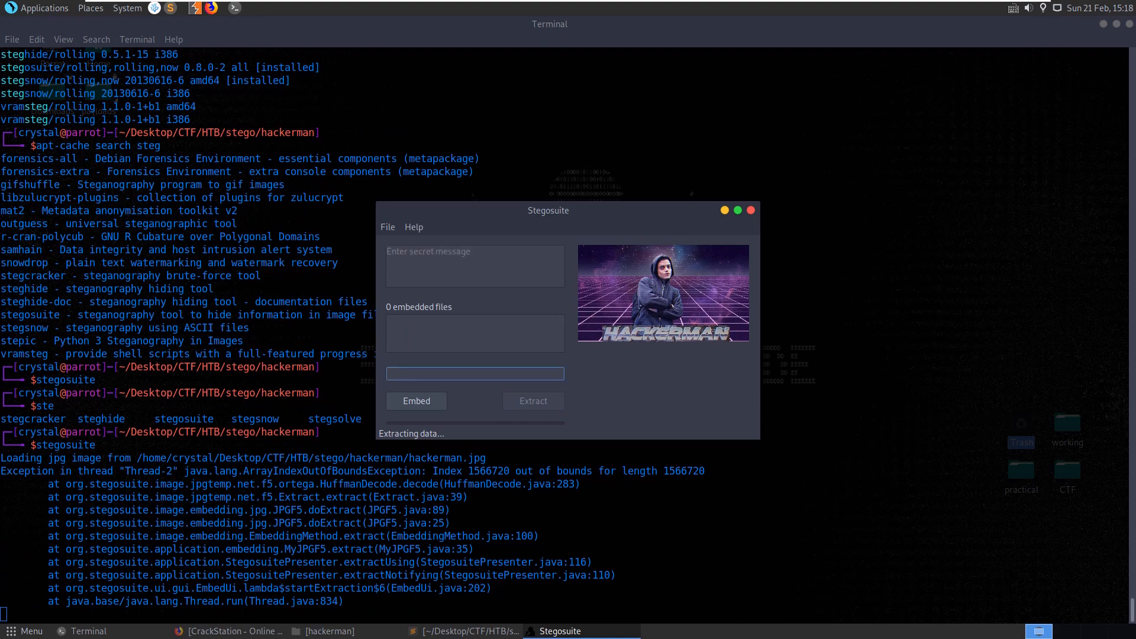
{"action": "left_click", "coordinate": [414, 226]}
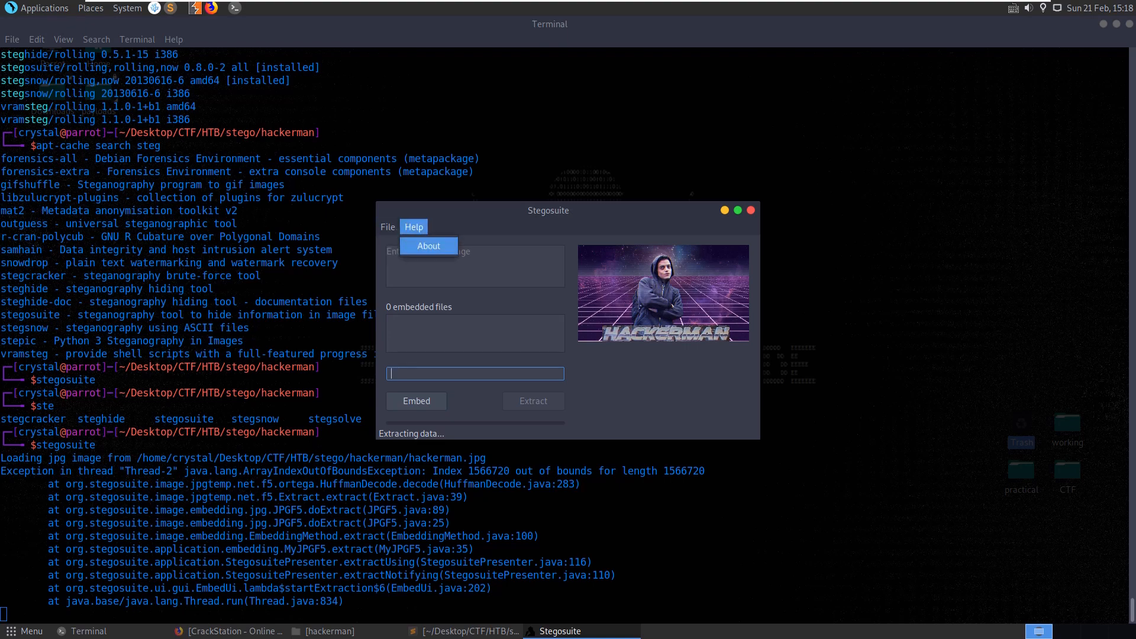
{"action": "left_click", "coordinate": [750, 210]}
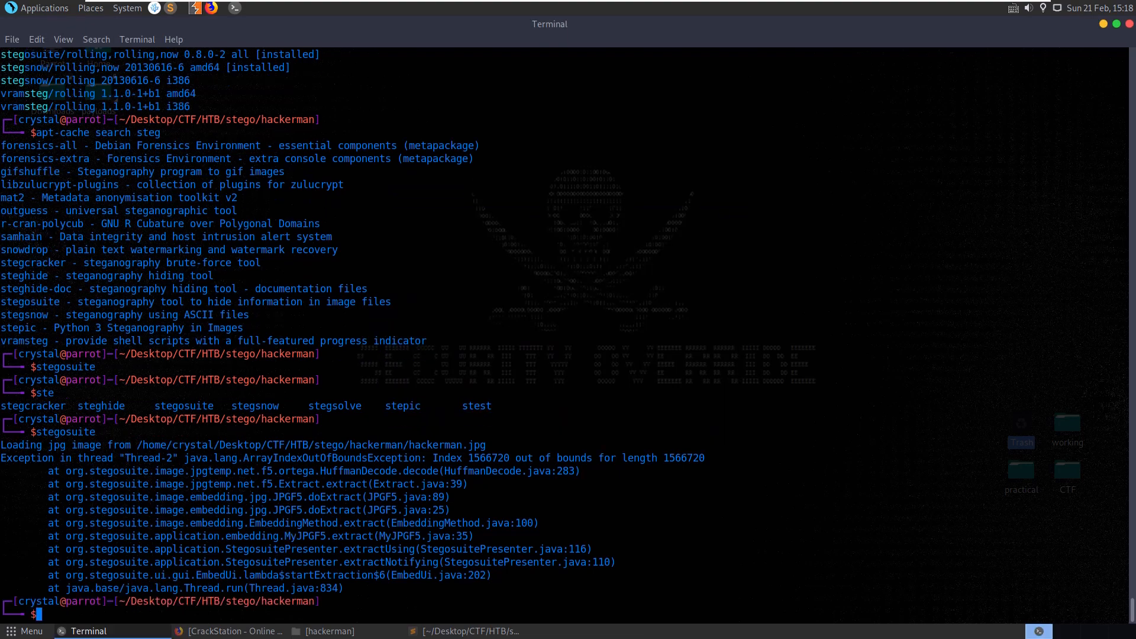
{"action": "key", "text": "Return"}
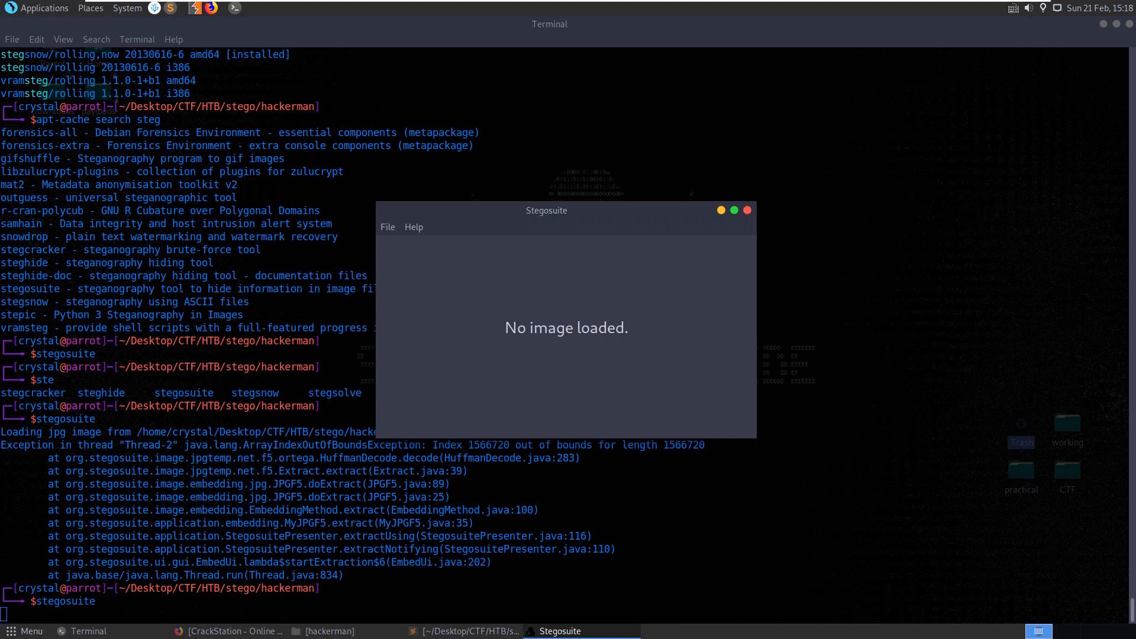
Reload hackerman.jpg, enter the cracked password and run Extract
{"action": "left_click", "coordinate": [387, 227]}
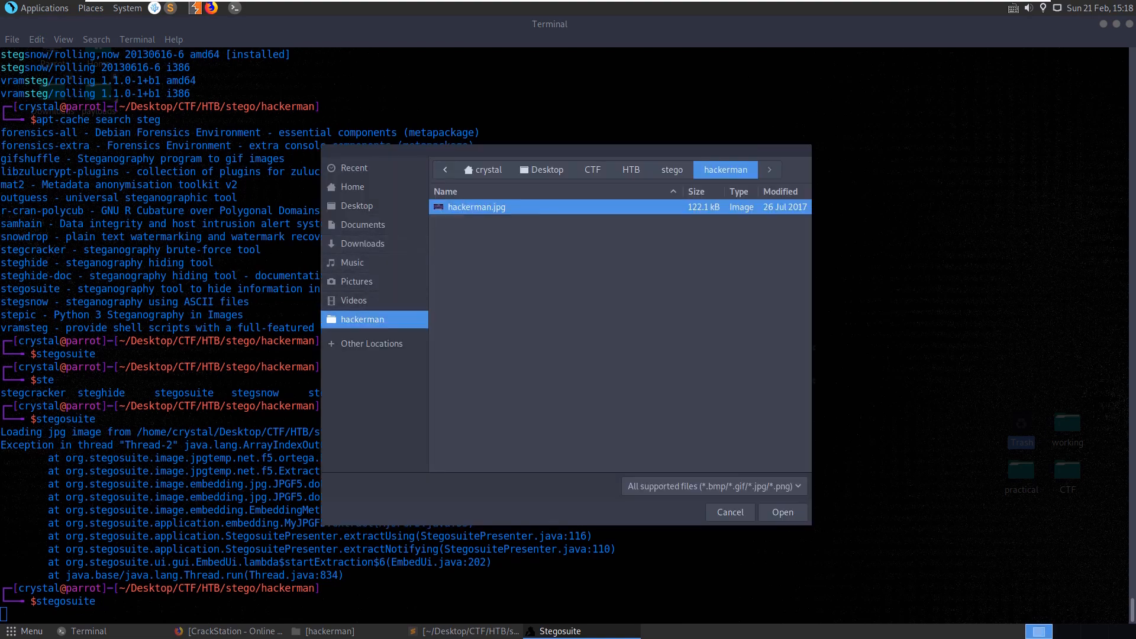
{"action": "left_click", "coordinate": [782, 511]}
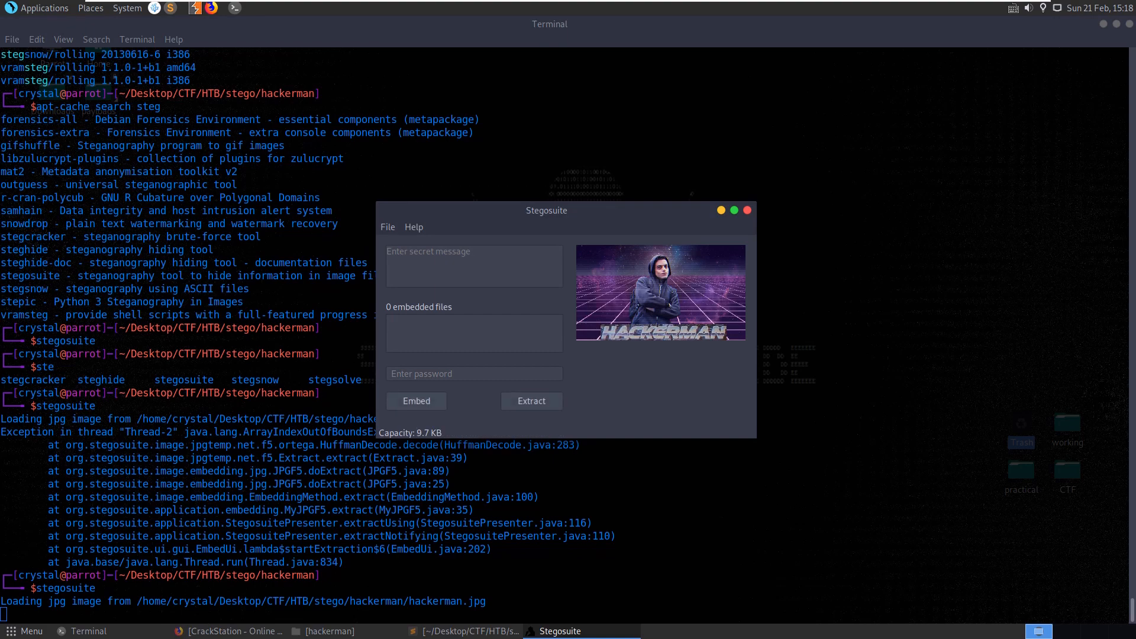
{"action": "left_click", "coordinate": [474, 373]}
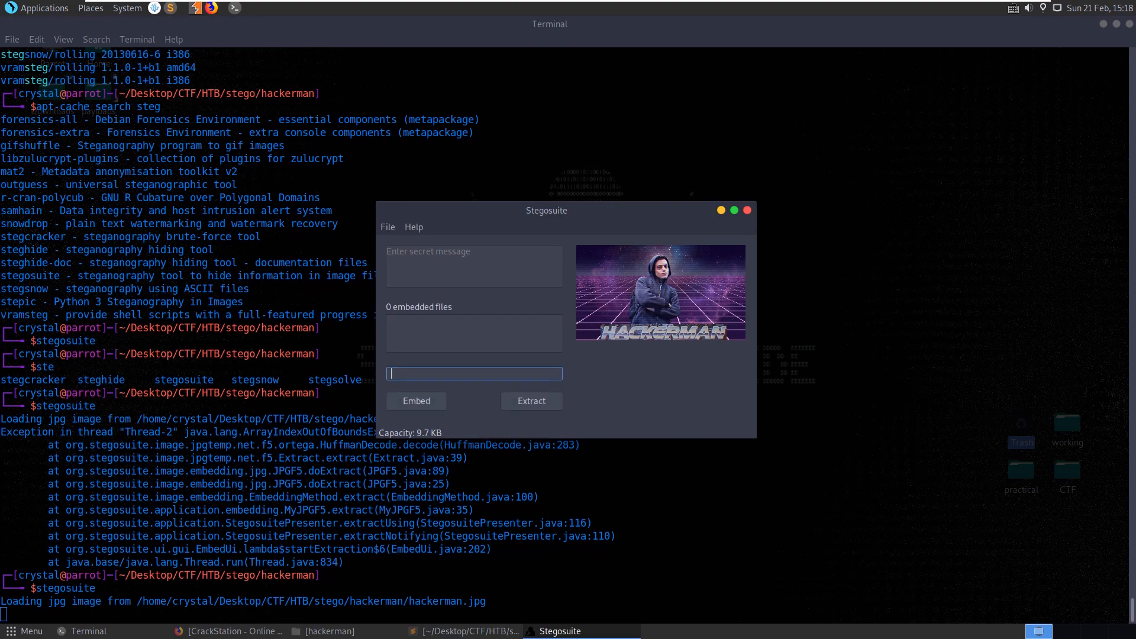
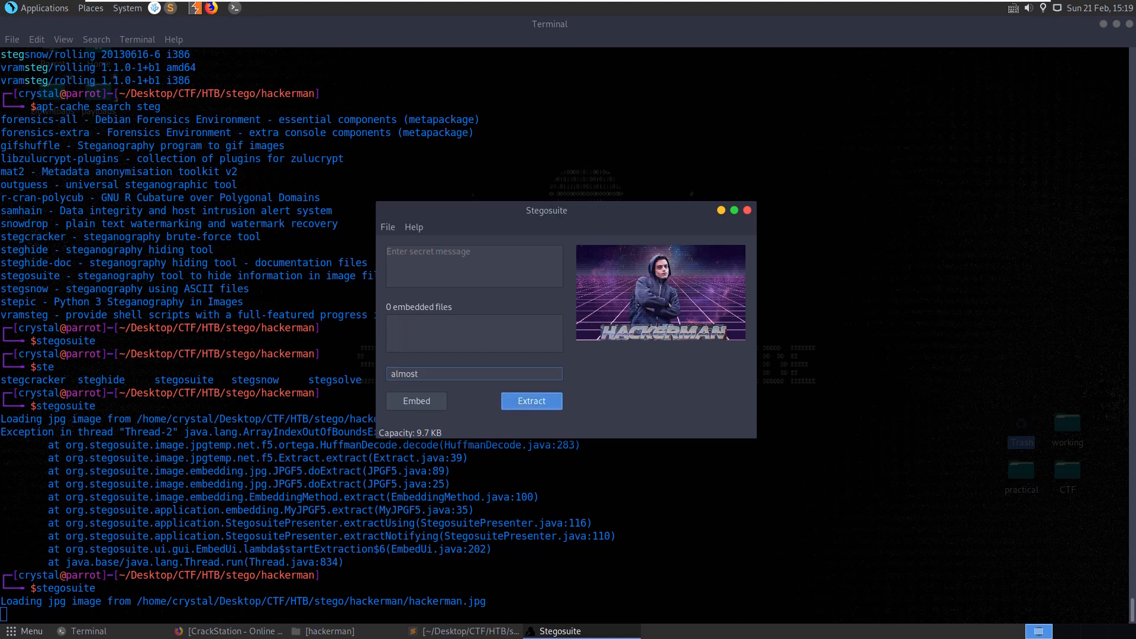
{"action": "left_click", "coordinate": [532, 401]}
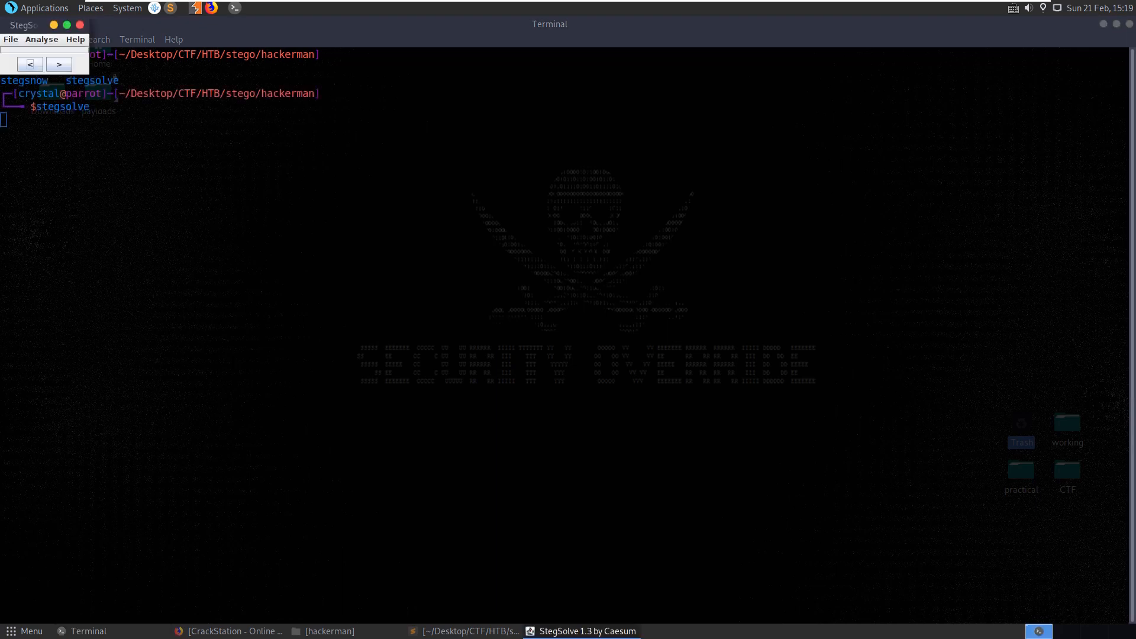
Open hackerman.jpg in StegSolve and cycle through several colour bit planes
{"action": "left_click", "coordinate": [11, 39]}
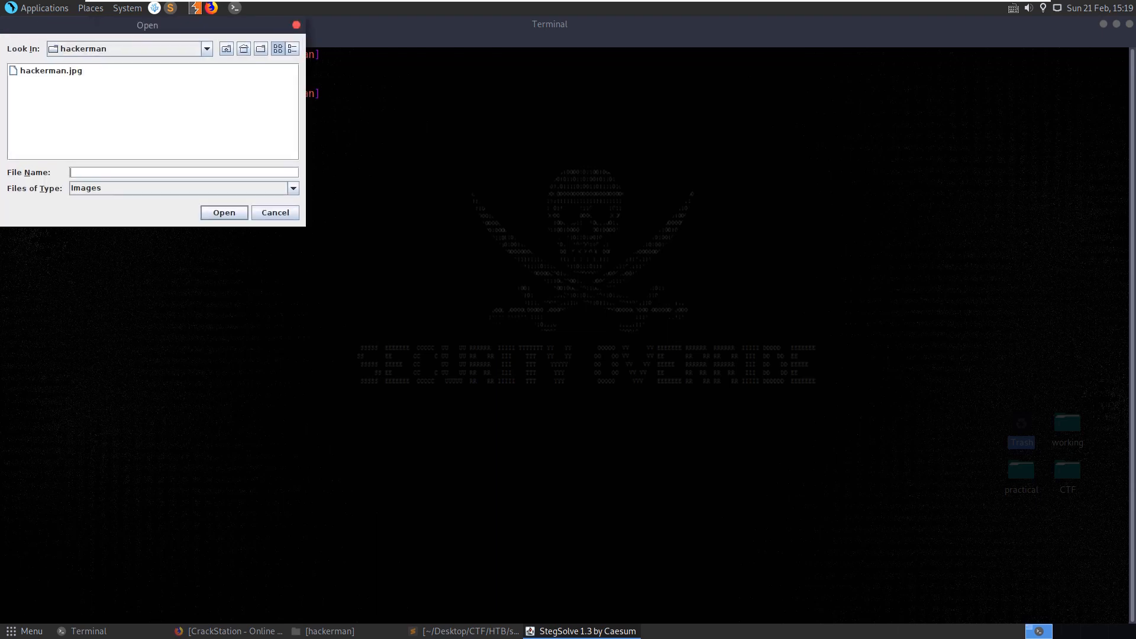
{"action": "left_click", "coordinate": [224, 213]}
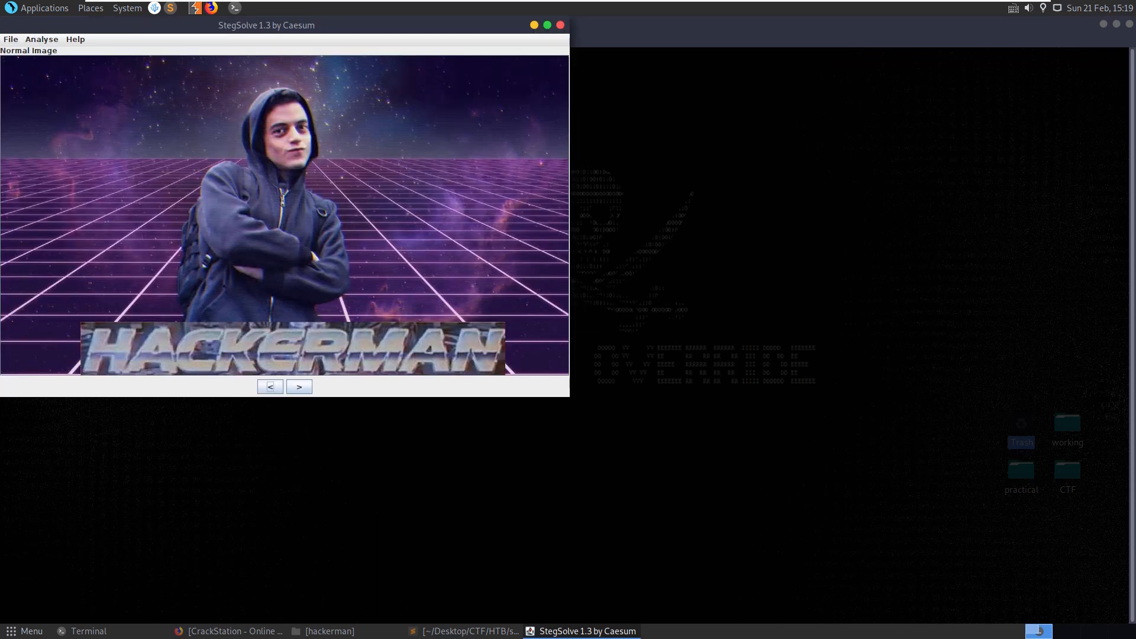
{"action": "left_click", "coordinate": [14, 38]}
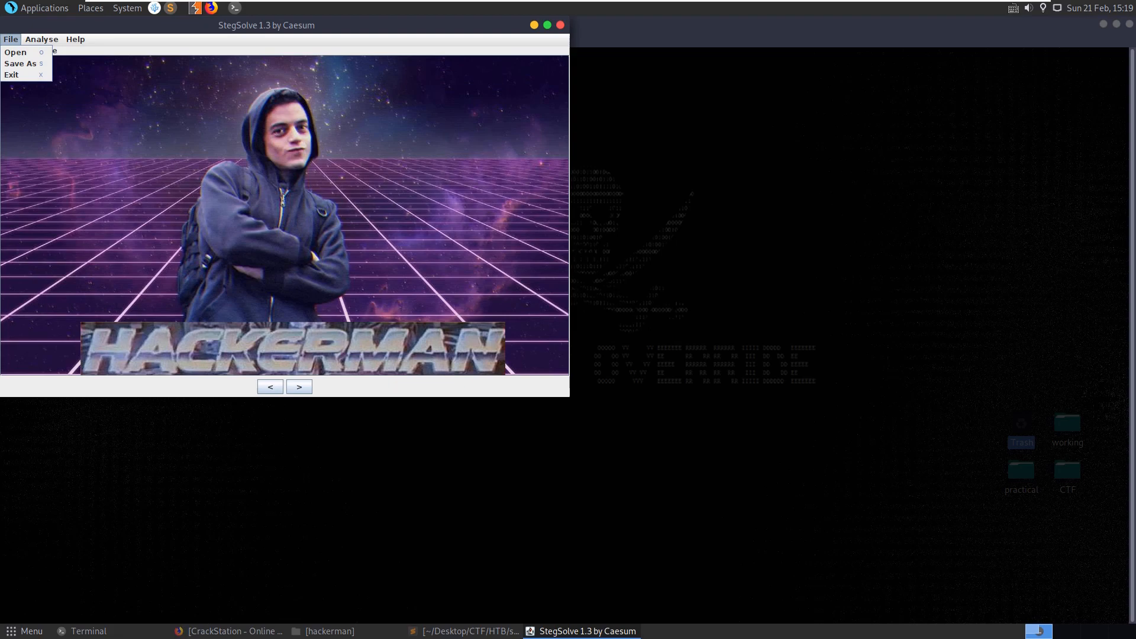
{"action": "left_click", "coordinate": [299, 386]}
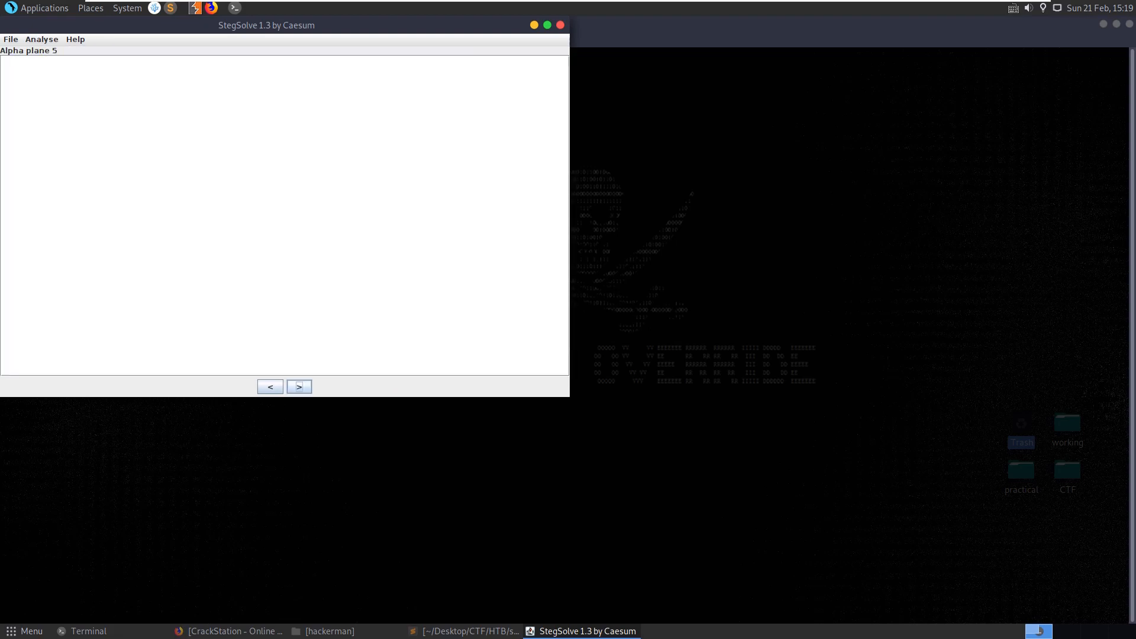
{"action": "left_click", "coordinate": [298, 386]}
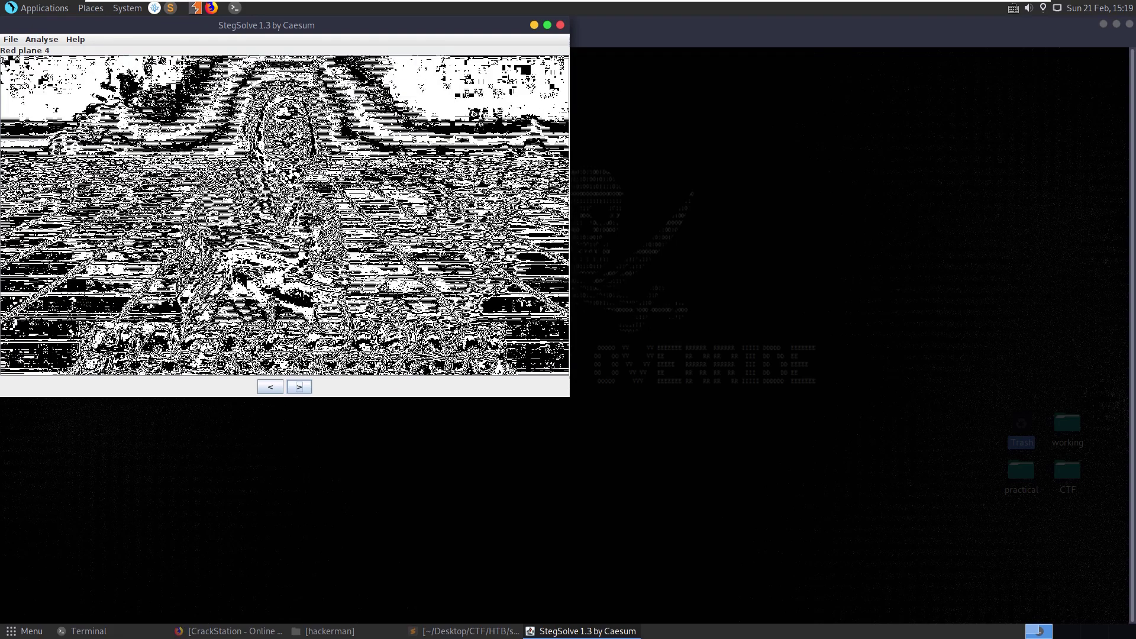
{"action": "left_click", "coordinate": [299, 387]}
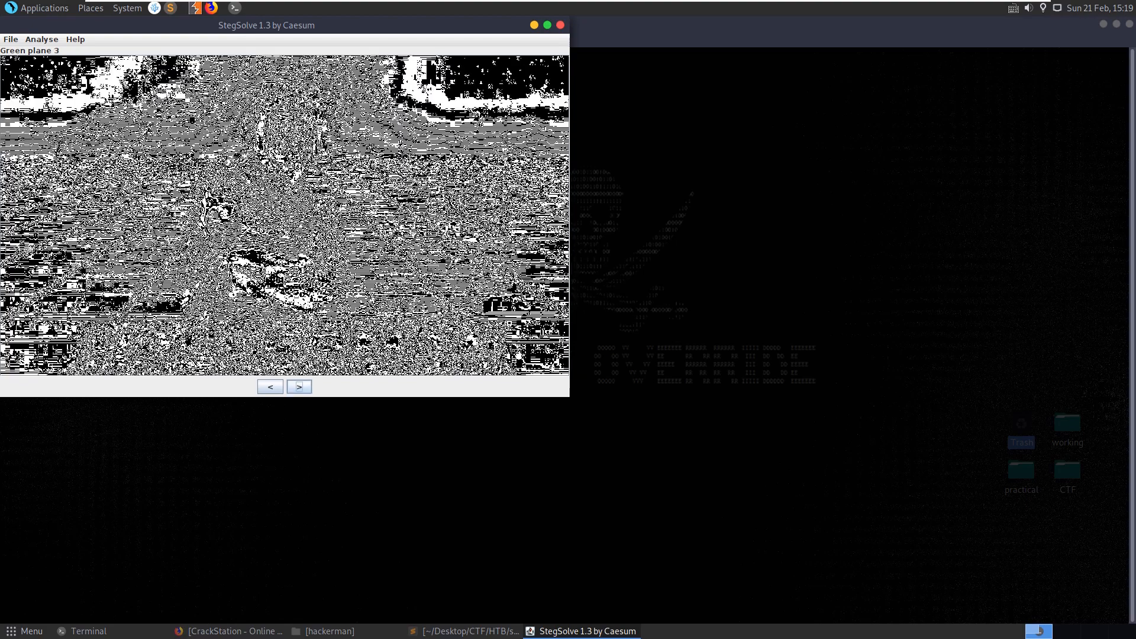
{"action": "left_click", "coordinate": [269, 387]}
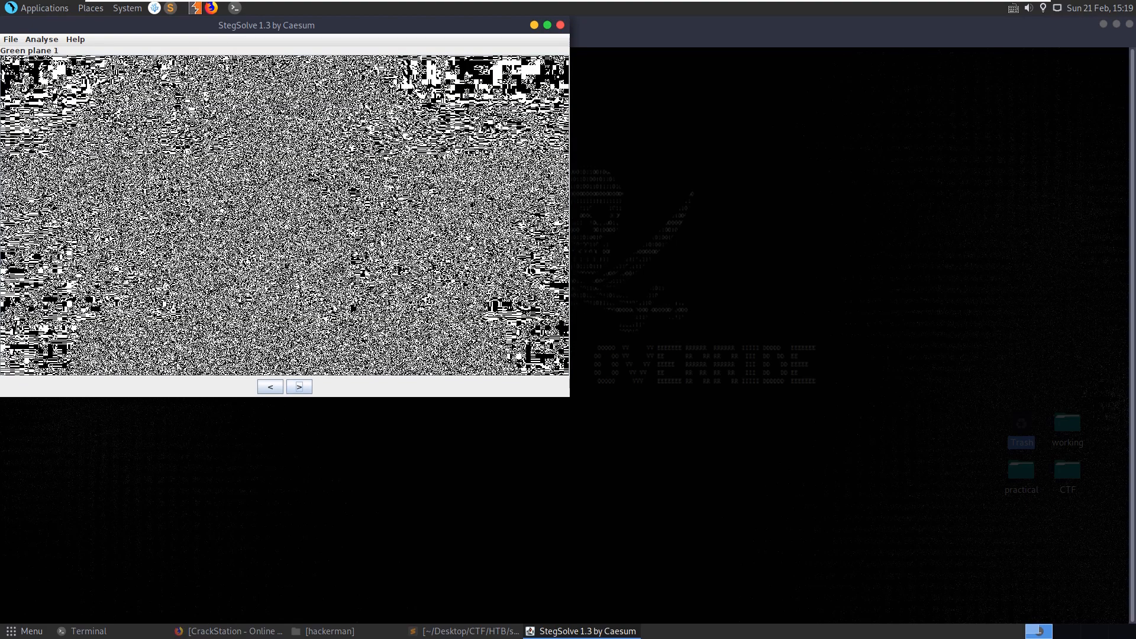
Open the Stereogram Solver from the Analyse menu
{"action": "left_click", "coordinate": [41, 39]}
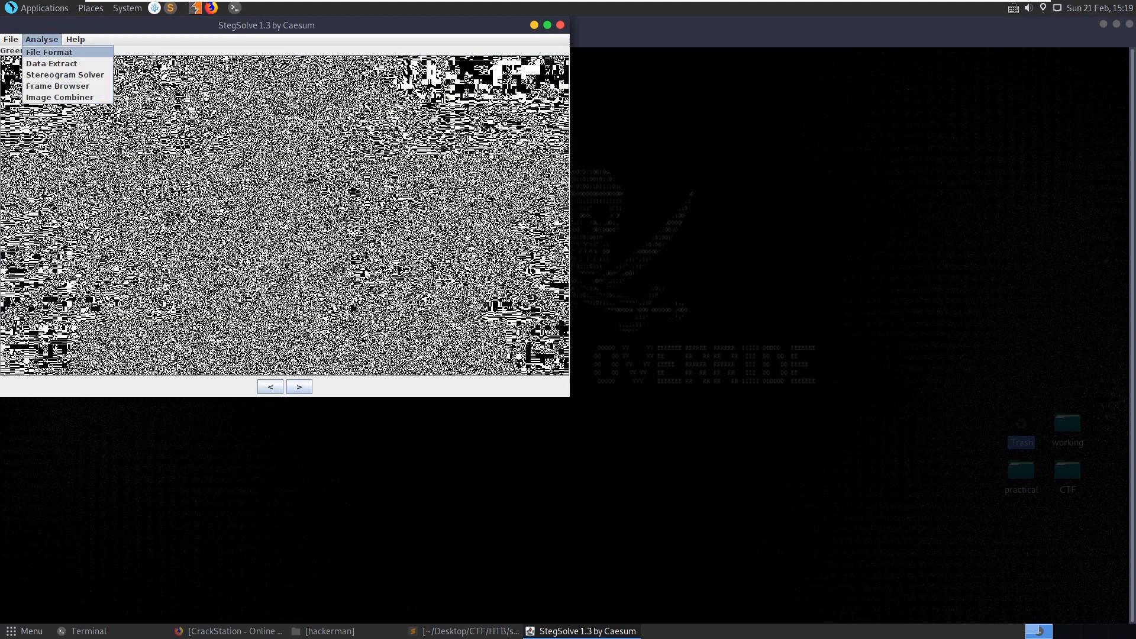
{"action": "left_click", "coordinate": [46, 63]}
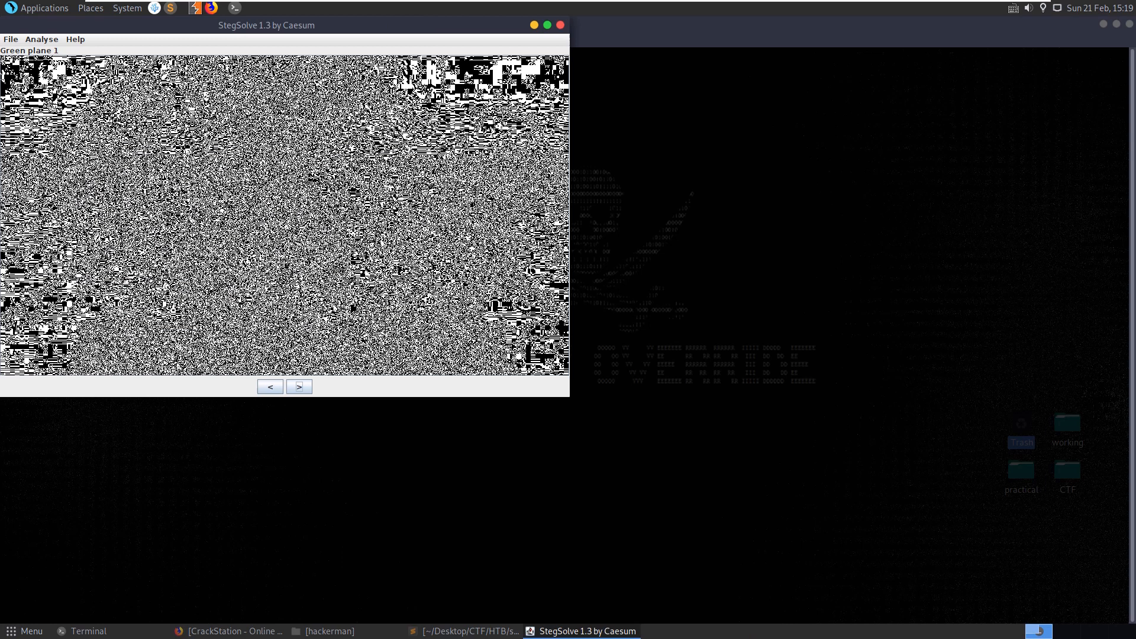
{"action": "left_click", "coordinate": [42, 39]}
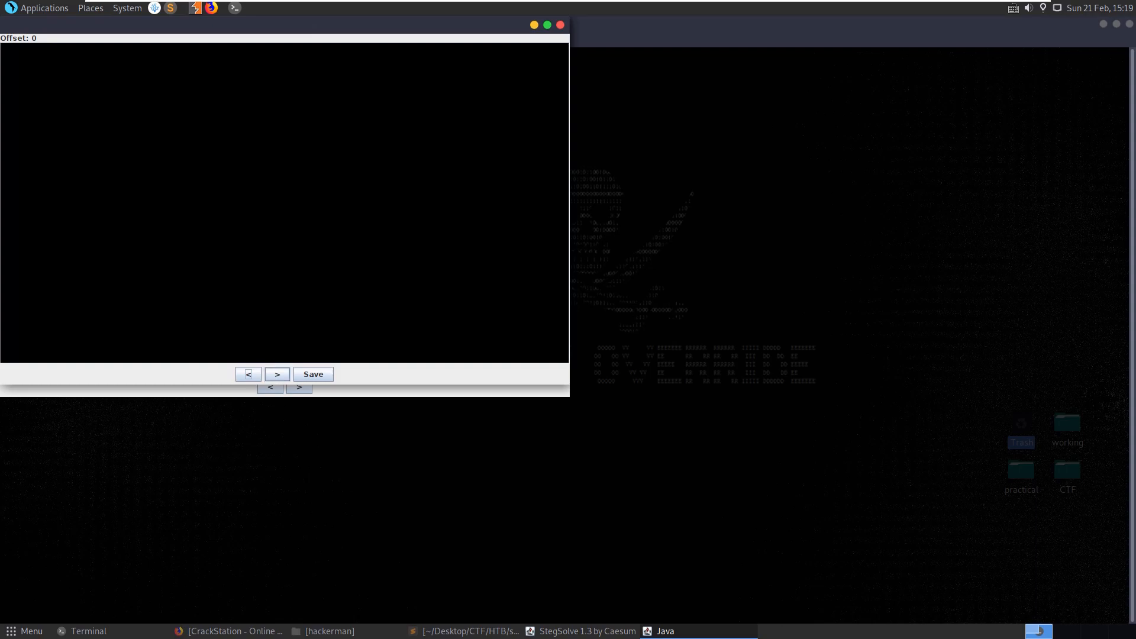
{"action": "left_click", "coordinate": [277, 374]}
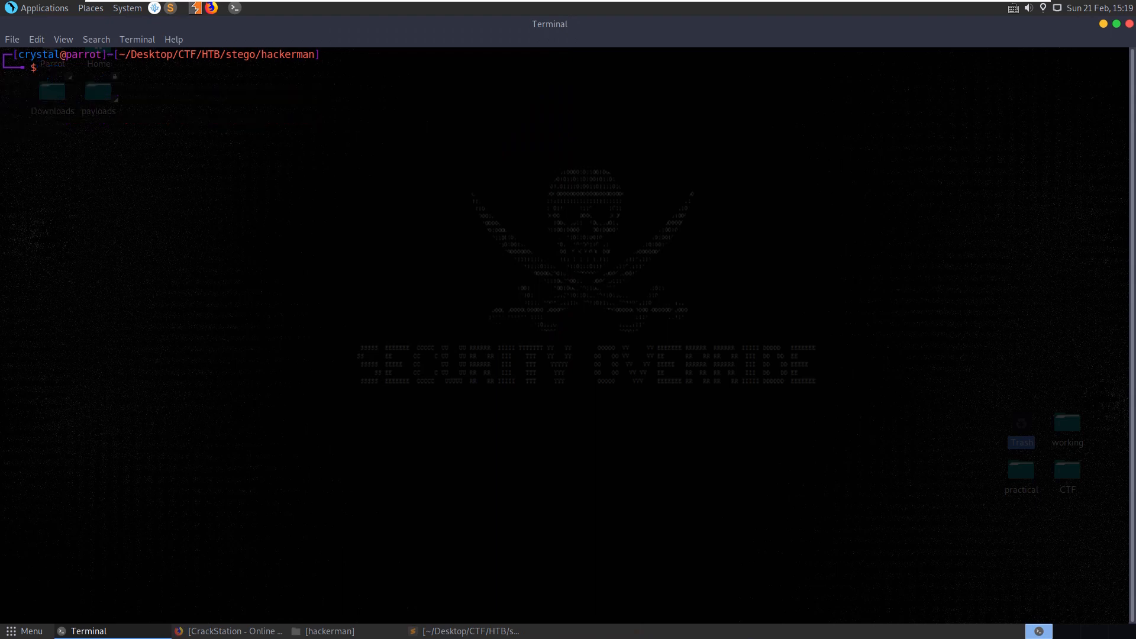
Run steghide --help and scroll through the usage options
{"action": "type", "text": "steghide ha"}
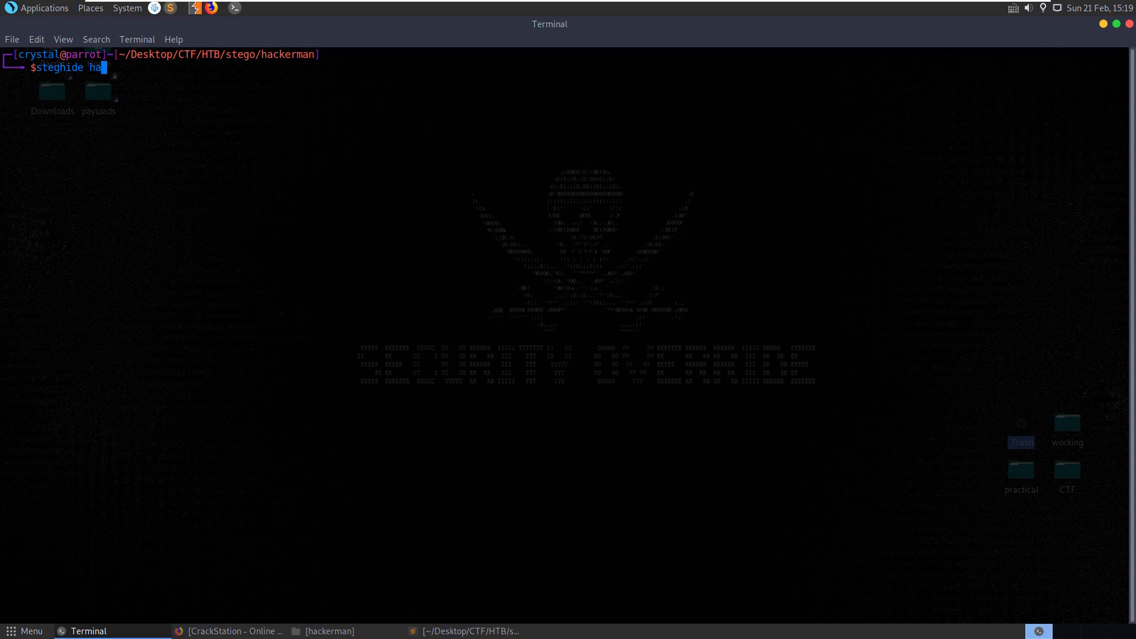
{"action": "type", "text": "ckerman.jpg"}
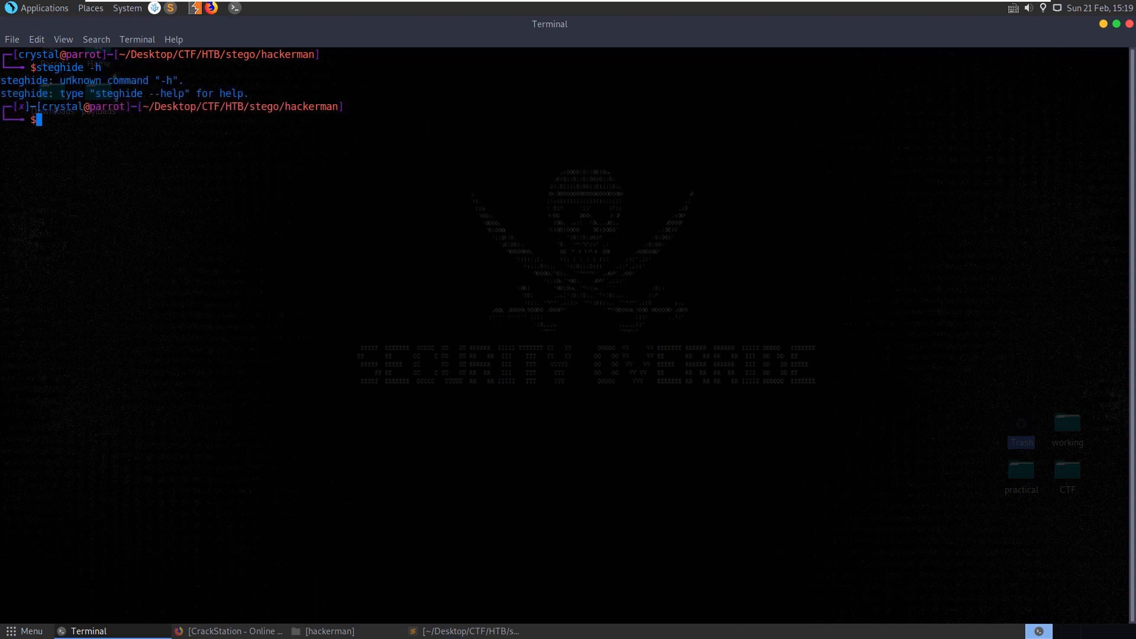
{"action": "type", "text": "steghide --"}
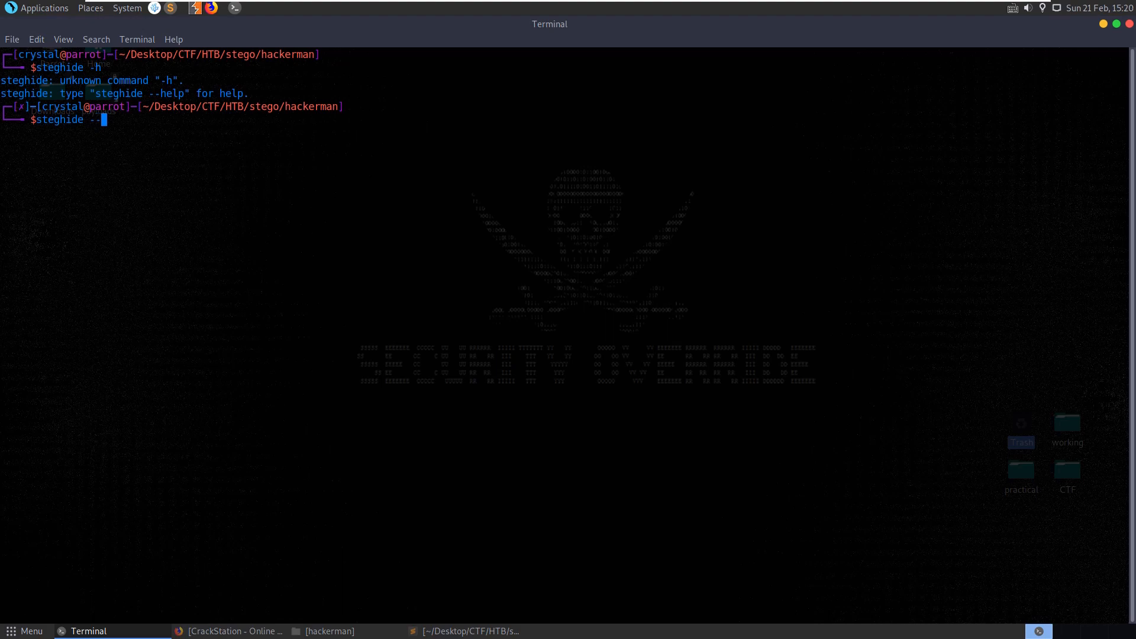
{"action": "key", "text": "Return"}
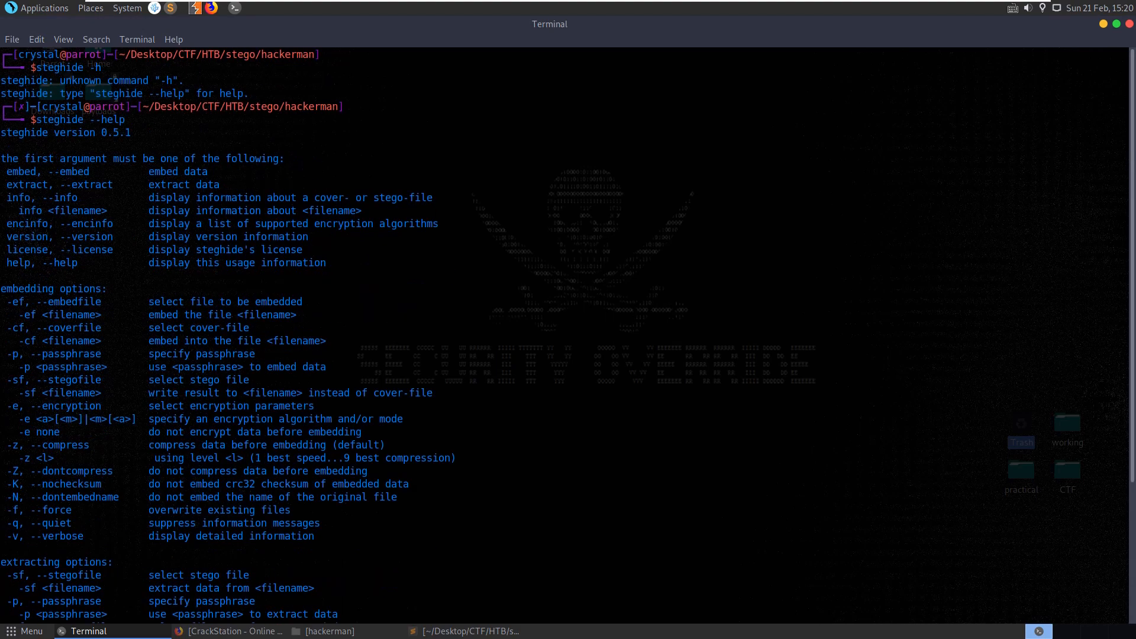
{"action": "scroll", "scroll_direction": "down", "scroll_amount": 3}
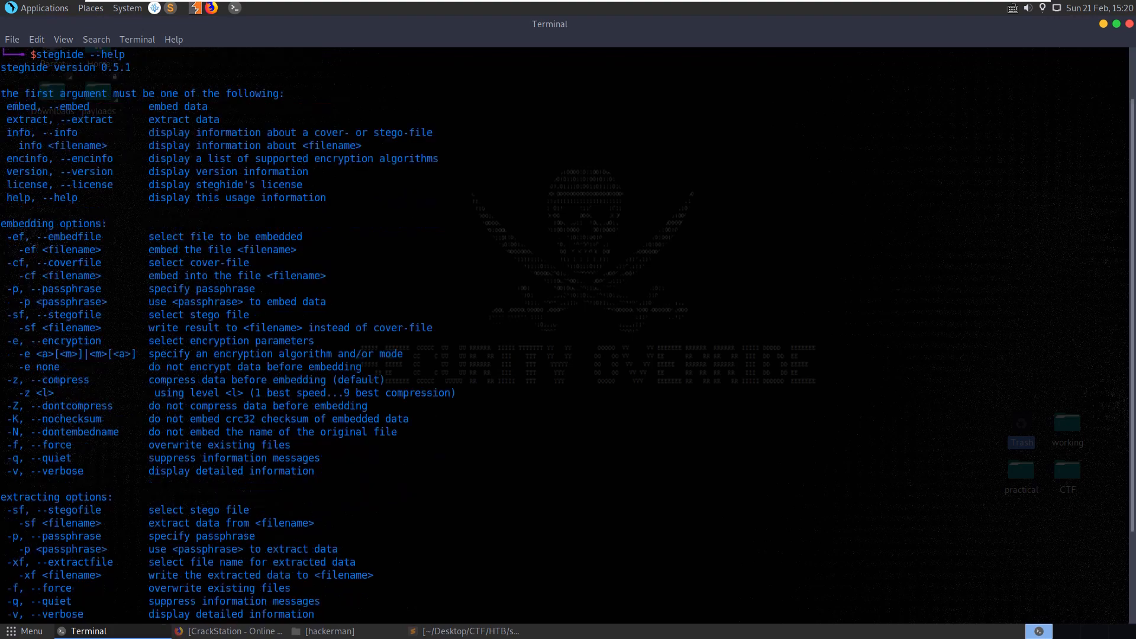
{"action": "scroll", "scroll_direction": "down", "scroll_amount": 3}
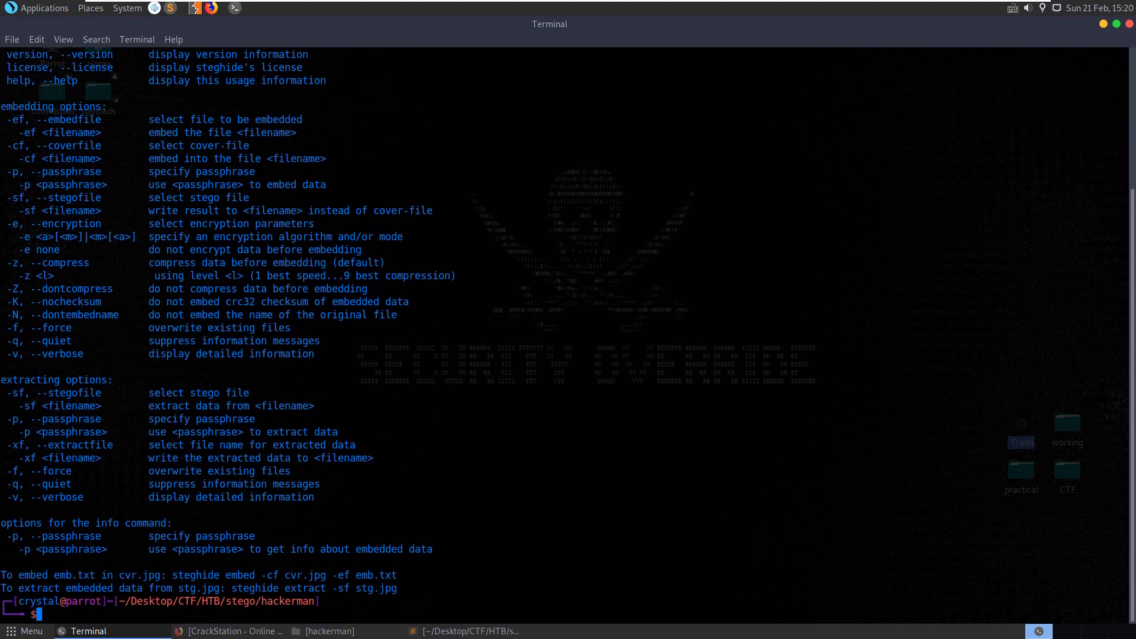
{"action": "left_click_drag", "start_coordinate": [250, 588], "coordinate": [397, 587]}
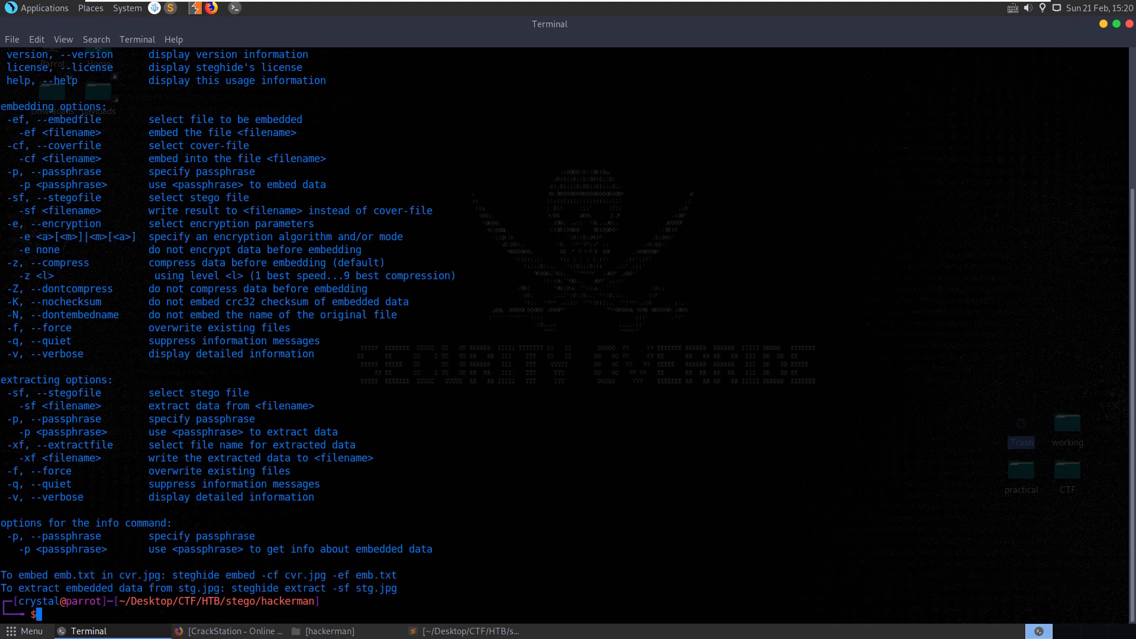
Rerun steghide --help, scroll down, and start a steghide command on hackerman.jpg
{"action": "type", "text": "steghide --help"}
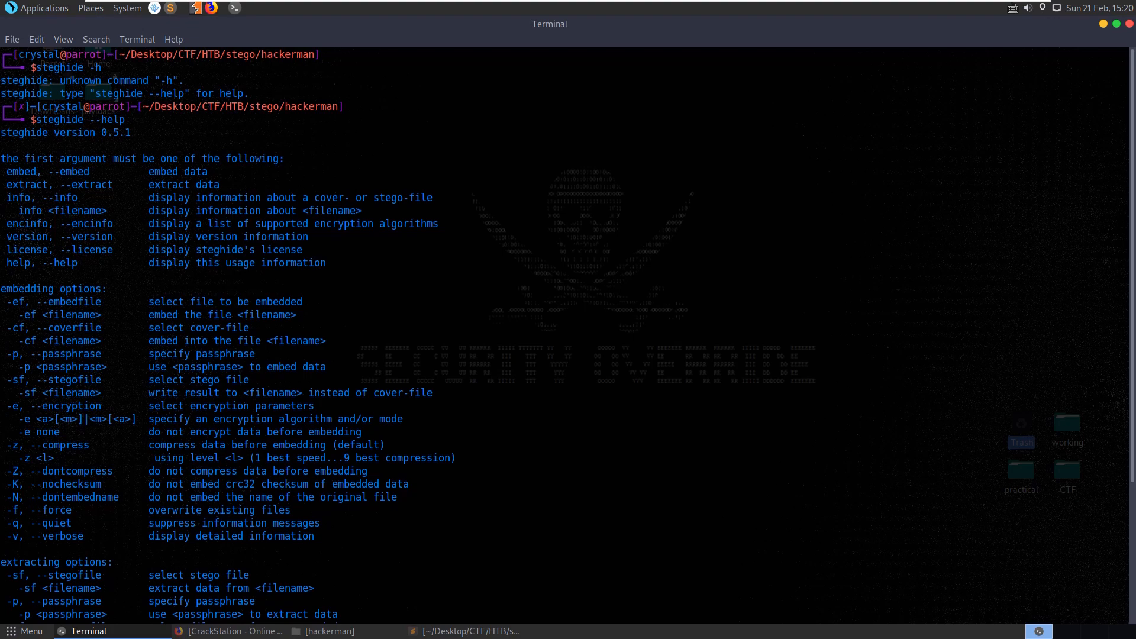
{"action": "scroll", "scroll_direction": "down", "scroll_amount": 3}
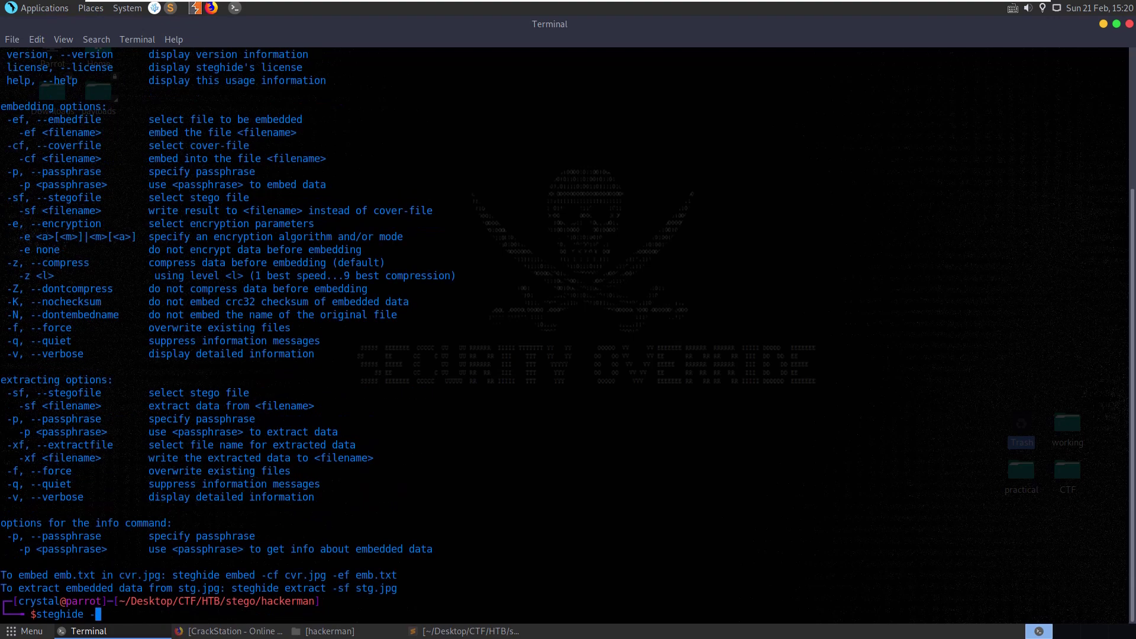
{"action": "type", "text": "ha"}
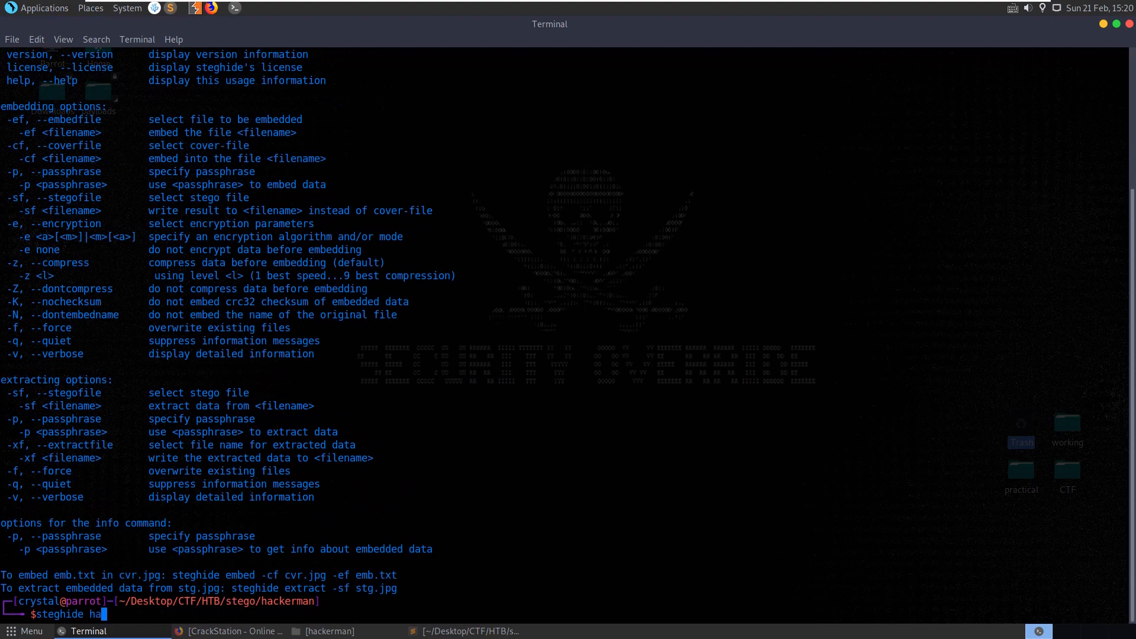
{"action": "mouse_move", "coordinate": [68, 197]}
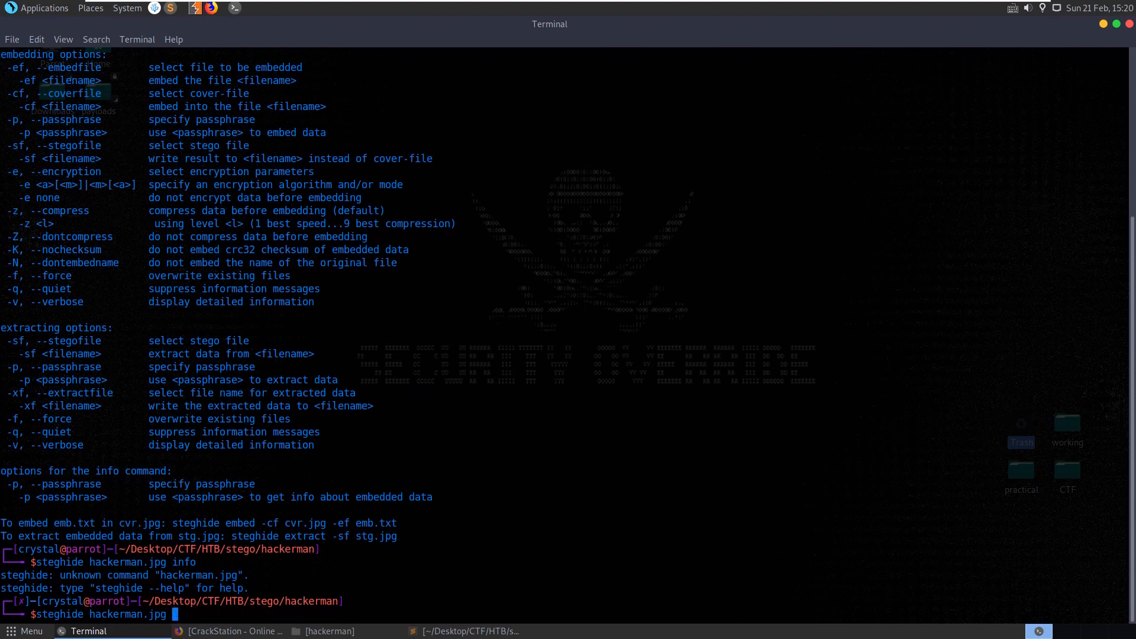
Run steghide info hackerman.jpg with the cracked passphrase, then list the folder with ls
{"action": "type", "text": "info"}
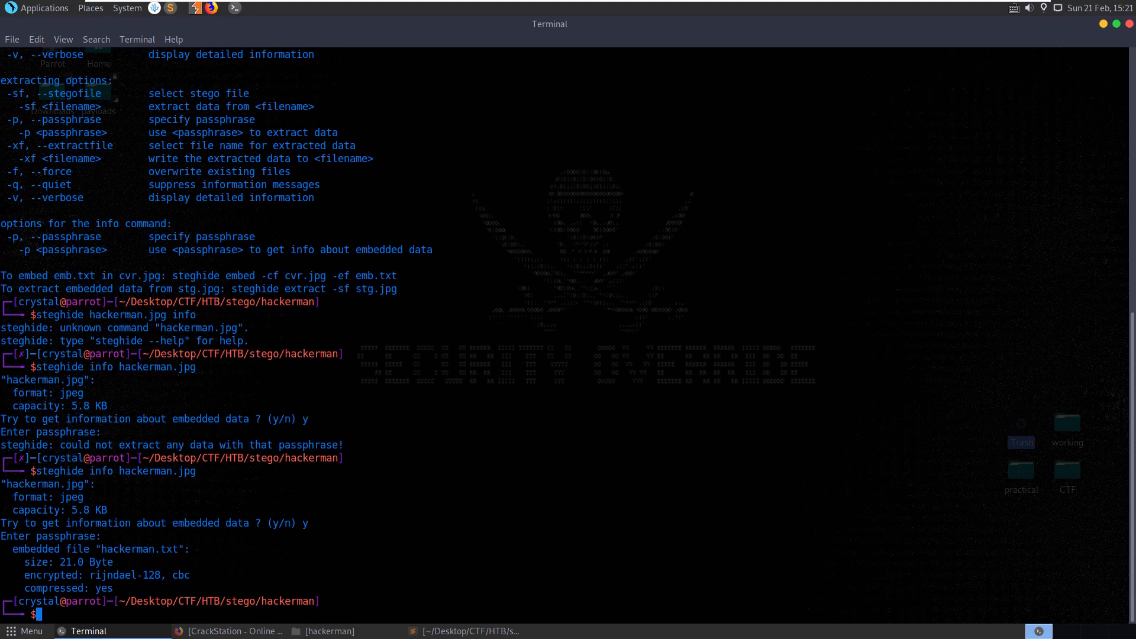
{"action": "type", "text": "steghide info hackerman.jpg"}
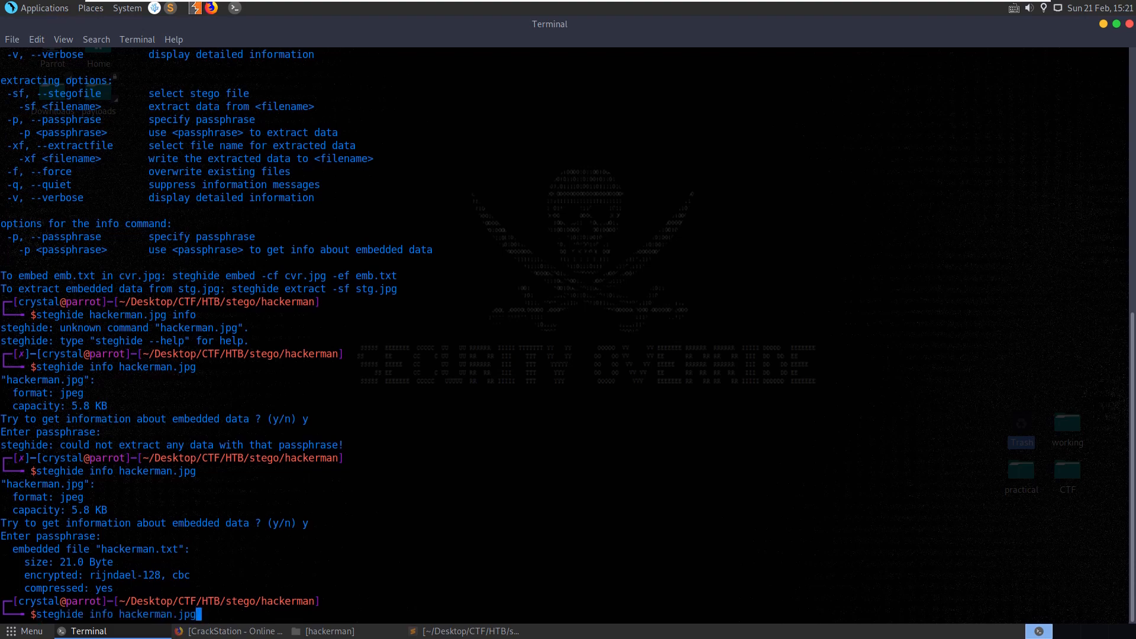
{"action": "type", "text": "ls"}
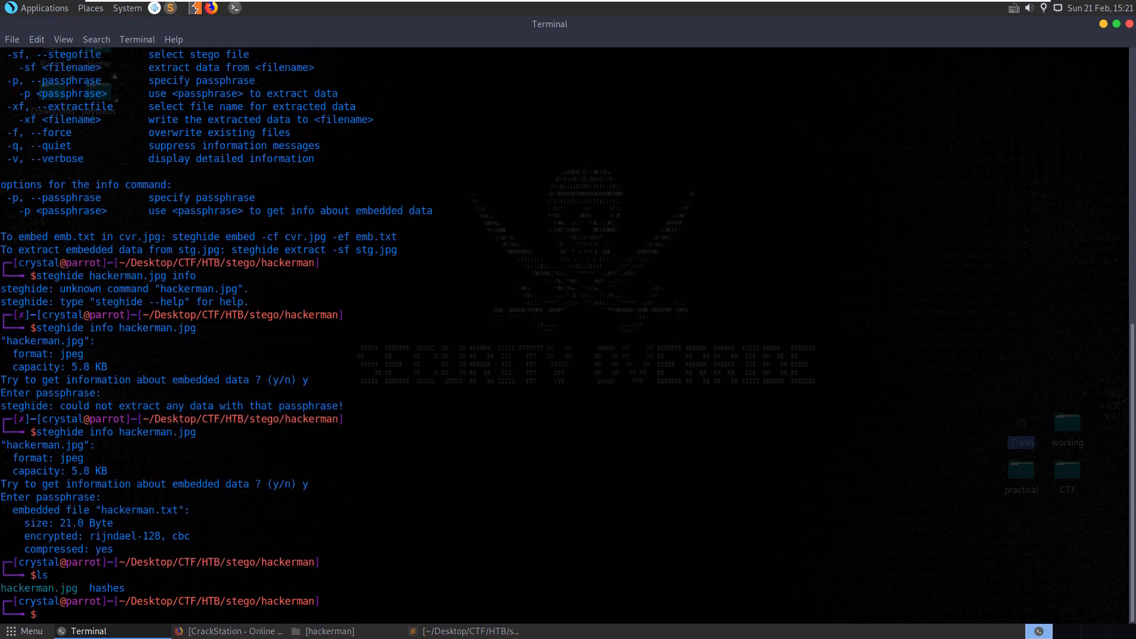
Extract hackerman.txt with steghide, cat its contents, and begin base64 -d hackerman.txt
{"action": "type", "text": "steghide info hackerman.jpg"}
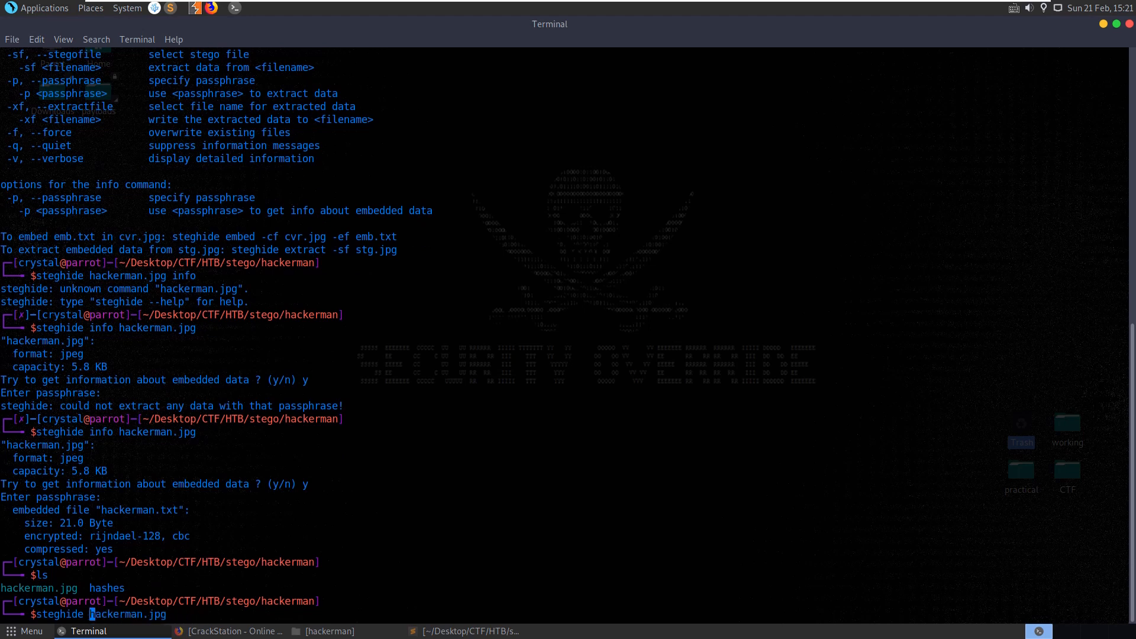
{"action": "type", "text": "extract -sf"}
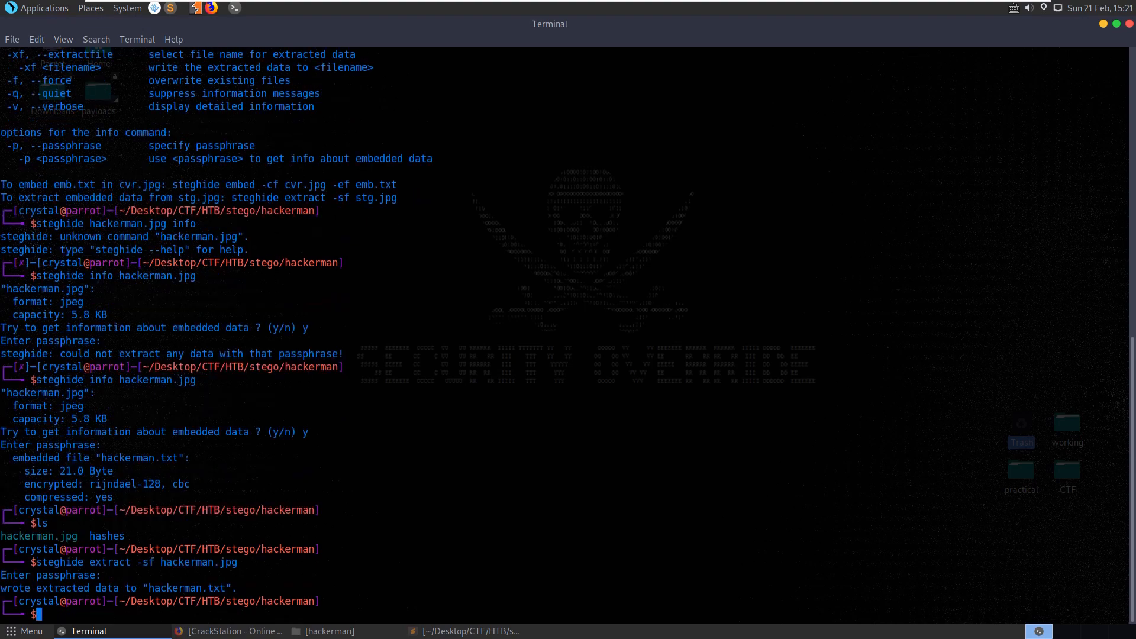
{"action": "type", "text": "cat ha"}
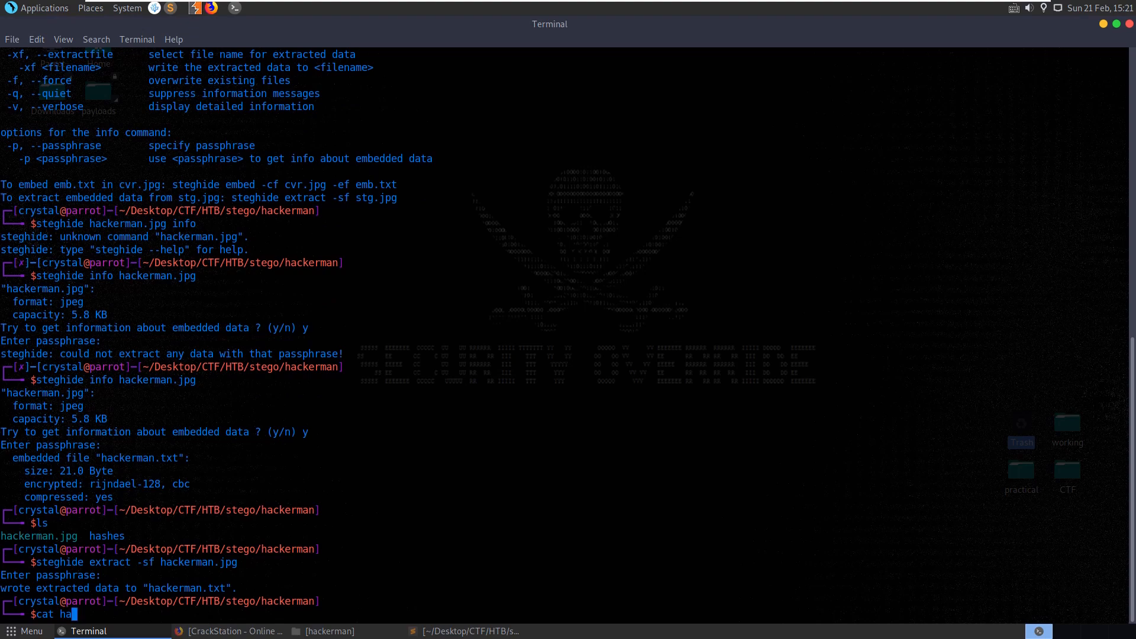
{"action": "type", "text": "ckerman.txt"}
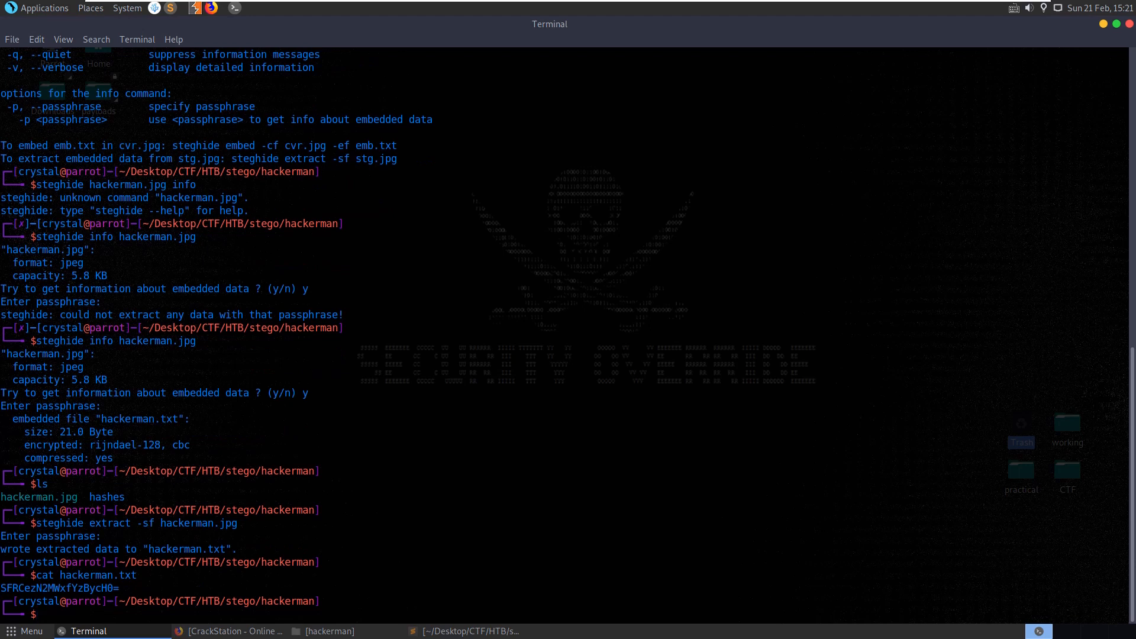
{"action": "type", "text": "base64"}
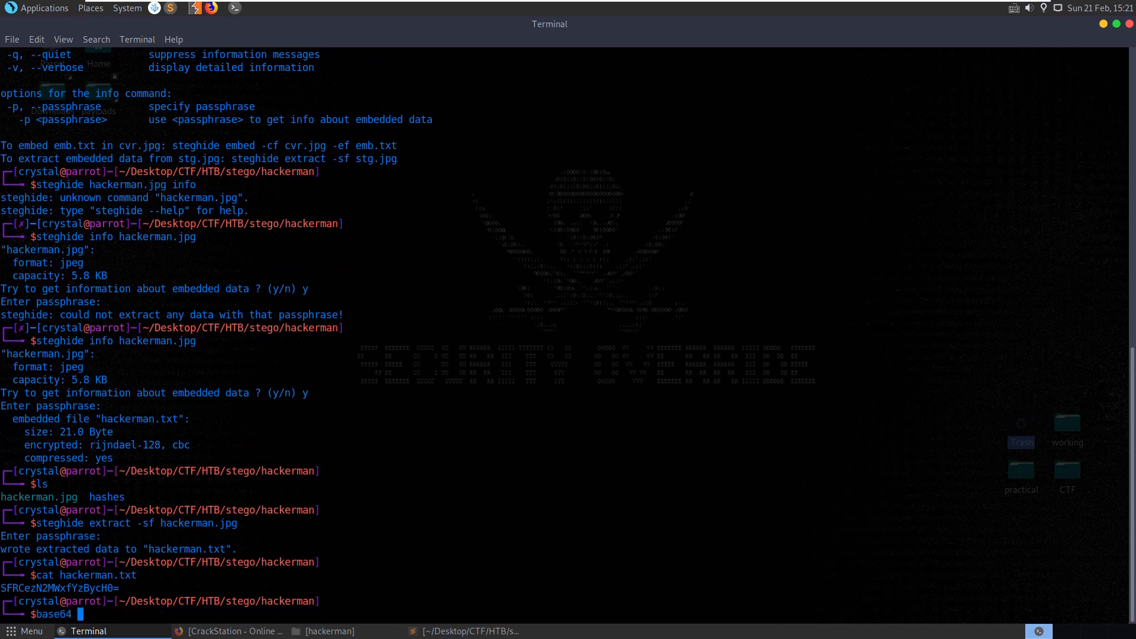
{"action": "type", "text": "-d ha"}
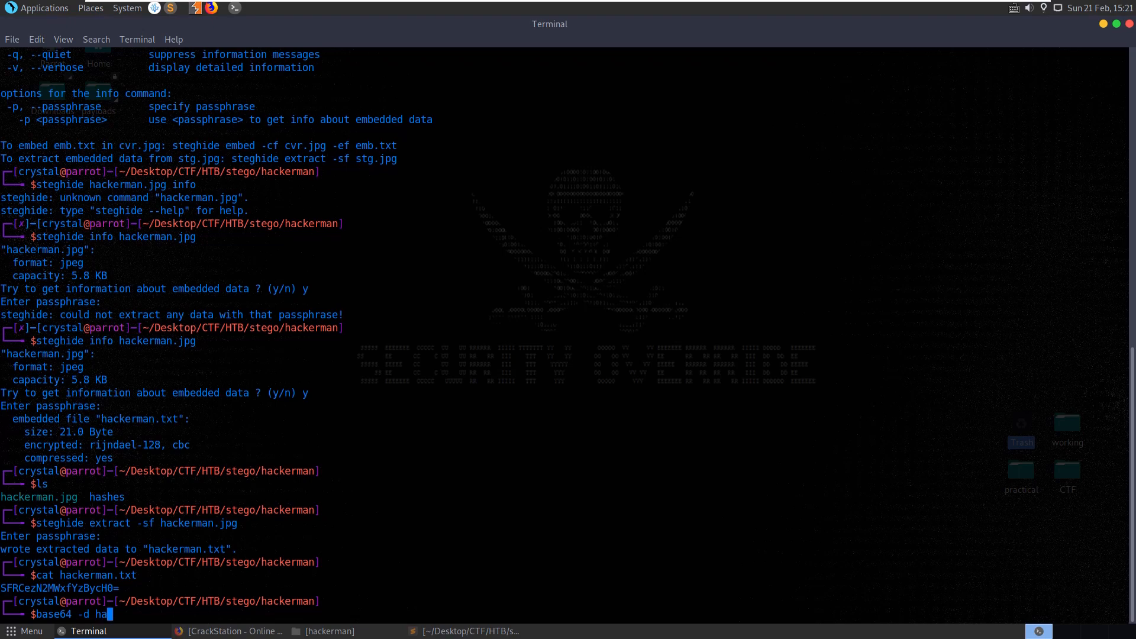